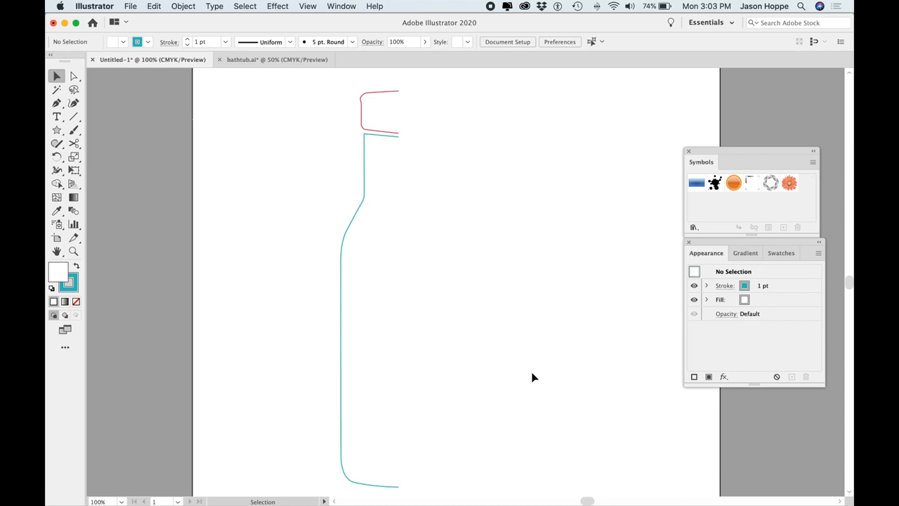
{"action": "mouse_move", "coordinate": [301, 110]}
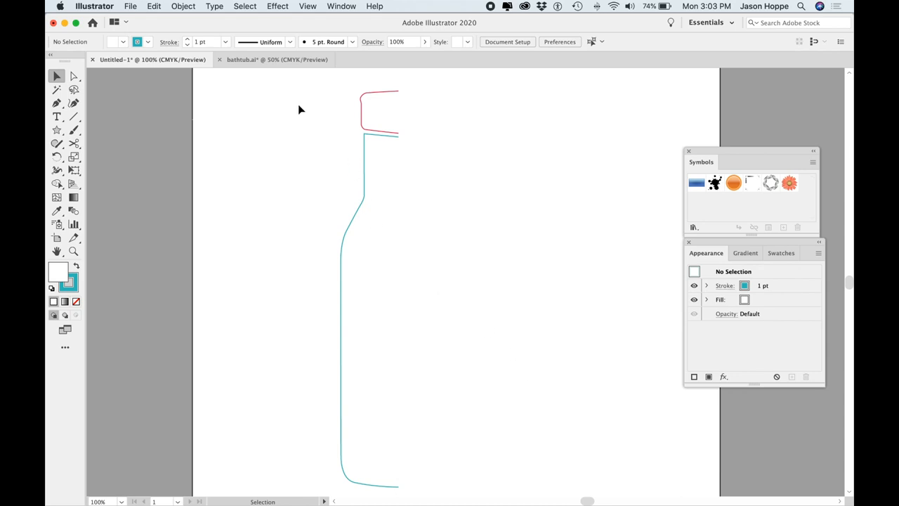
{"action": "mouse_move", "coordinate": [303, 105]}
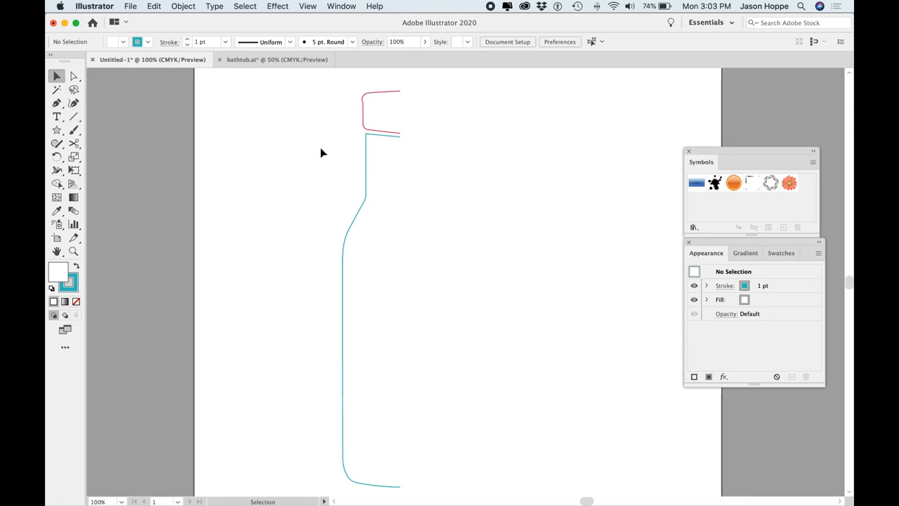
{"action": "mouse_move", "coordinate": [316, 115]}
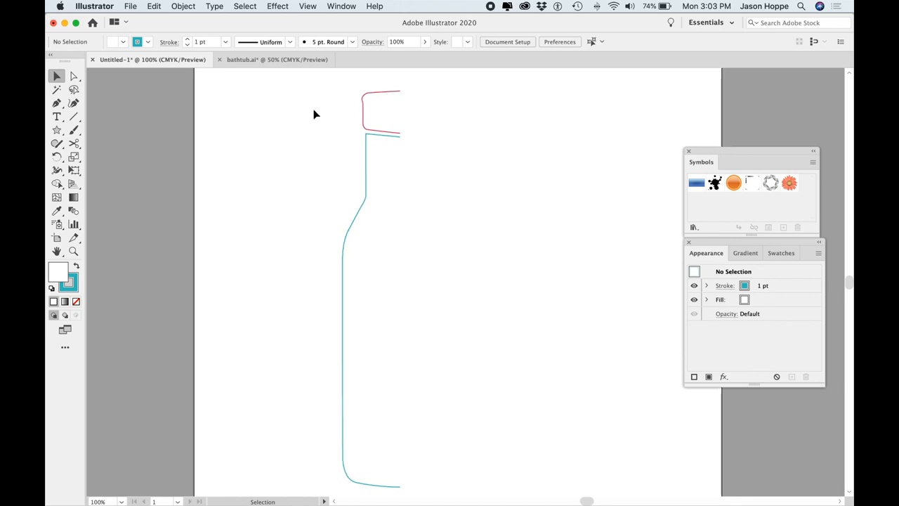
- Browse the View and Effect menus
{"action": "left_click", "coordinate": [307, 5]}
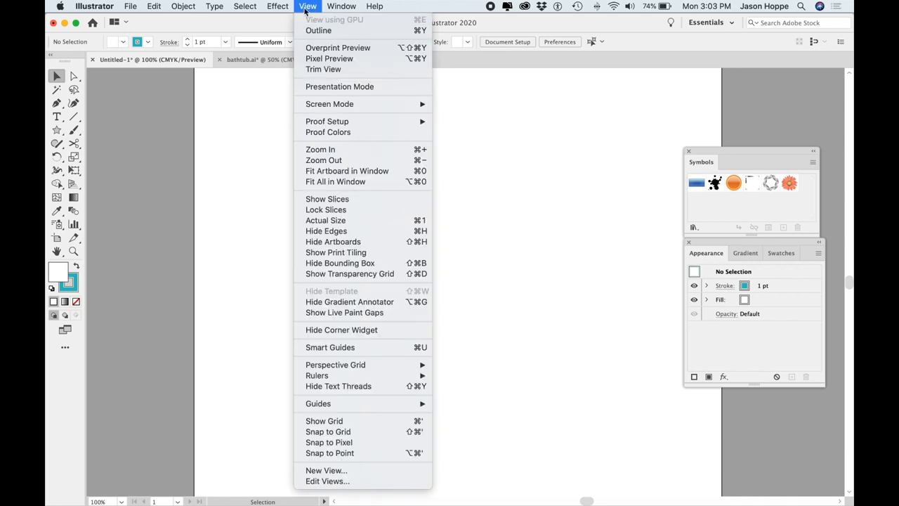
{"action": "left_click", "coordinate": [277, 6]}
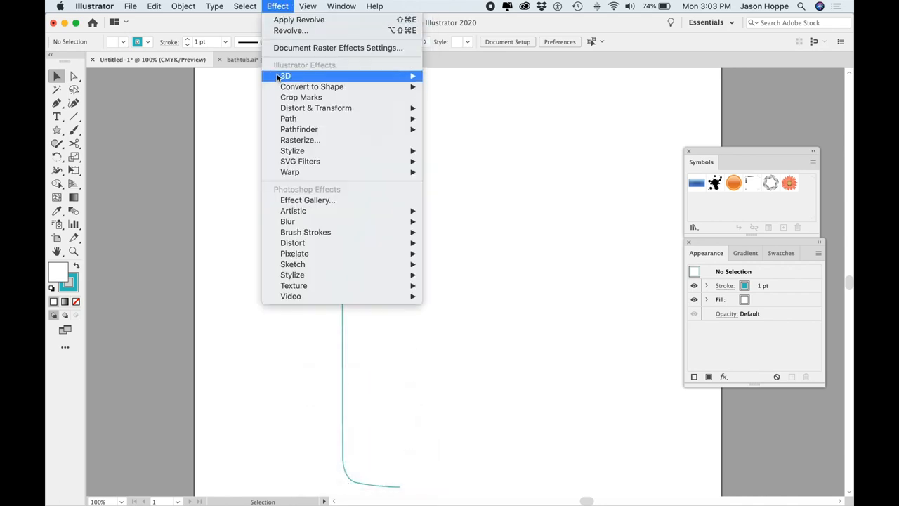
{"action": "mouse_move", "coordinate": [285, 75]}
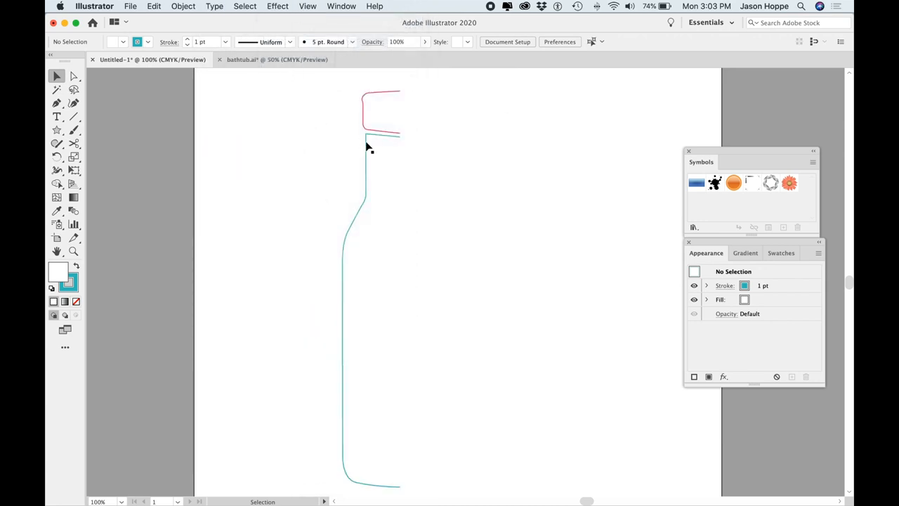
{"action": "mouse_move", "coordinate": [303, 153]}
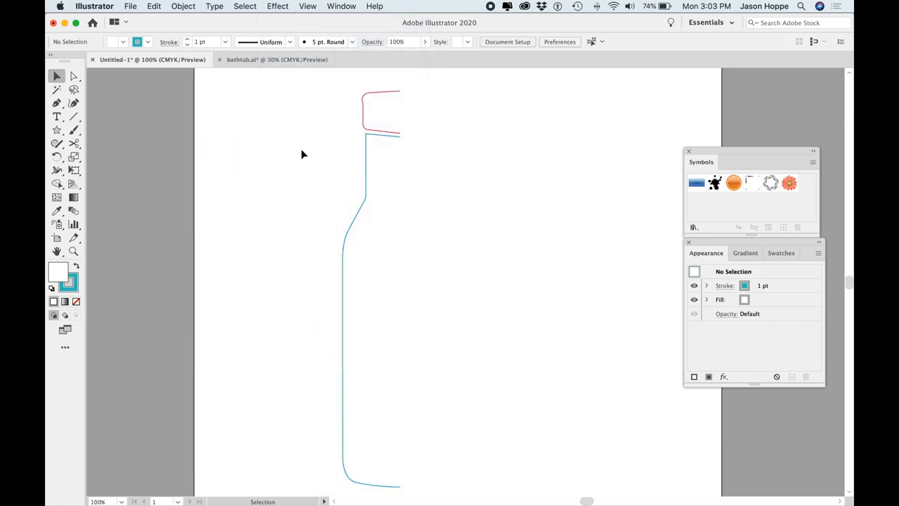
{"action": "left_click", "coordinate": [379, 109]}
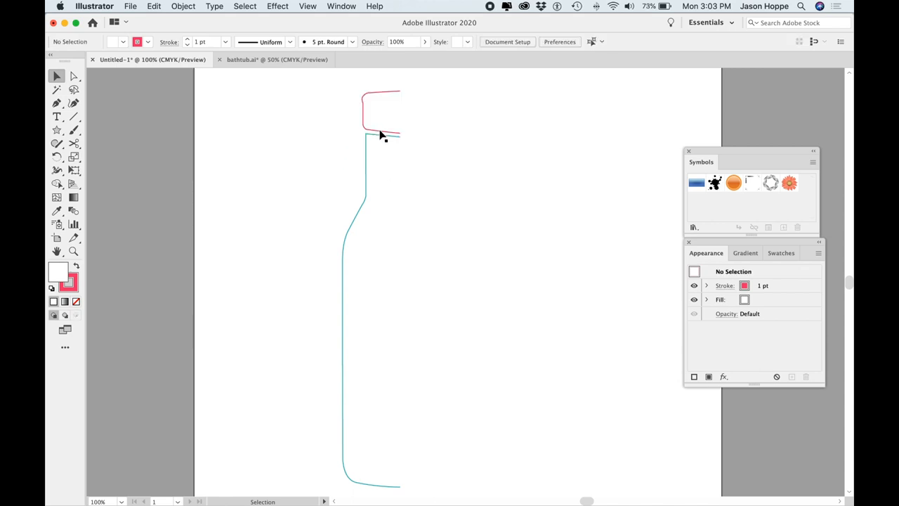
{"action": "mouse_move", "coordinate": [349, 158]}
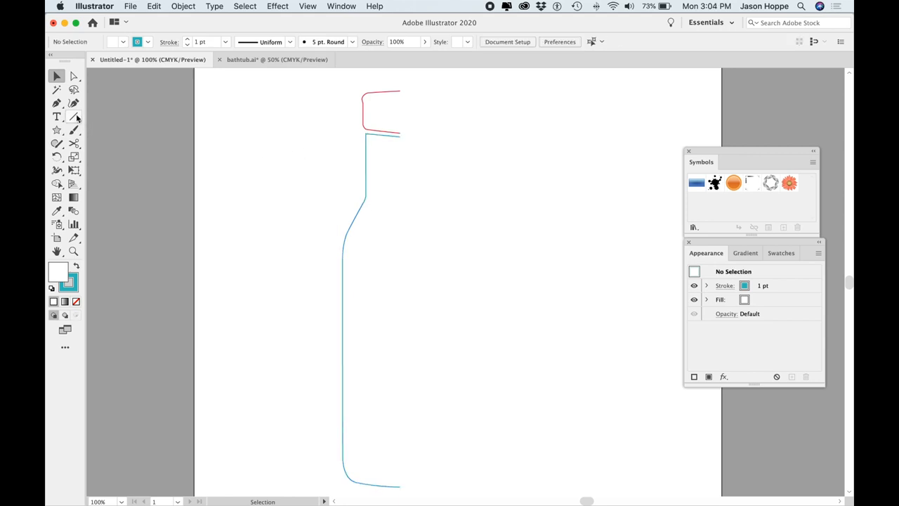
- Draw a vertical line segment down the right edge of the bottle profile
{"action": "left_click", "coordinate": [73, 117]}
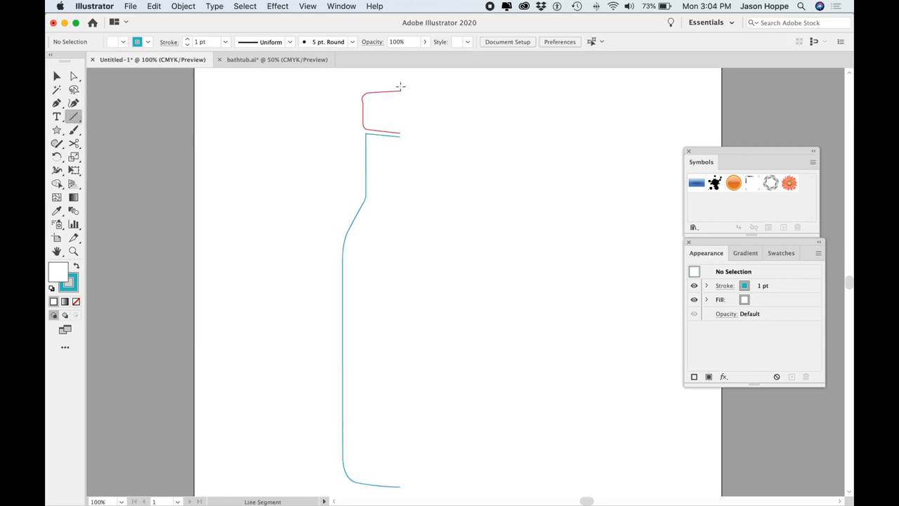
{"action": "left_click_drag", "start_coordinate": [401, 87], "coordinate": [401, 481]}
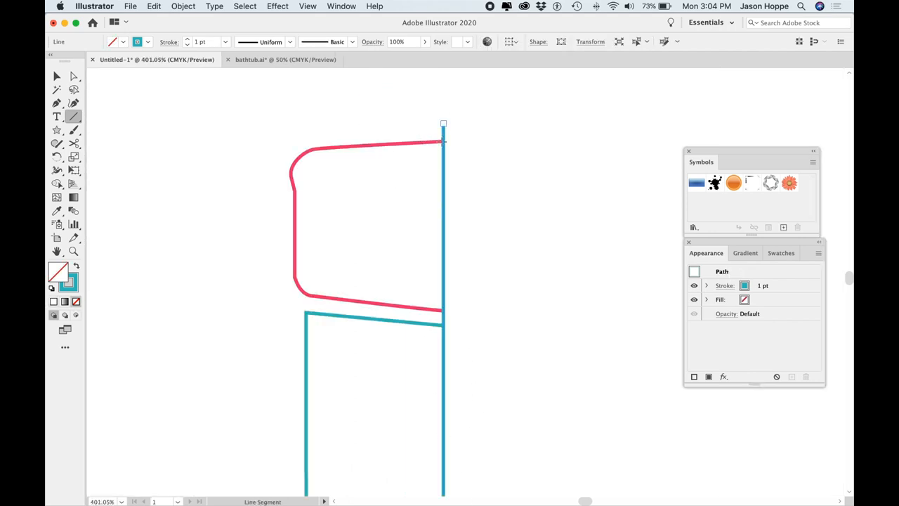
{"action": "left_click", "coordinate": [57, 76]}
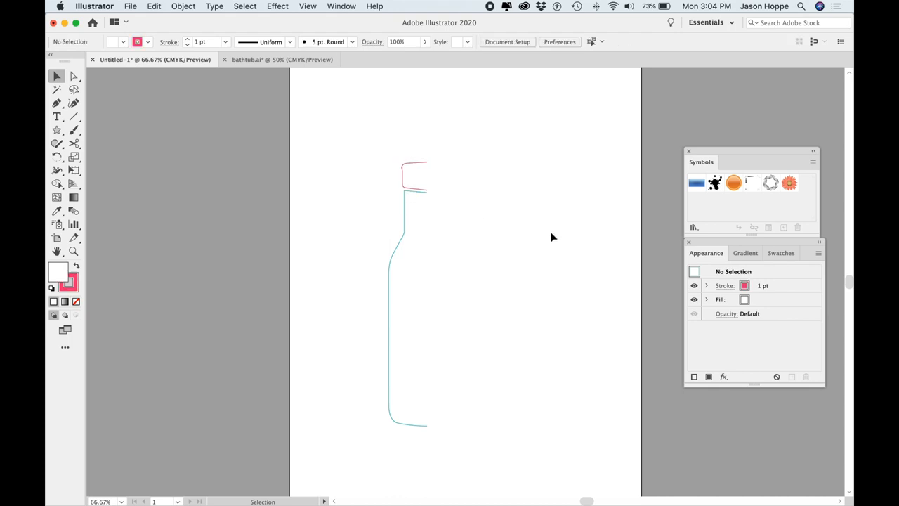
{"action": "mouse_move", "coordinate": [367, 147]}
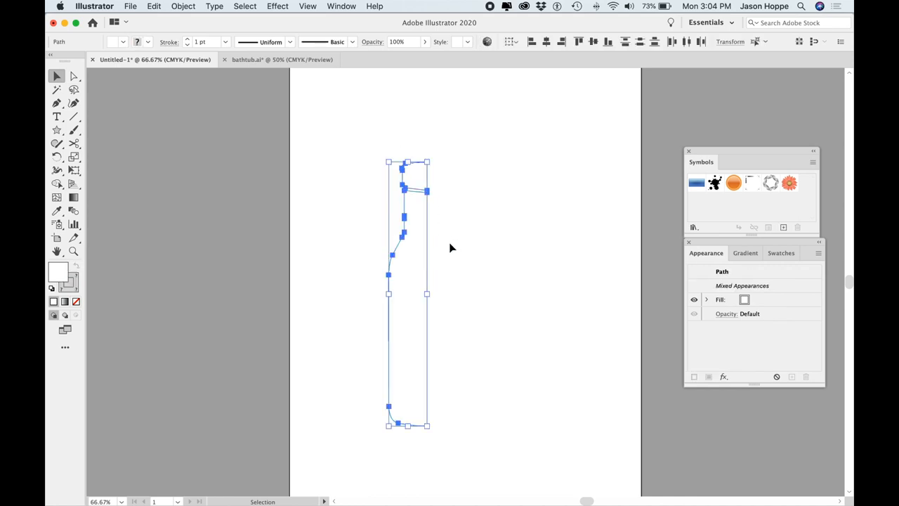
{"action": "mouse_move", "coordinate": [278, 5]}
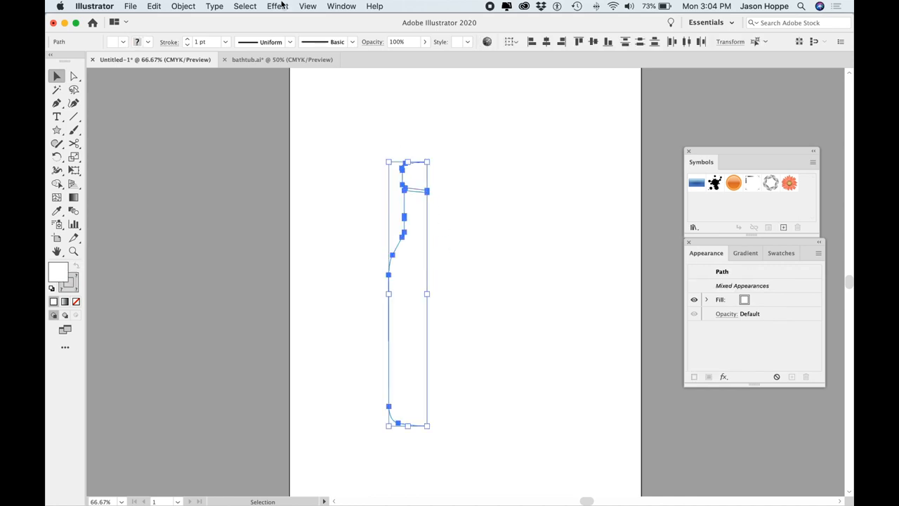
- Open the Effect menu with all profile paths and the edge line selected
{"action": "left_click", "coordinate": [277, 6]}
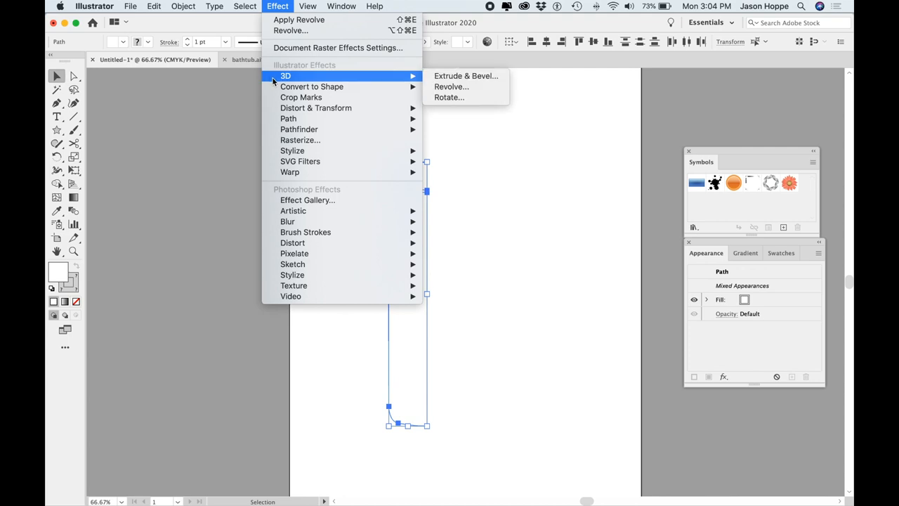
{"action": "mouse_move", "coordinate": [451, 87]}
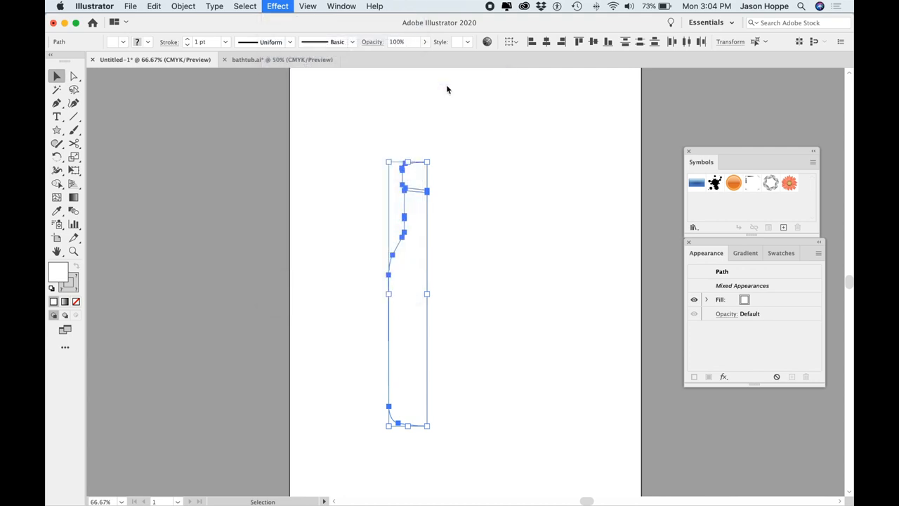
- Apply a 3D Revolve effect revolving from the Right Edge
{"action": "left_click", "coordinate": [278, 5]}
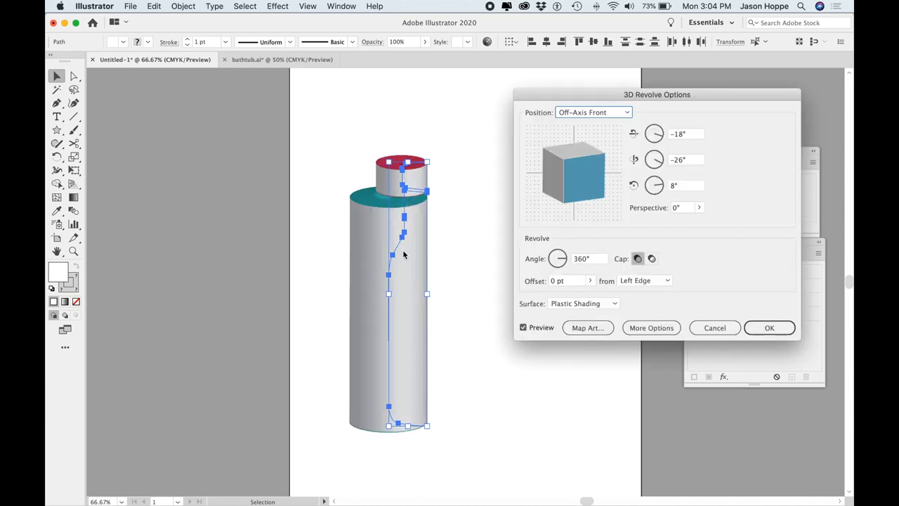
{"action": "mouse_move", "coordinate": [639, 284]}
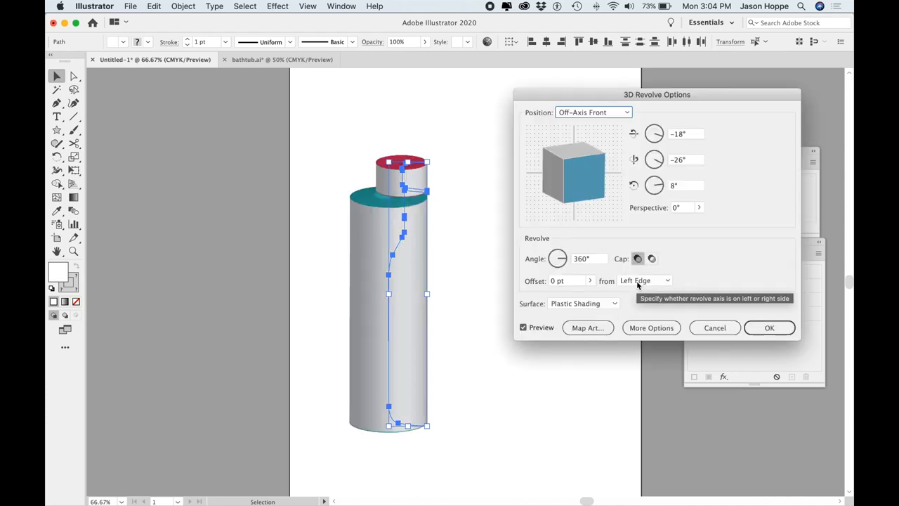
{"action": "mouse_move", "coordinate": [611, 284]}
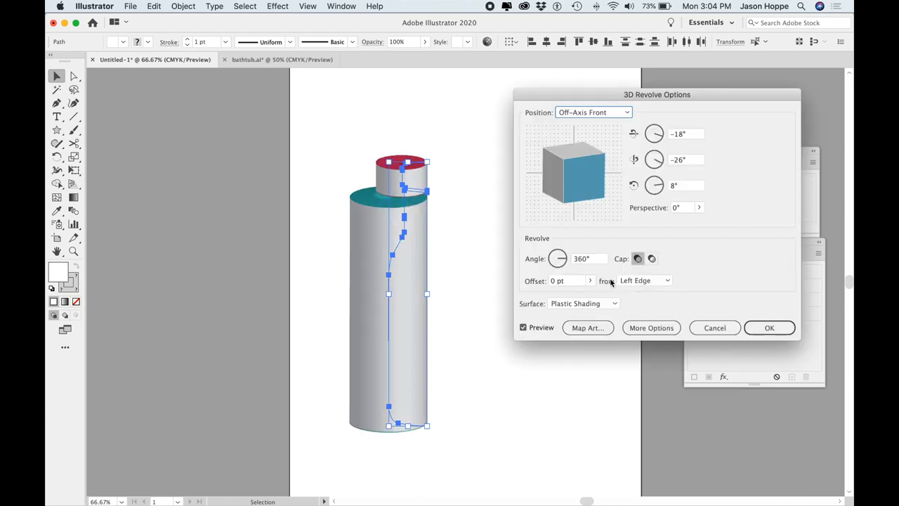
{"action": "left_click", "coordinate": [642, 281]}
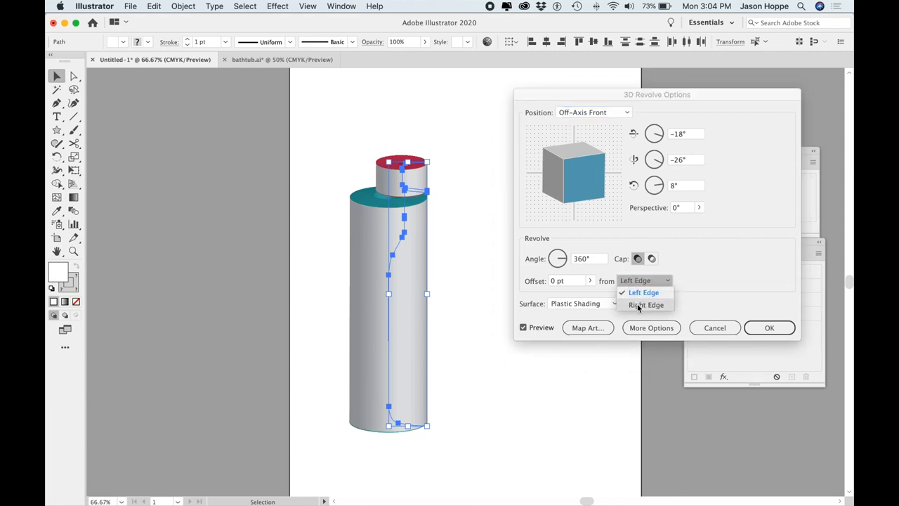
{"action": "left_click", "coordinate": [646, 304]}
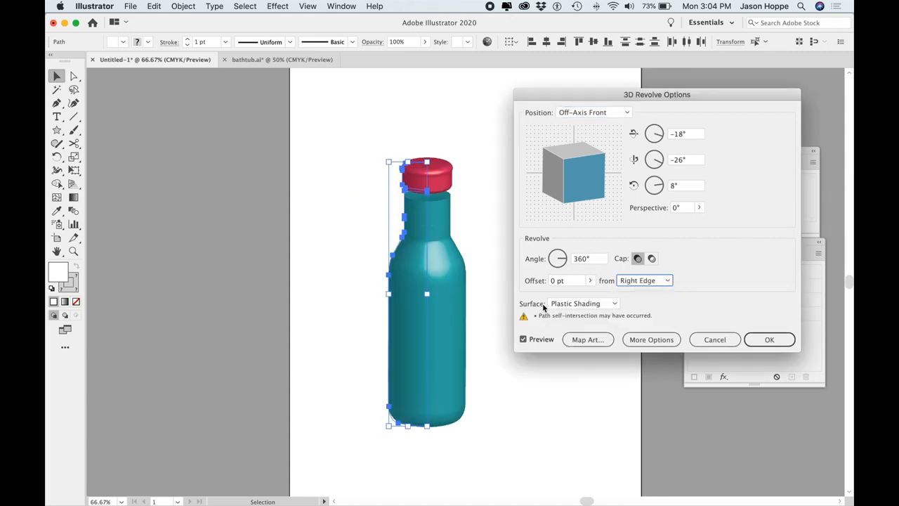
{"action": "mouse_move", "coordinate": [577, 303]}
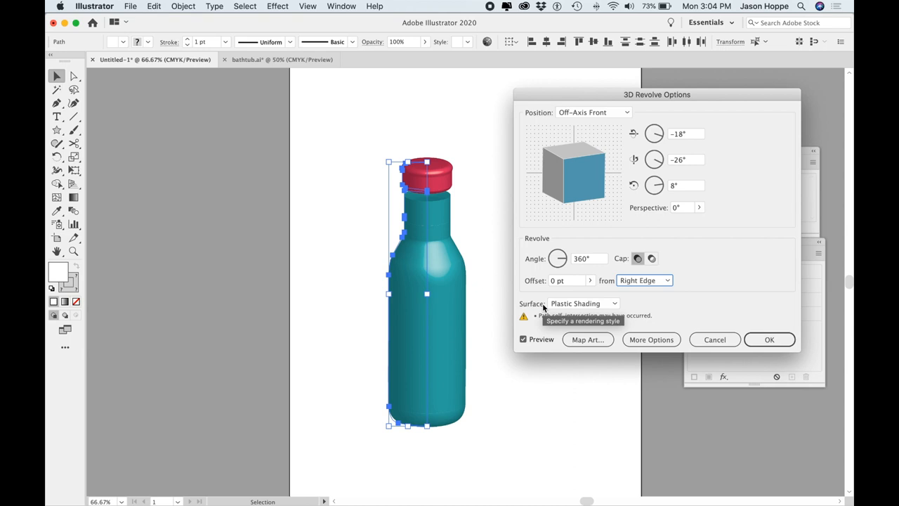
{"action": "mouse_move", "coordinate": [383, 404]}
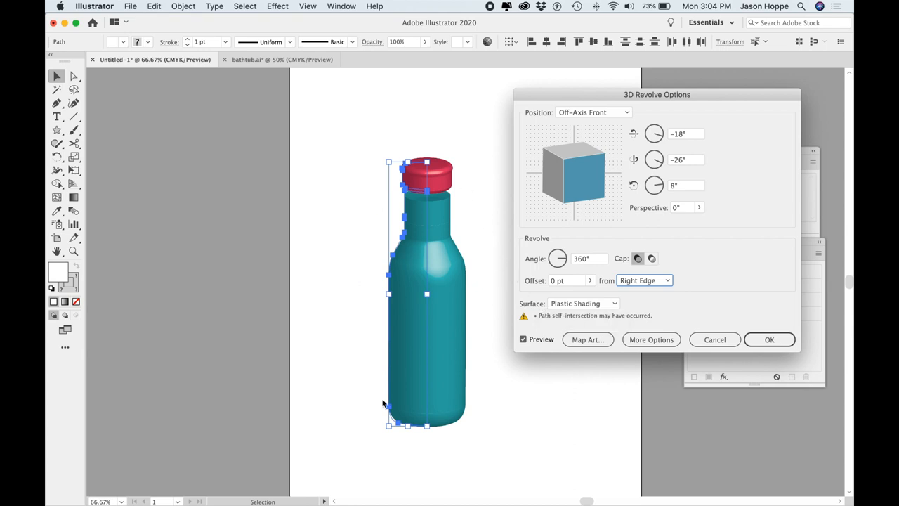
{"action": "mouse_move", "coordinate": [389, 256]}
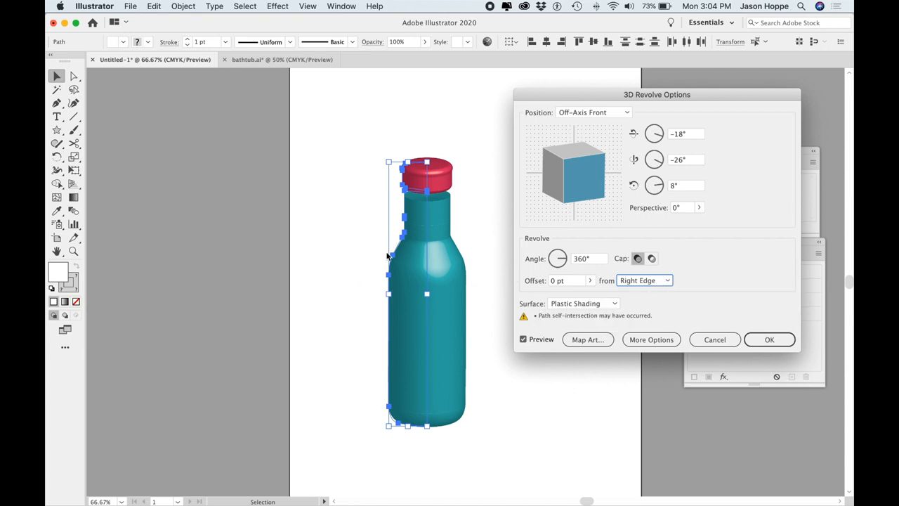
{"action": "mouse_move", "coordinate": [450, 278]}
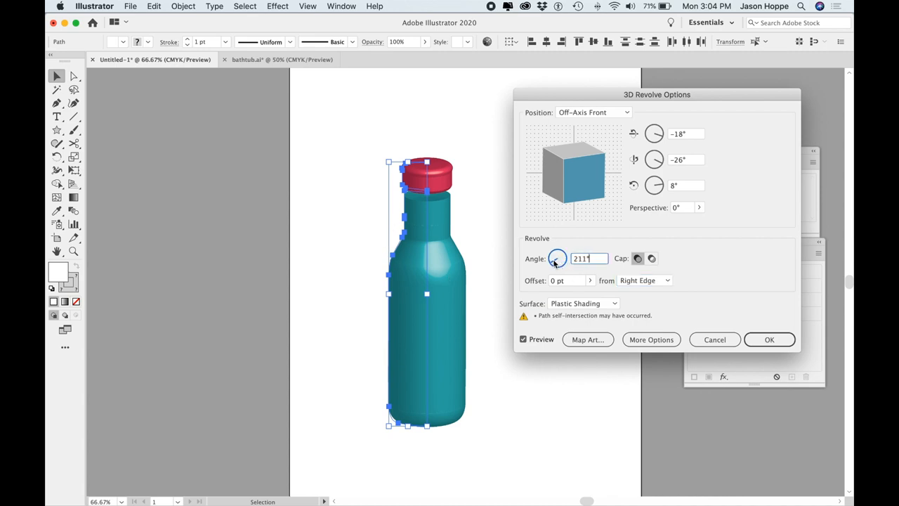
- Try revolve angle values 183, 125, 40 and 168
{"action": "type", "text": "183"}
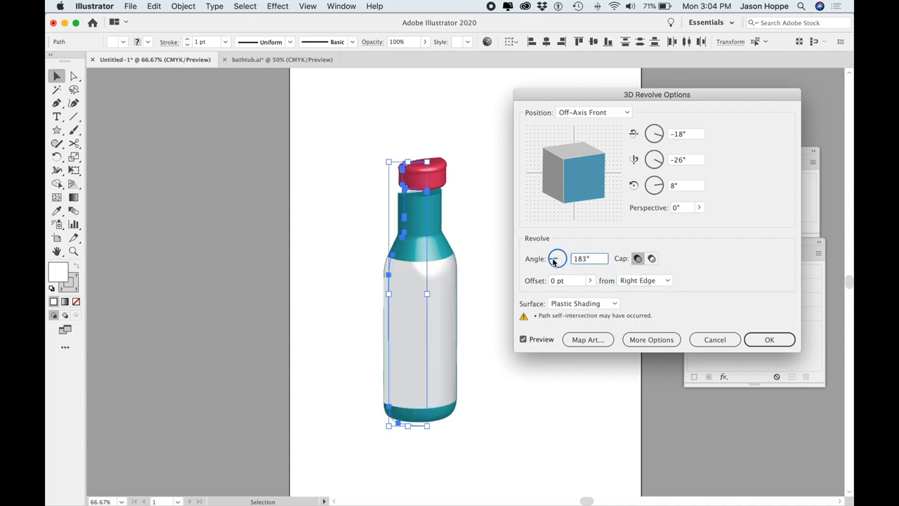
{"action": "type", "text": "125"}
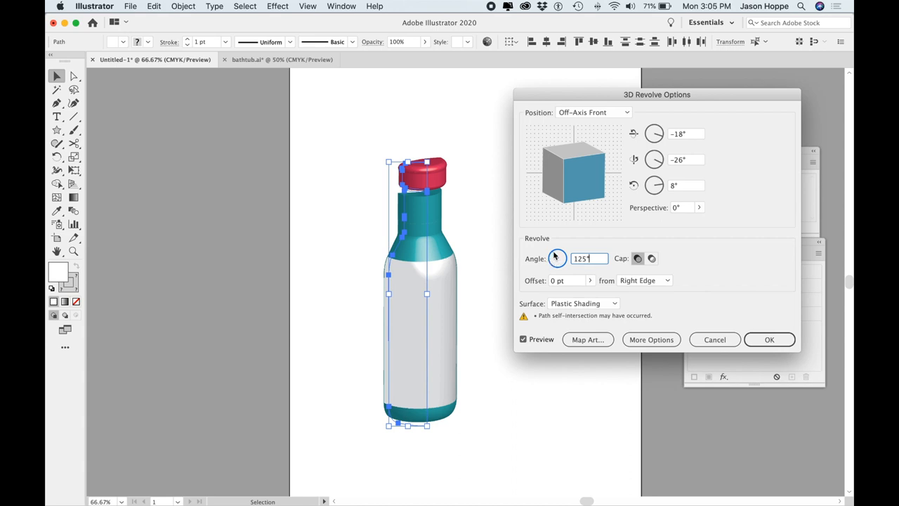
{"action": "type", "text": "40°"}
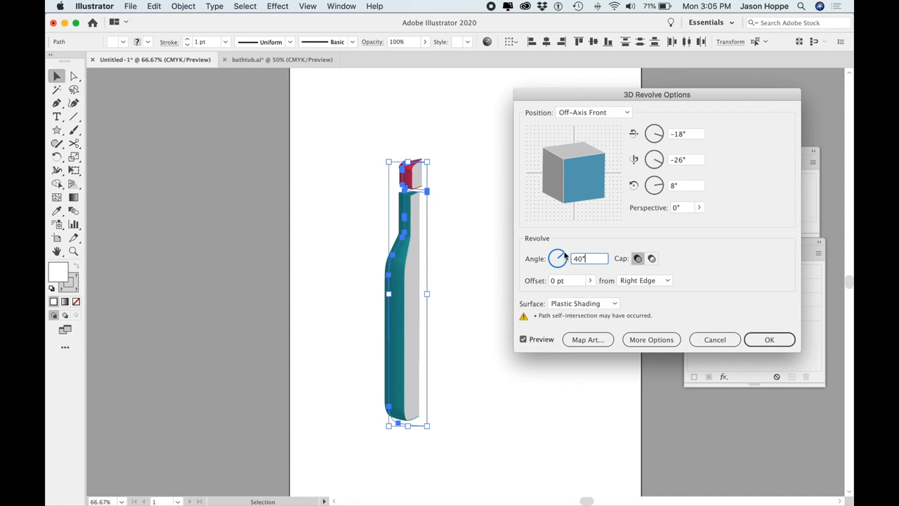
{"action": "type", "text": "168"}
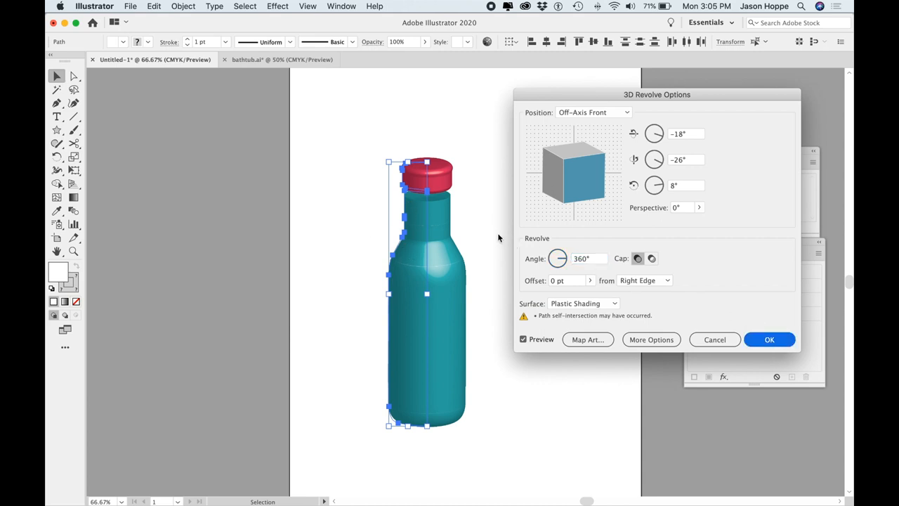
{"action": "left_click", "coordinate": [769, 339]}
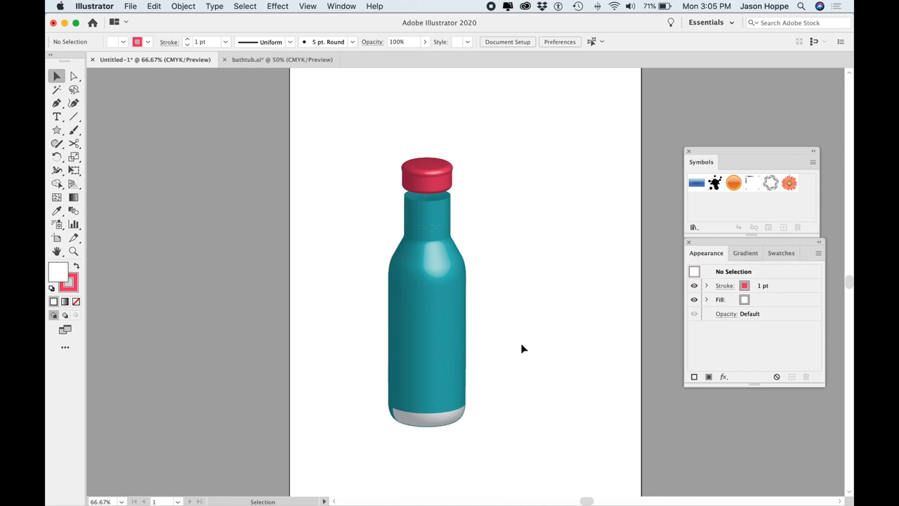
{"action": "mouse_move", "coordinate": [414, 422]}
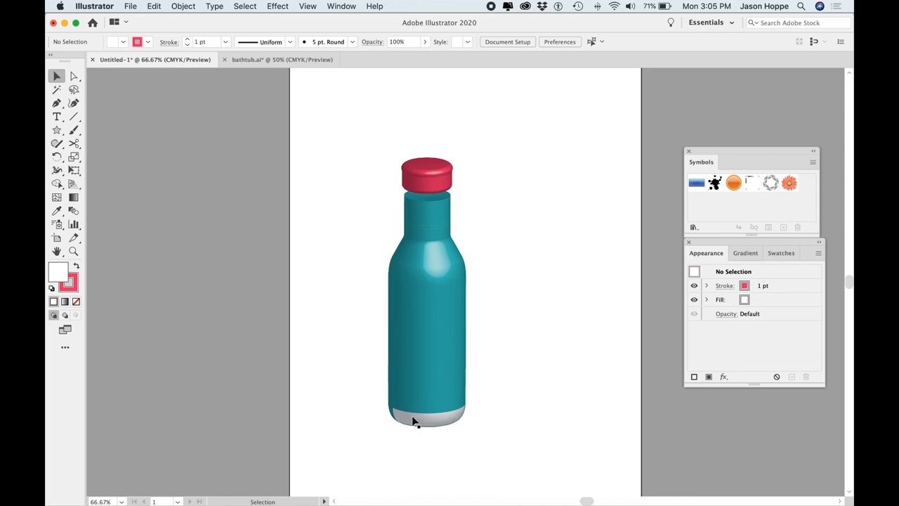
{"action": "mouse_move", "coordinate": [401, 418]}
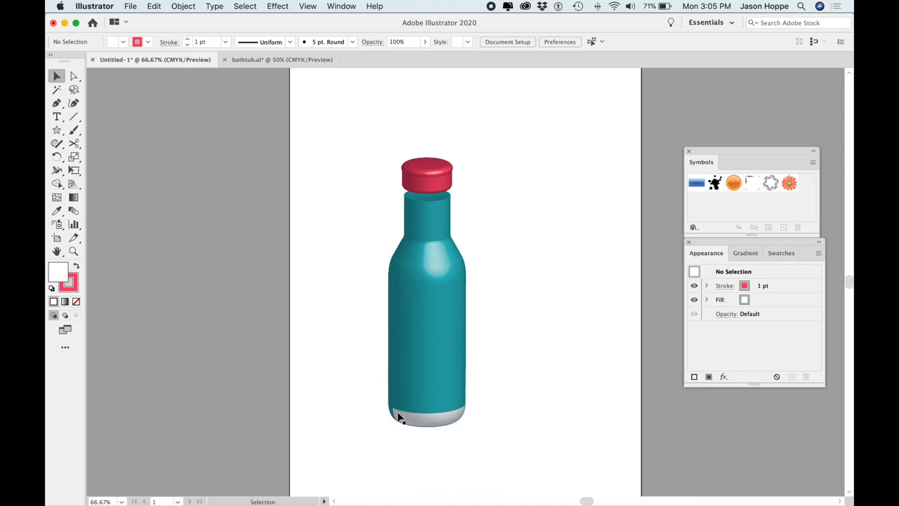
{"action": "mouse_move", "coordinate": [425, 425]}
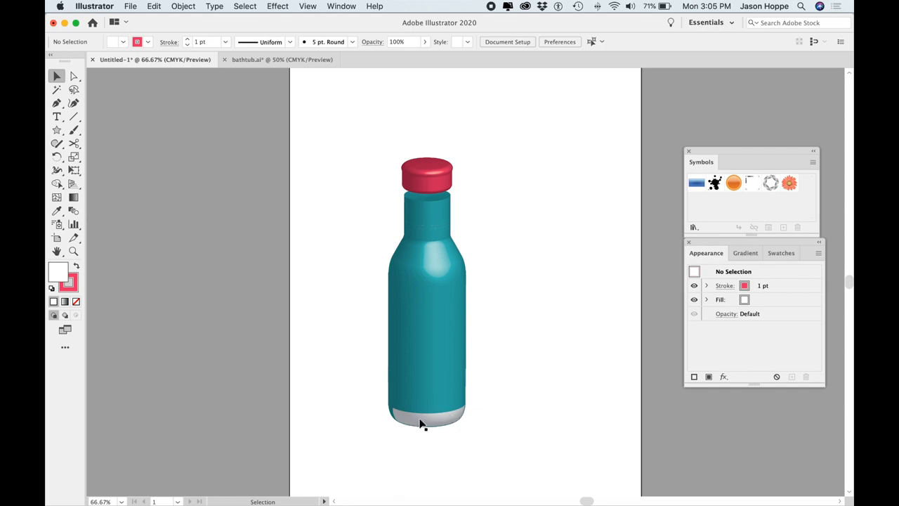
{"action": "mouse_move", "coordinate": [532, 265]}
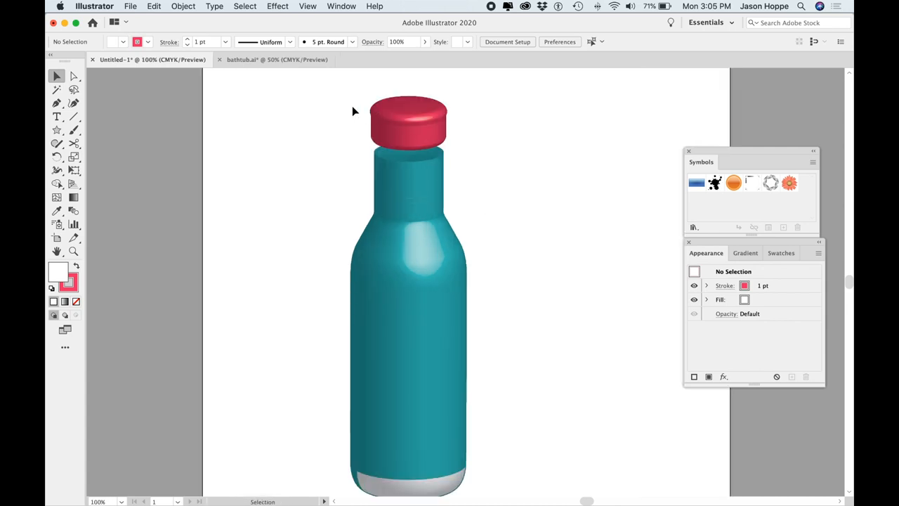
{"action": "mouse_move", "coordinate": [240, 5]}
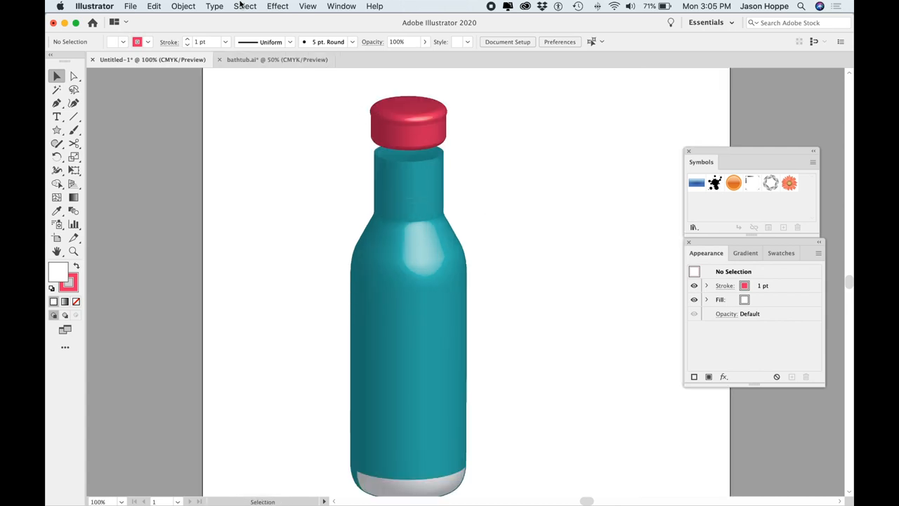
{"action": "left_click", "coordinate": [308, 6]}
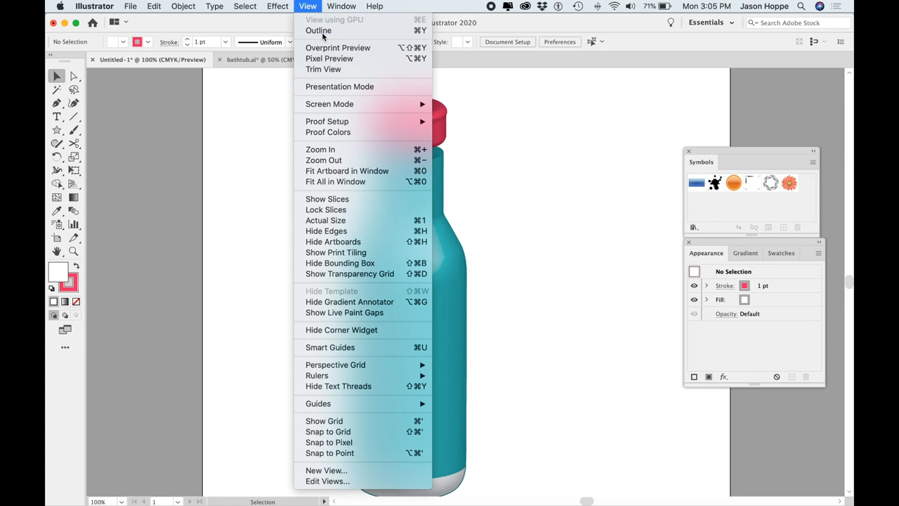
{"action": "left_click", "coordinate": [318, 31]}
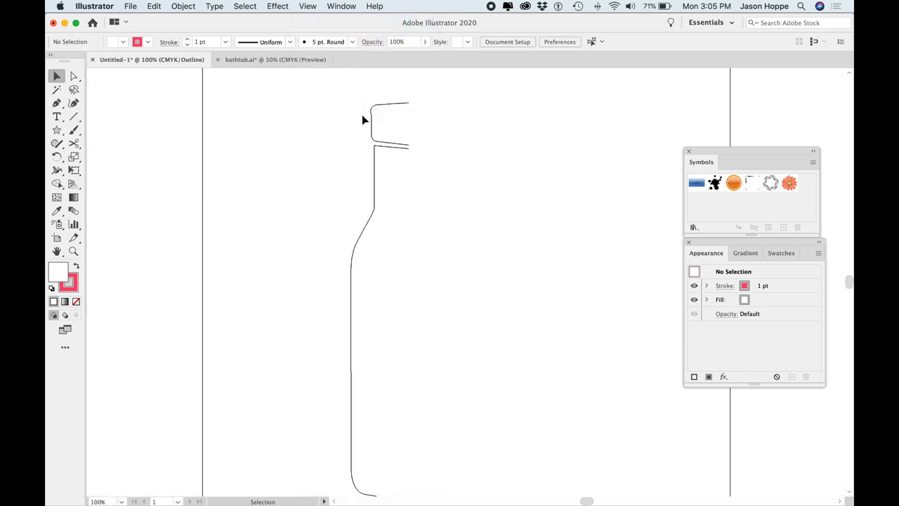
{"action": "mouse_move", "coordinate": [303, 11]}
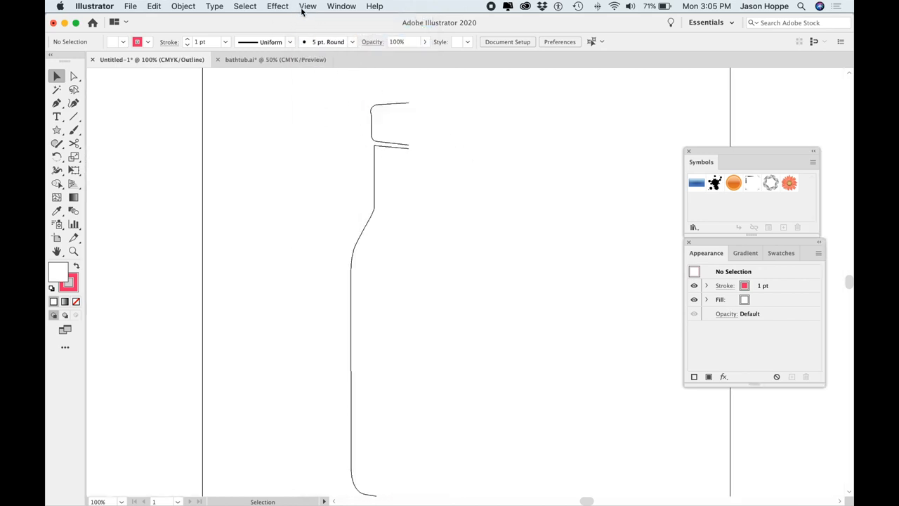
{"action": "left_click", "coordinate": [308, 6]}
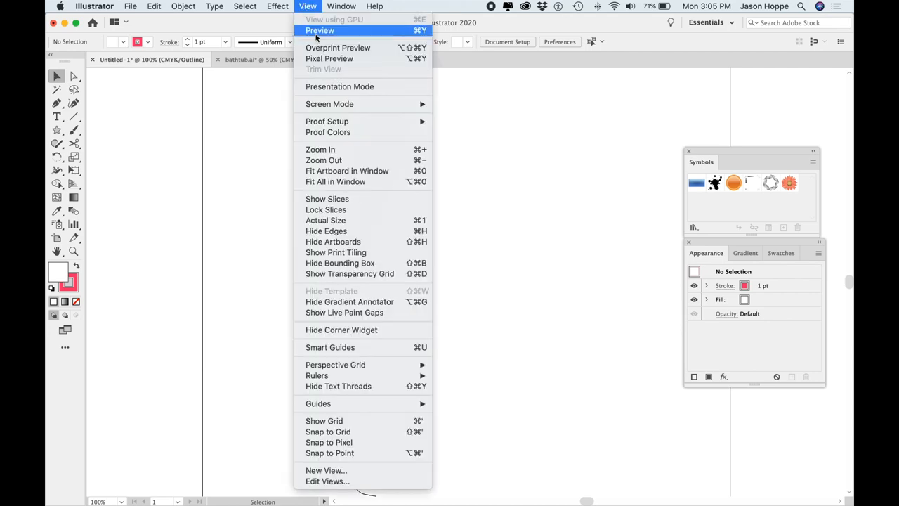
{"action": "left_click", "coordinate": [320, 30]}
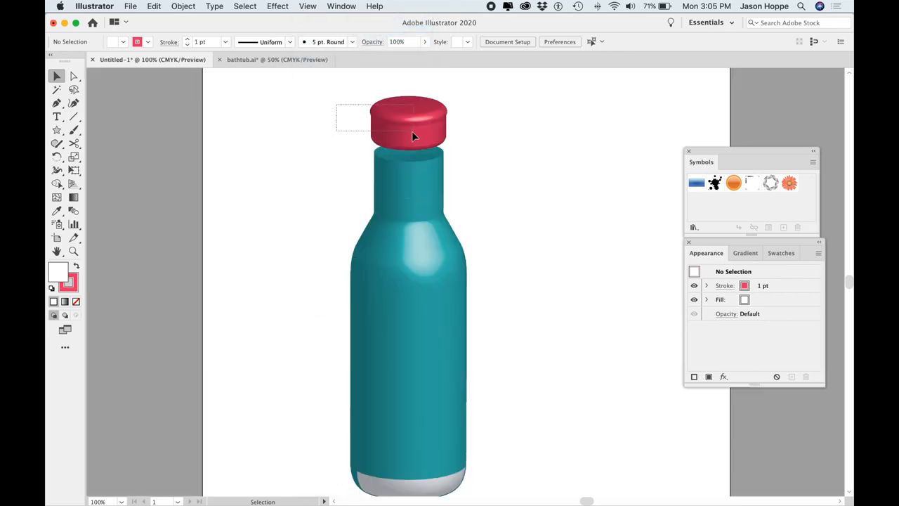
{"action": "left_click", "coordinate": [407, 125]}
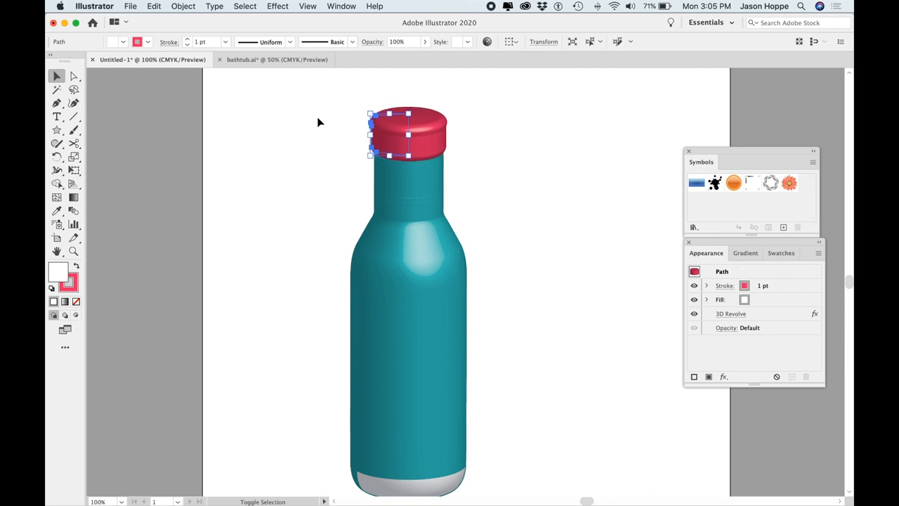
{"action": "left_click", "coordinate": [555, 281]}
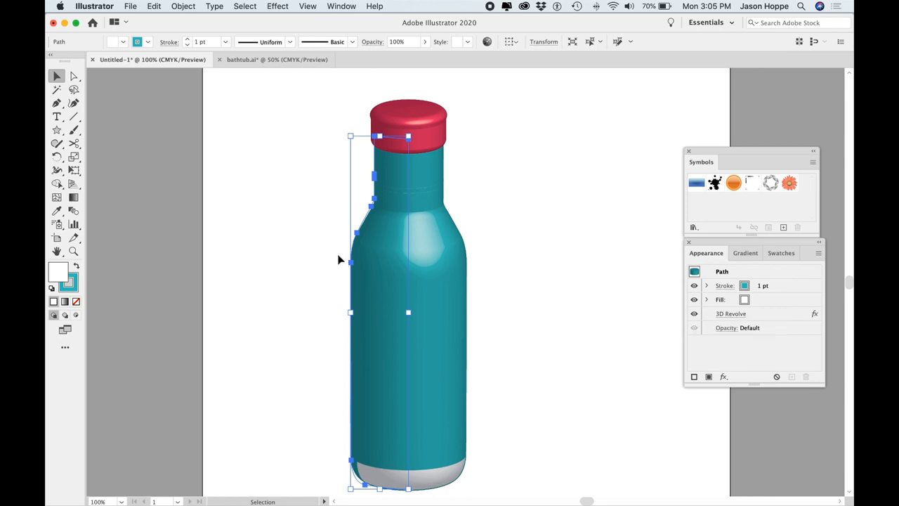
{"action": "mouse_move", "coordinate": [369, 281]}
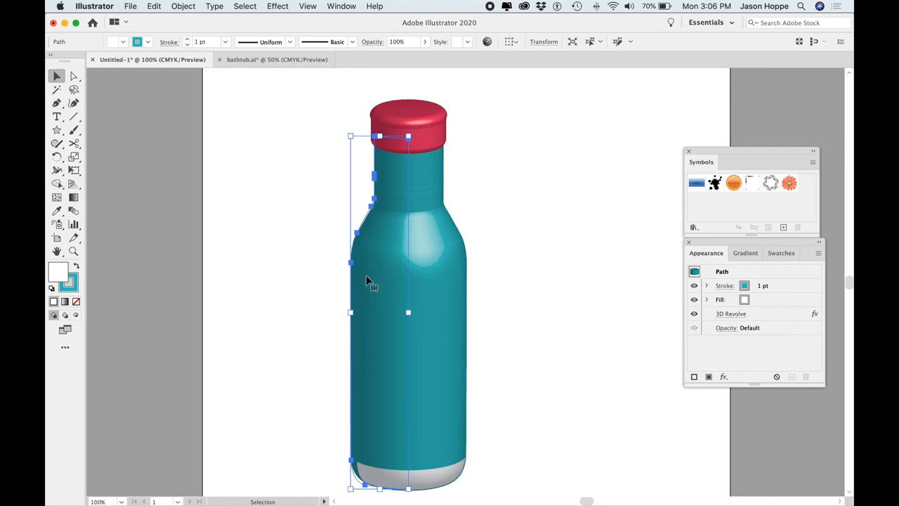
{"action": "mouse_move", "coordinate": [390, 344]}
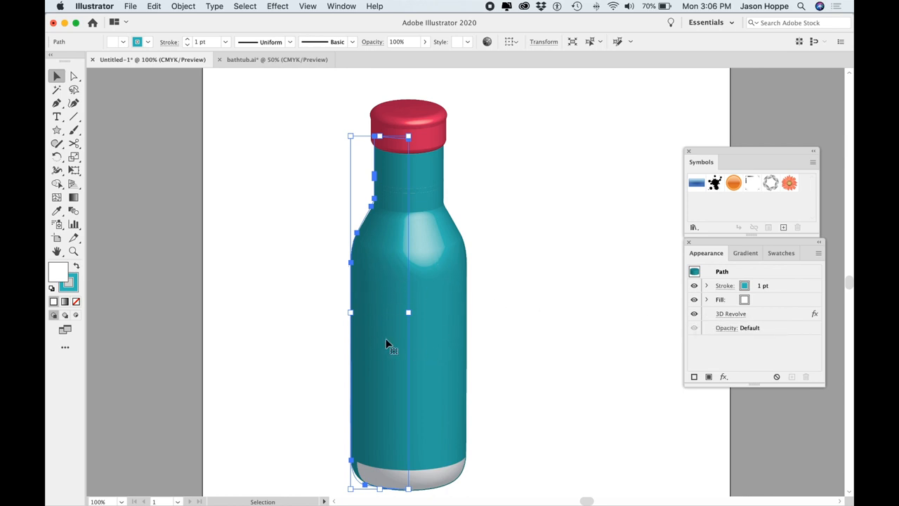
{"action": "mouse_move", "coordinate": [508, 313]}
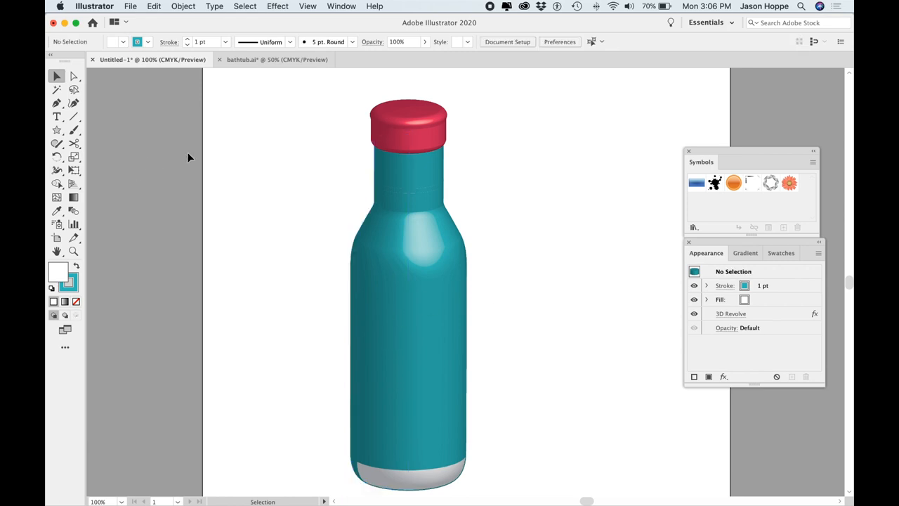
{"action": "mouse_move", "coordinate": [274, 59]}
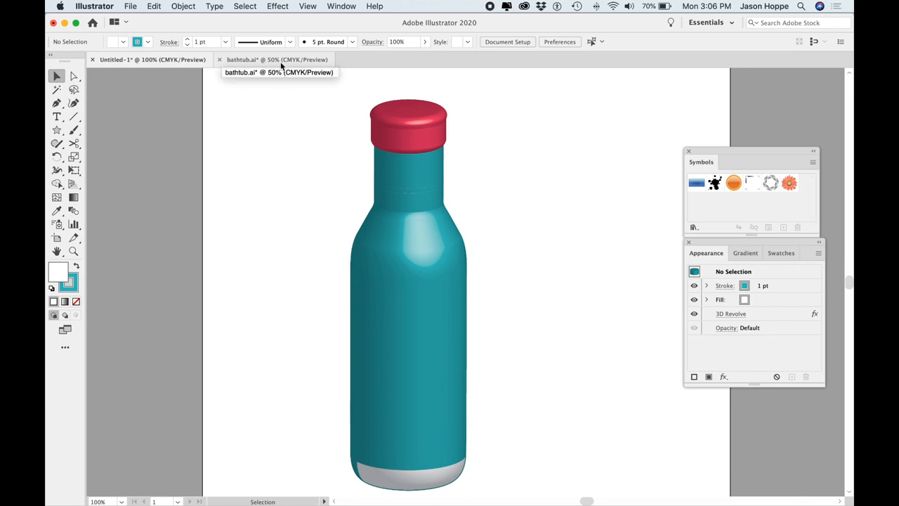
- Switch to the bathtub.ai document
{"action": "left_click", "coordinate": [274, 60]}
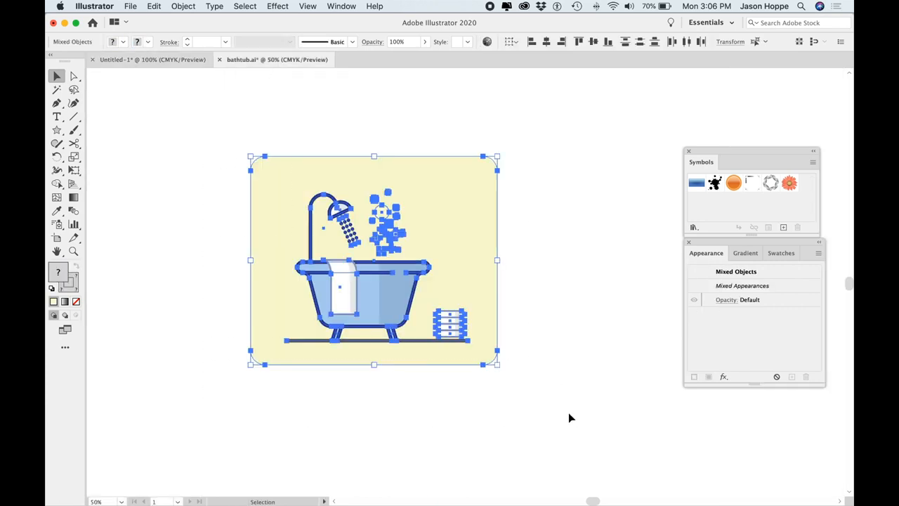
{"action": "mouse_move", "coordinate": [209, 113]}
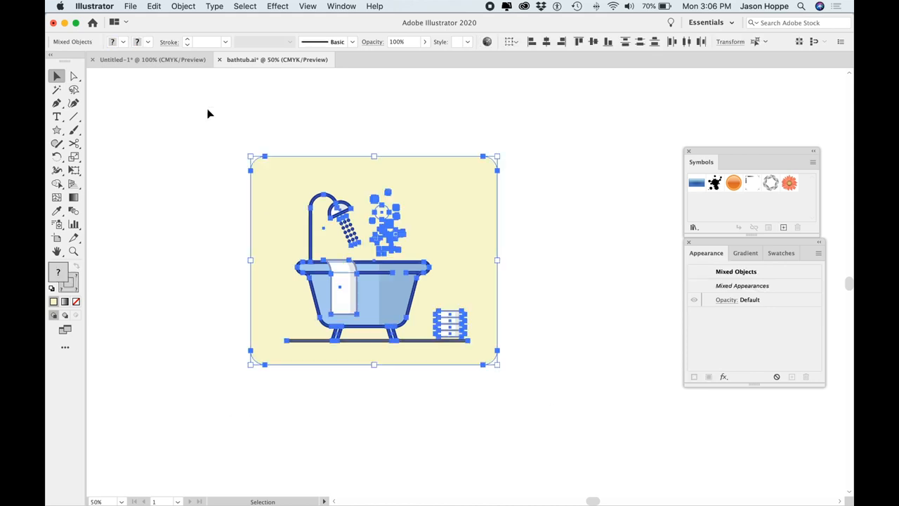
{"action": "mouse_move", "coordinate": [181, 67]}
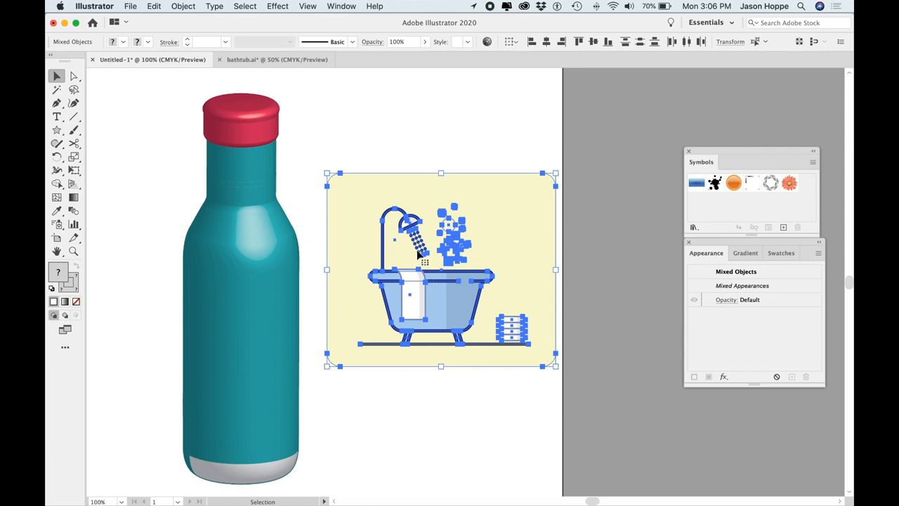
{"action": "mouse_move", "coordinate": [250, 267]}
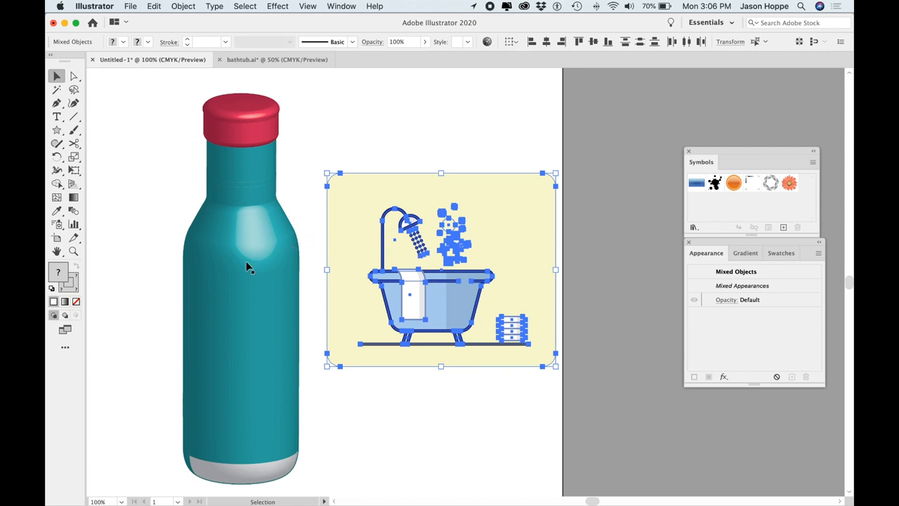
{"action": "mouse_move", "coordinate": [267, 321]}
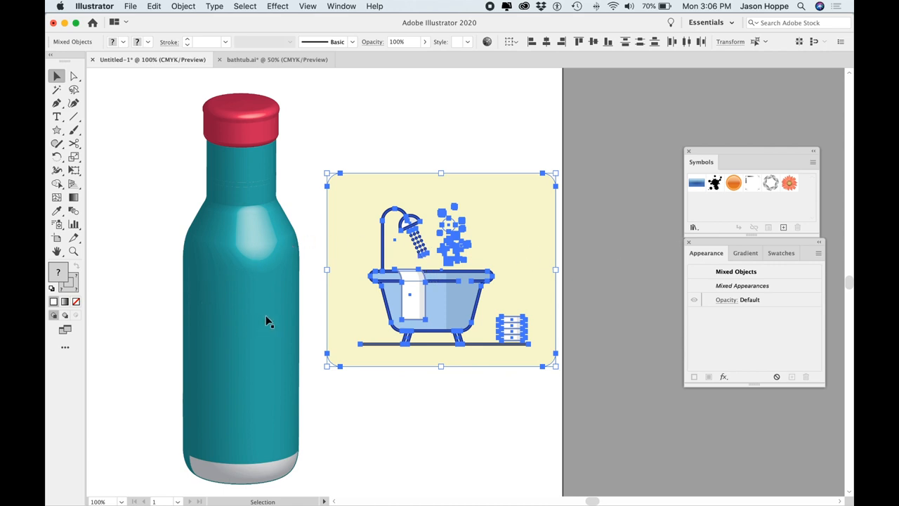
{"action": "mouse_move", "coordinate": [239, 287]}
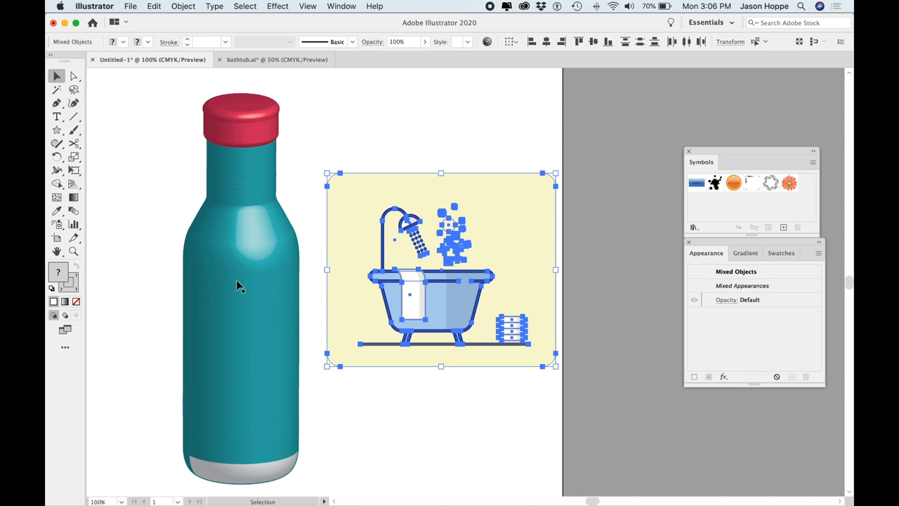
{"action": "mouse_move", "coordinate": [273, 343]}
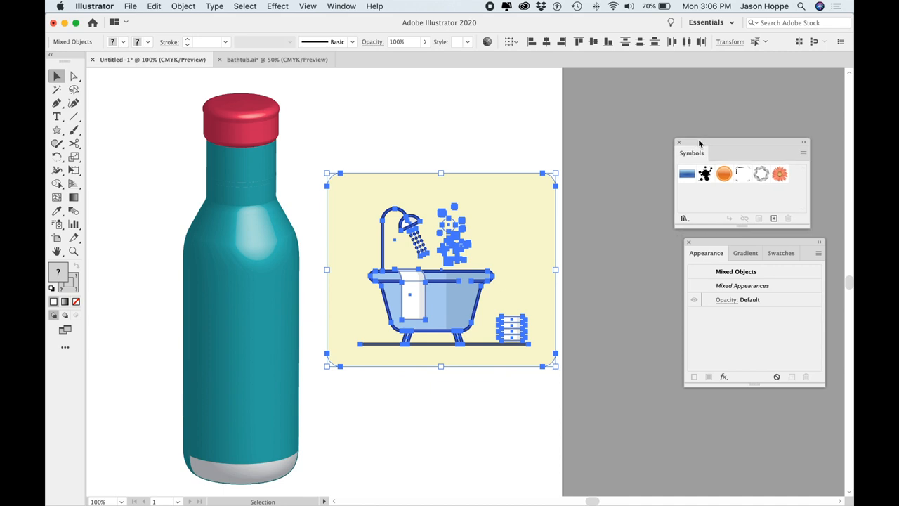
- Save the bathtub artwork as a Graphic symbol named Bathtub
{"action": "left_click", "coordinate": [342, 6]}
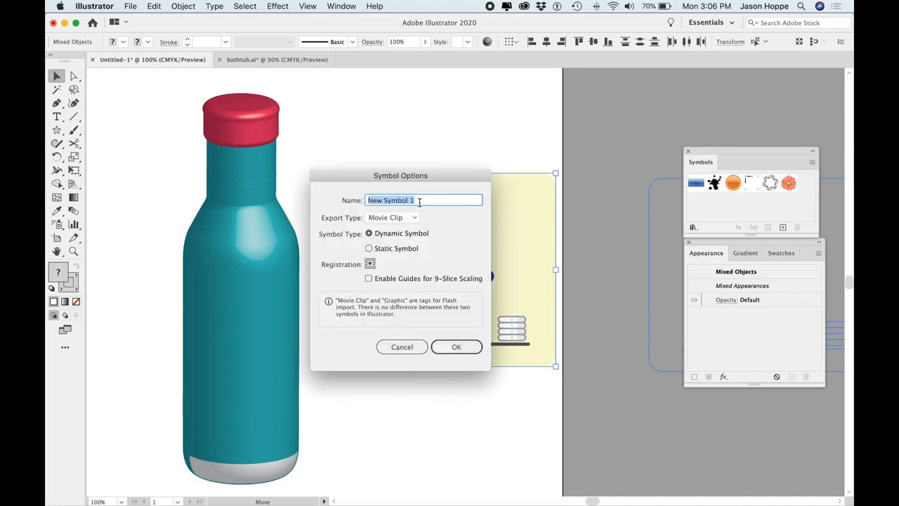
{"action": "type", "text": "Bath"}
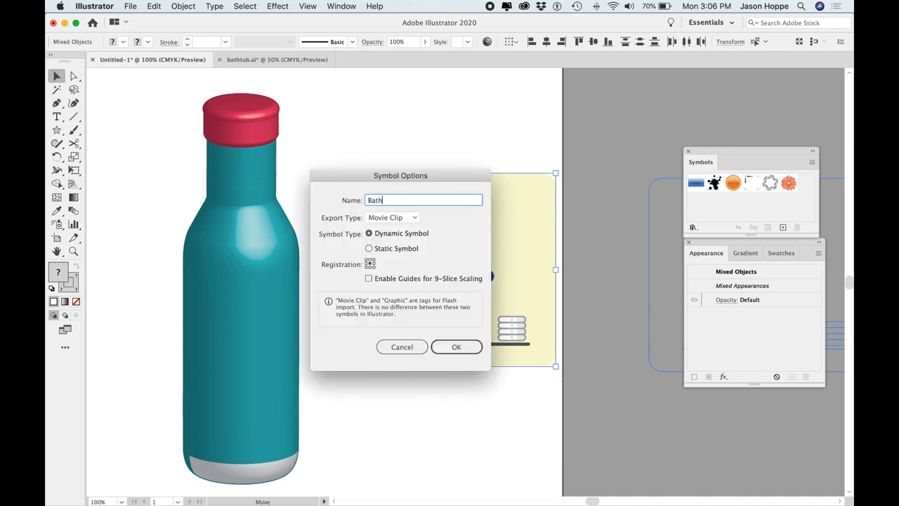
{"action": "left_click", "coordinate": [392, 217]}
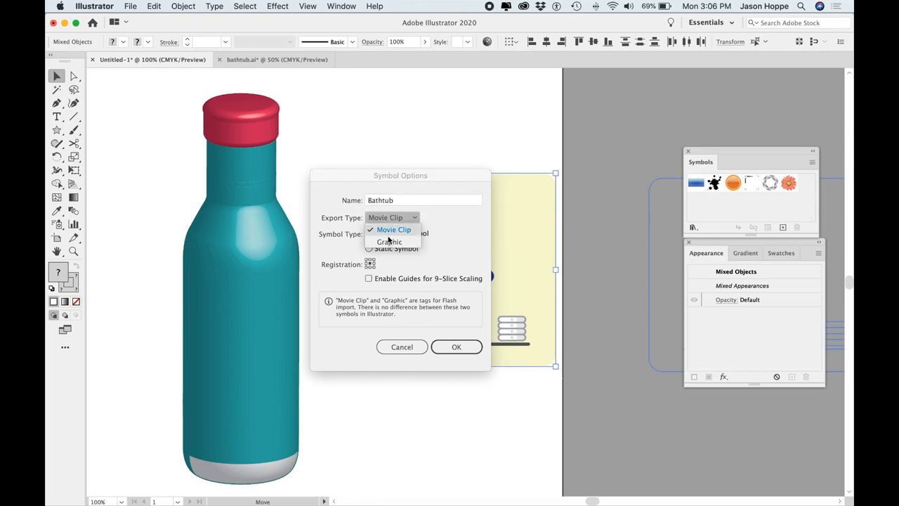
{"action": "left_click", "coordinate": [390, 241]}
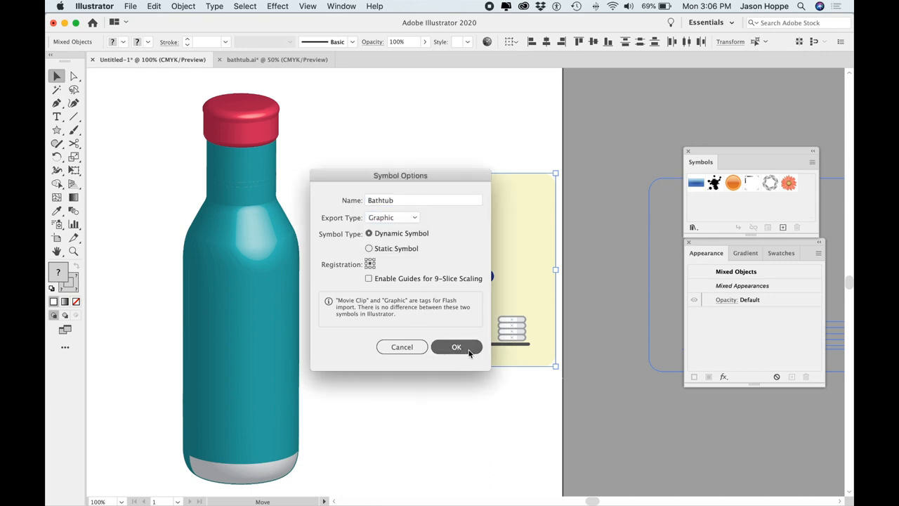
{"action": "left_click", "coordinate": [456, 347]}
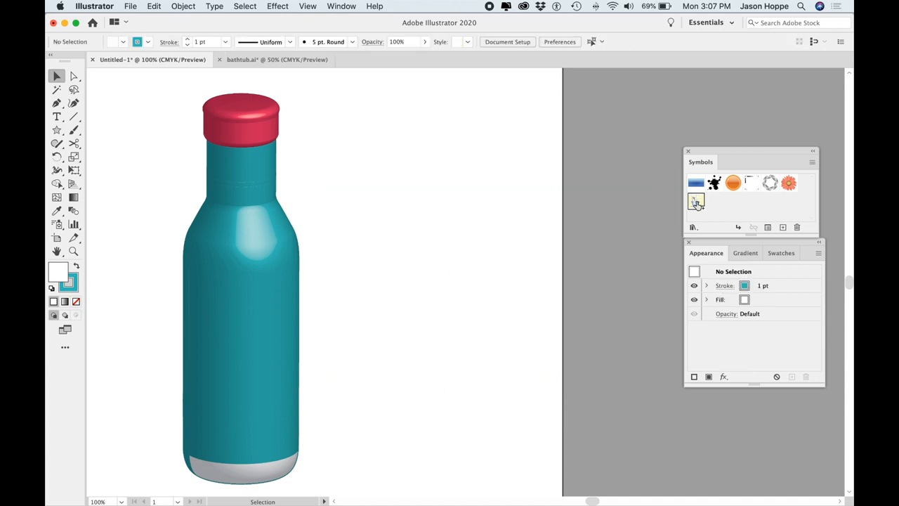
{"action": "mouse_move", "coordinate": [137, 292]}
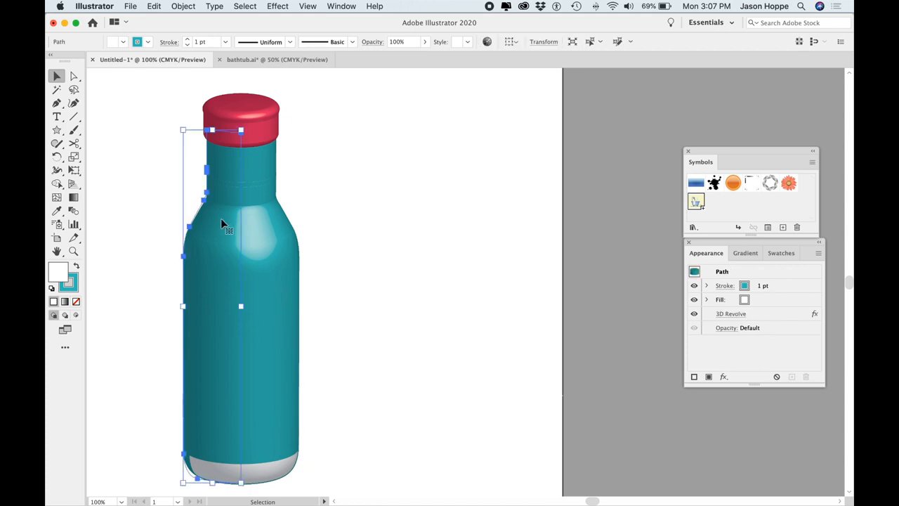
{"action": "mouse_move", "coordinate": [712, 247]}
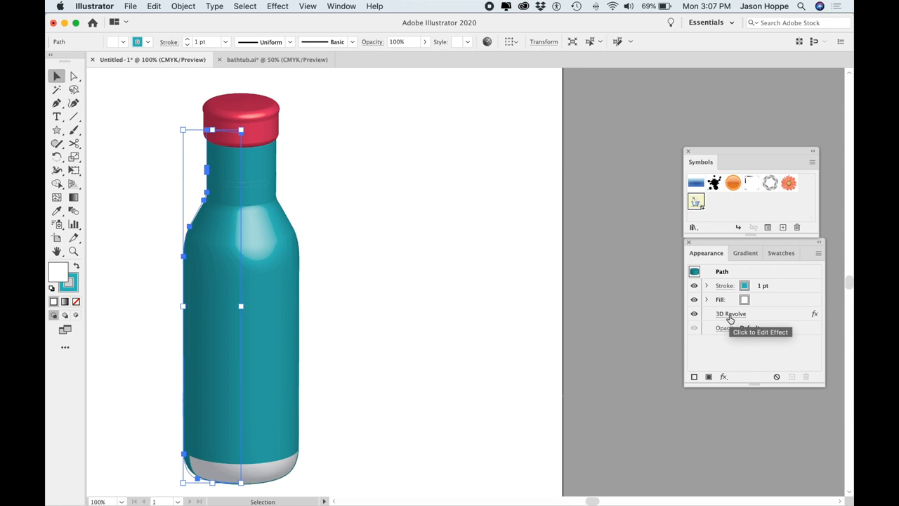
{"action": "mouse_move", "coordinate": [404, 373]}
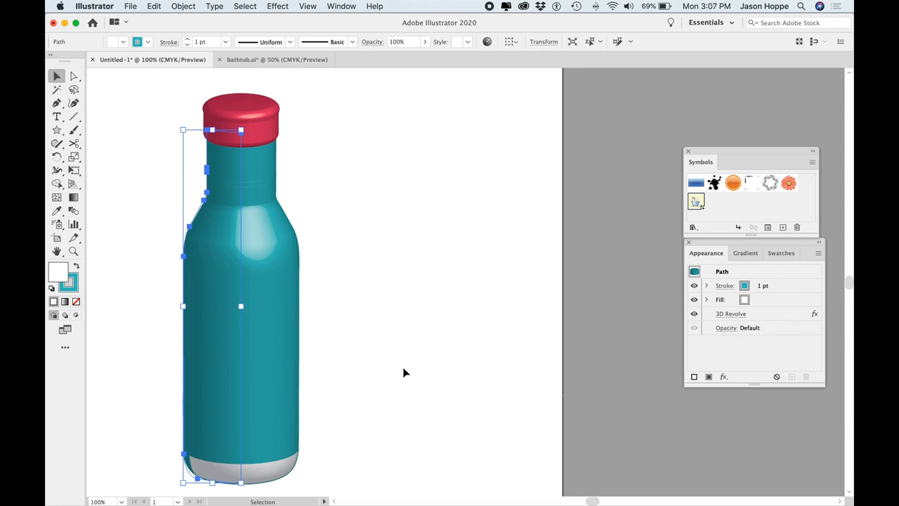
{"action": "mouse_move", "coordinate": [731, 314]}
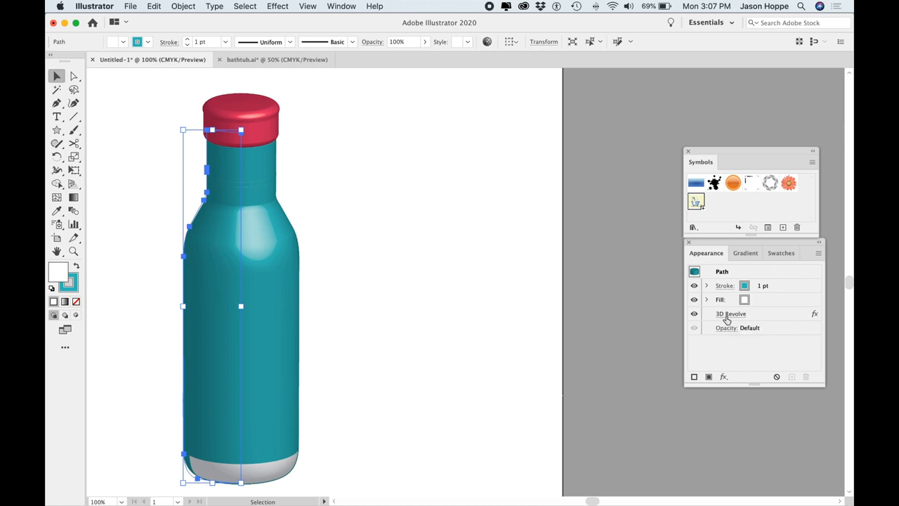
- Reopen the bottle's 3D Revolve Options from Appearance and move the dialog aside
{"action": "left_click", "coordinate": [731, 313]}
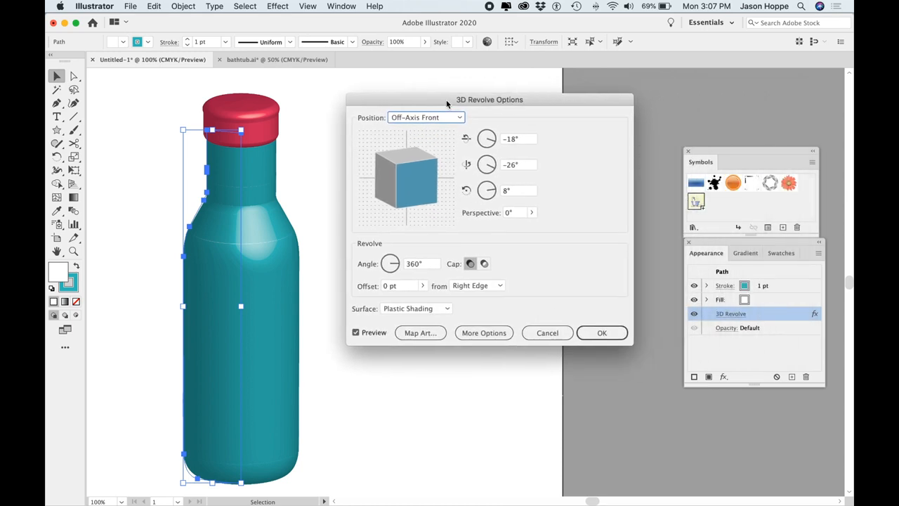
{"action": "left_click_drag", "start_coordinate": [489, 99], "coordinate": [500, 100]}
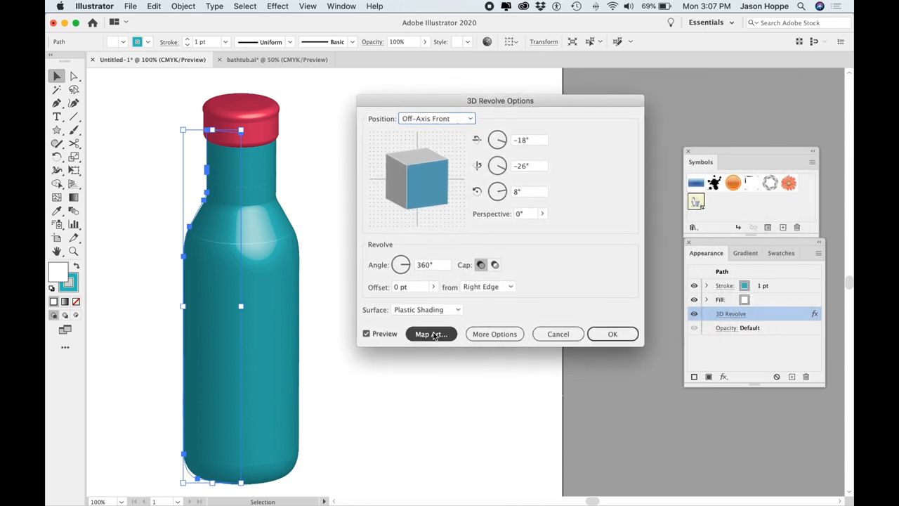
- Open Map Art and step forward through the bottle's surfaces
{"action": "left_click", "coordinate": [429, 334]}
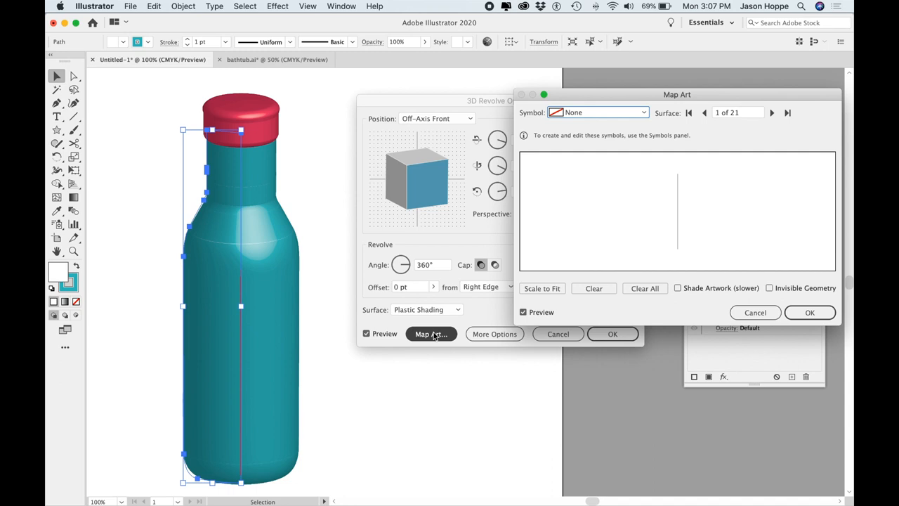
{"action": "mouse_move", "coordinate": [326, 186]}
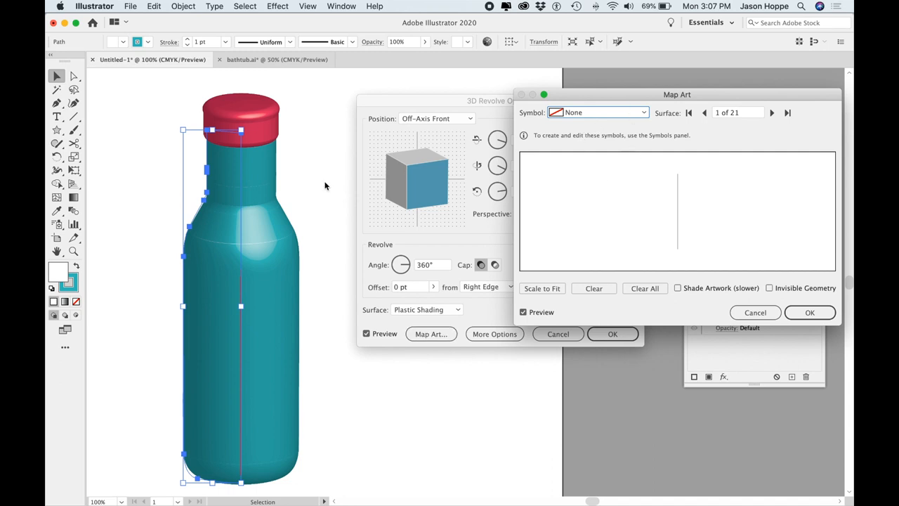
{"action": "mouse_move", "coordinate": [207, 309]}
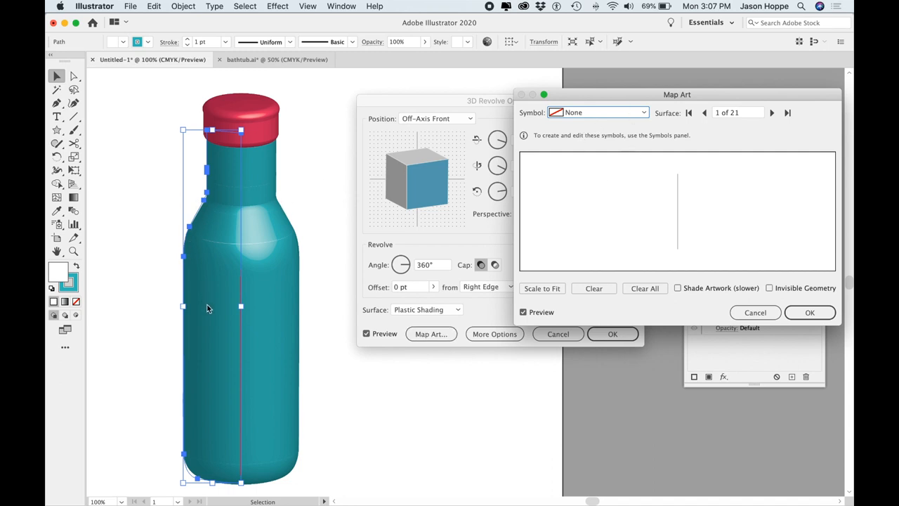
{"action": "mouse_move", "coordinate": [224, 185]}
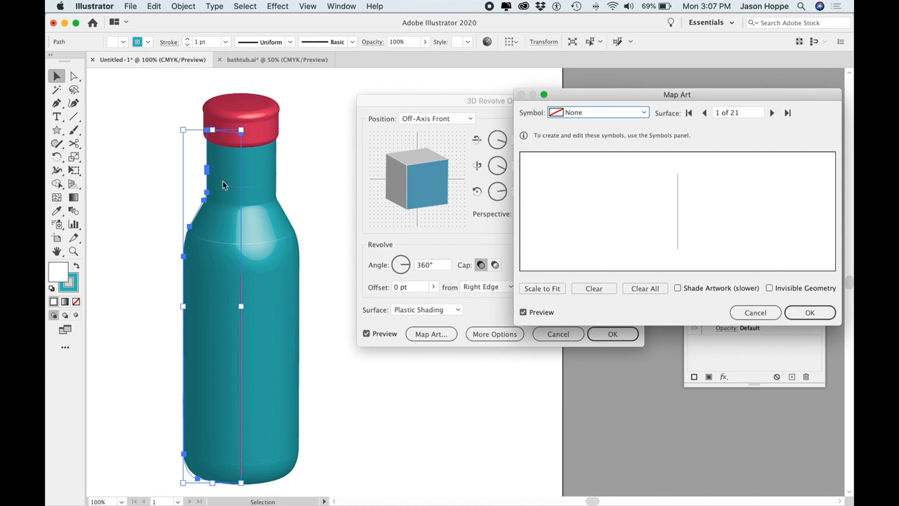
{"action": "mouse_move", "coordinate": [374, 235]}
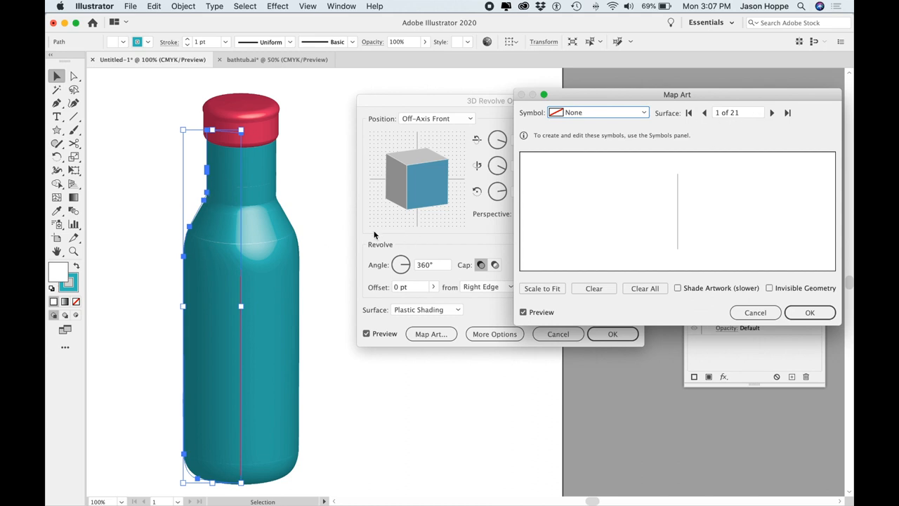
{"action": "left_click", "coordinate": [772, 112]}
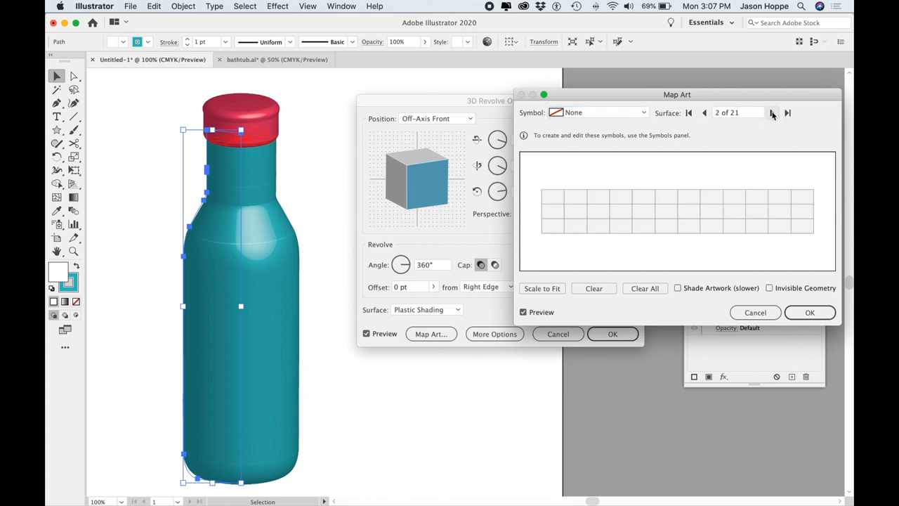
{"action": "left_click", "coordinate": [772, 112]}
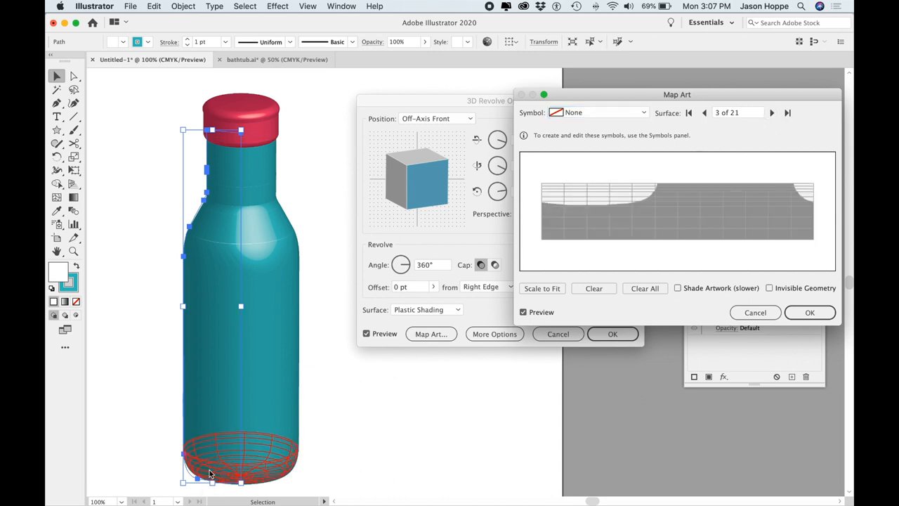
{"action": "left_click", "coordinate": [772, 113]}
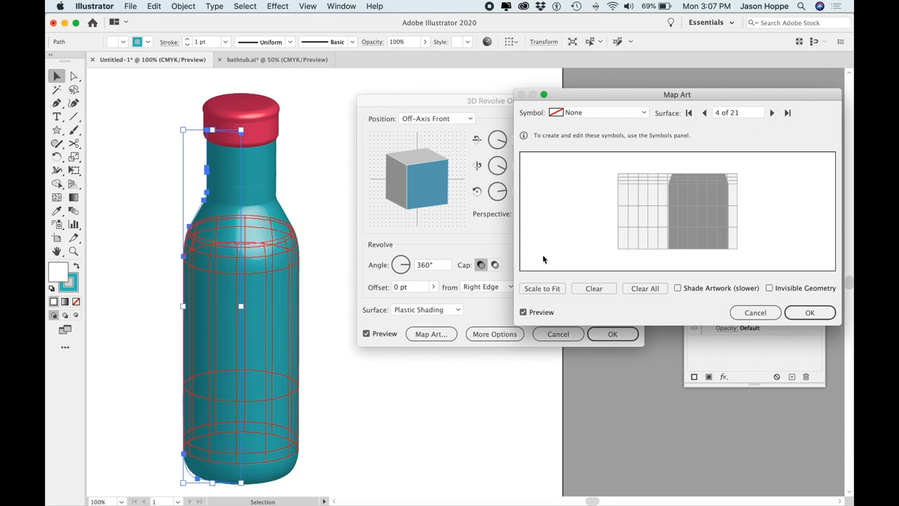
{"action": "mouse_move", "coordinate": [241, 344]}
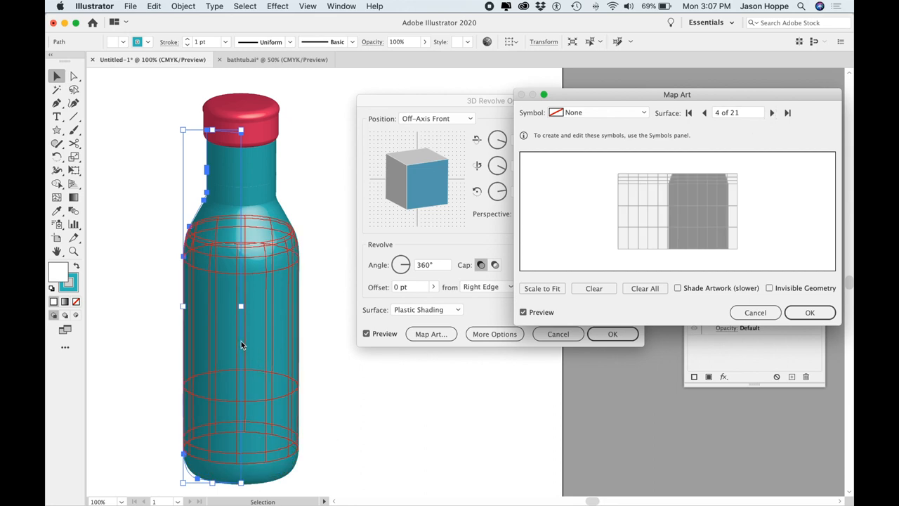
{"action": "mouse_move", "coordinate": [195, 232]}
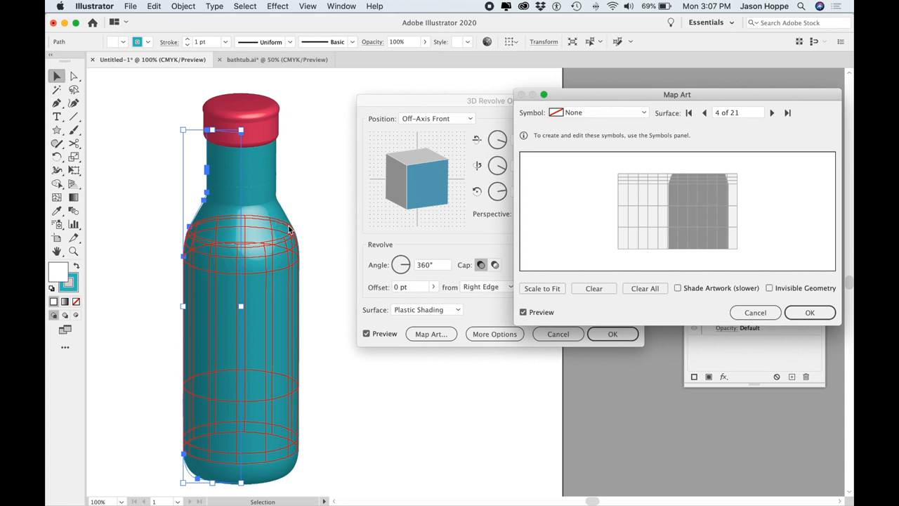
- Return to the main body surface and map the Bathtub symbol onto it
{"action": "left_click", "coordinate": [704, 112]}
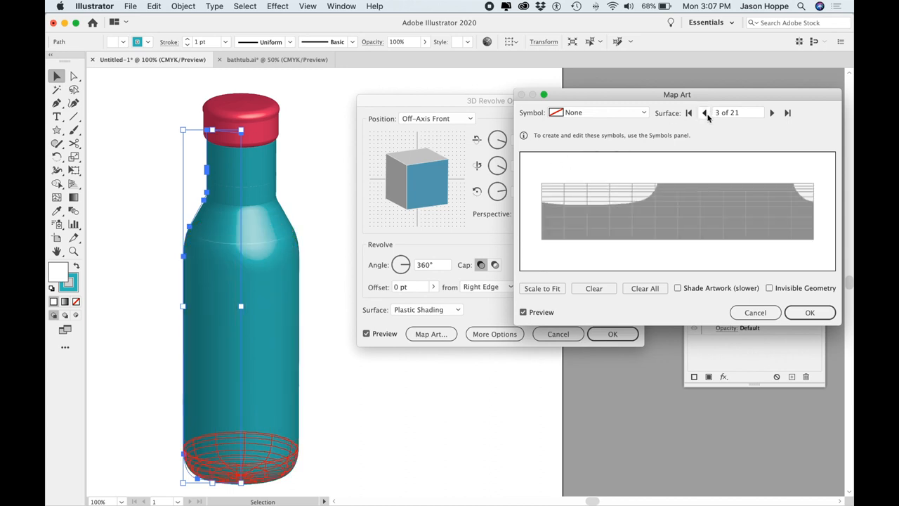
{"action": "left_click", "coordinate": [705, 113]}
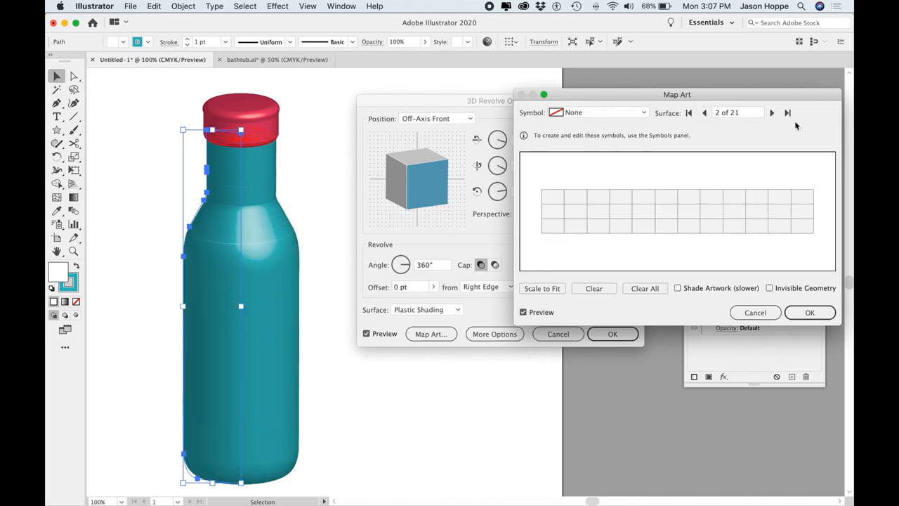
{"action": "left_click", "coordinate": [772, 112]}
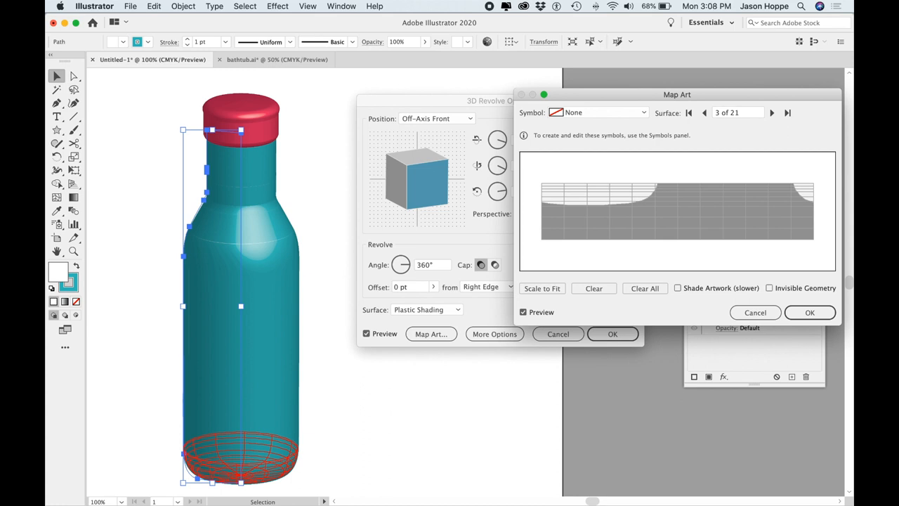
{"action": "left_click", "coordinate": [772, 113]}
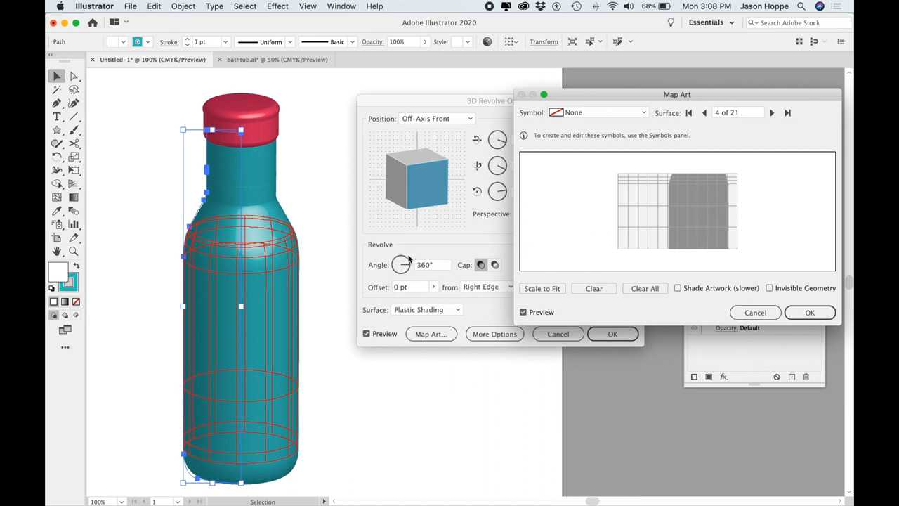
{"action": "mouse_move", "coordinate": [184, 287]}
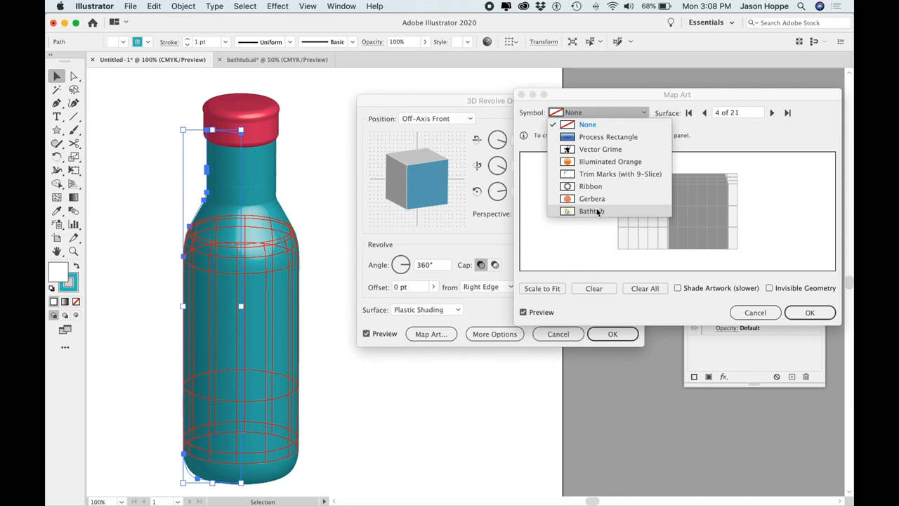
{"action": "left_click", "coordinate": [592, 211]}
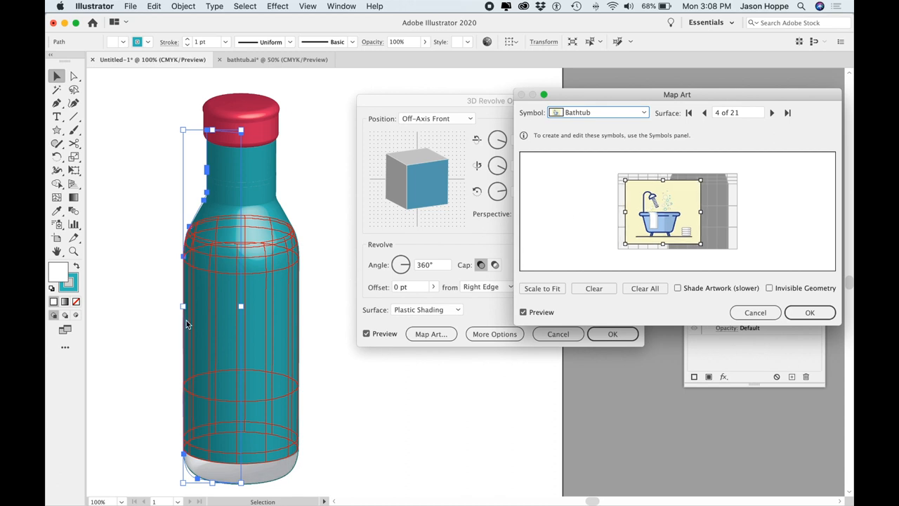
{"action": "mouse_move", "coordinate": [757, 152]}
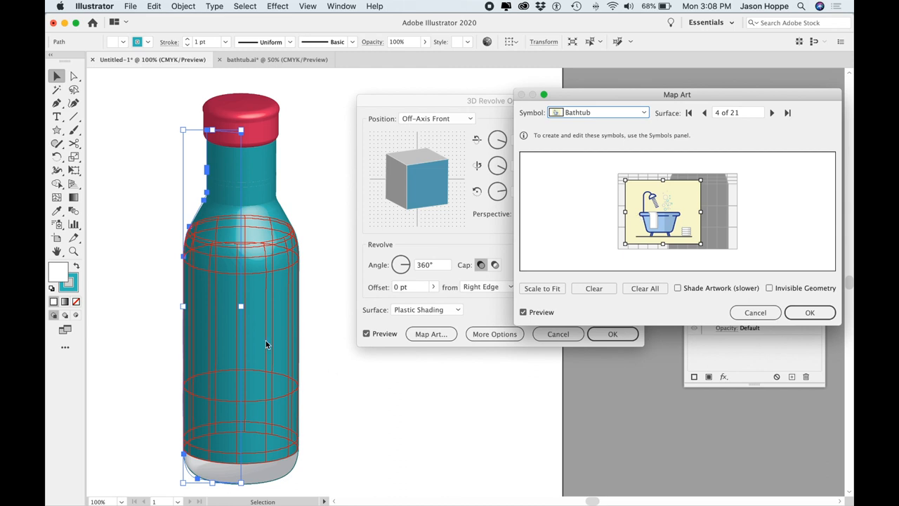
{"action": "mouse_move", "coordinate": [294, 234]}
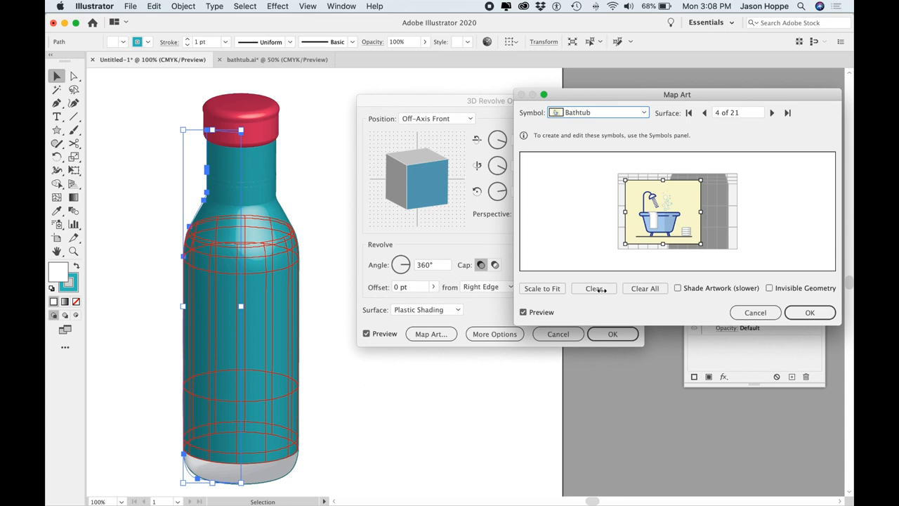
- Clear the label from the body surface and advance to surface 15
{"action": "left_click", "coordinate": [594, 288]}
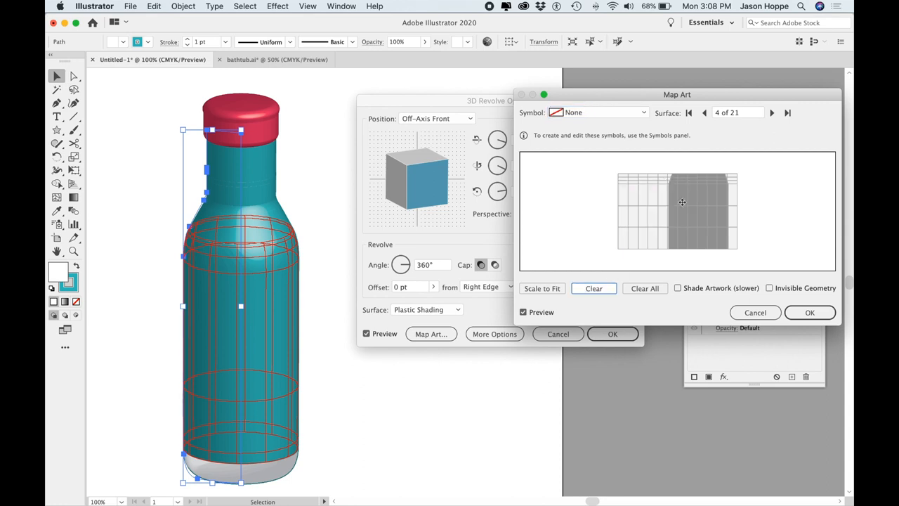
{"action": "left_click", "coordinate": [772, 113]}
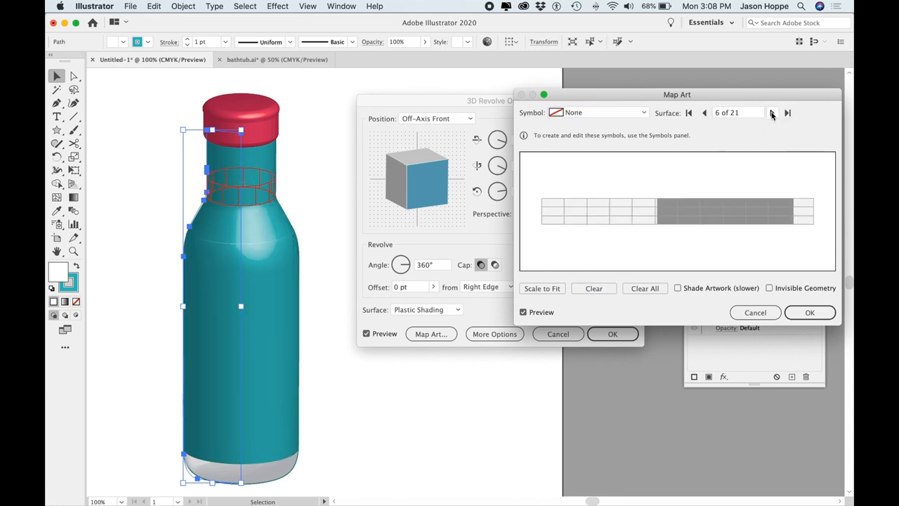
{"action": "left_click", "coordinate": [772, 113]}
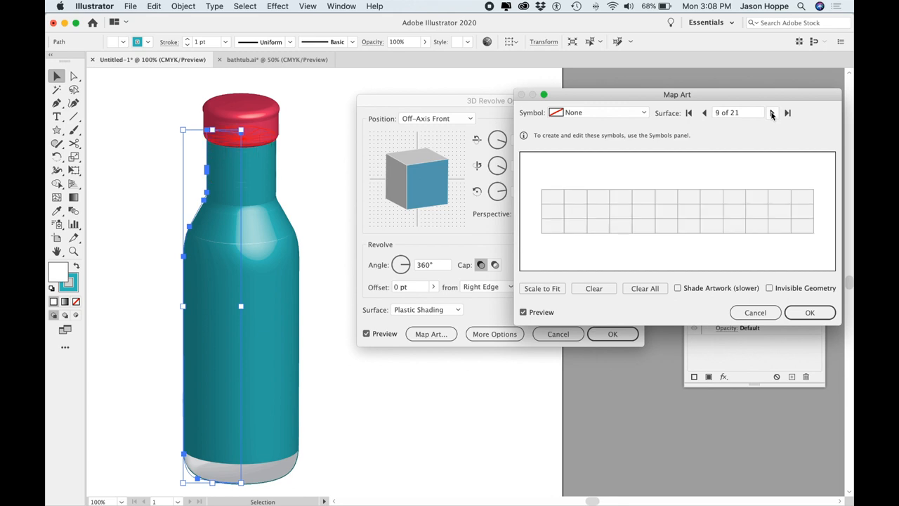
{"action": "left_click", "coordinate": [771, 113]}
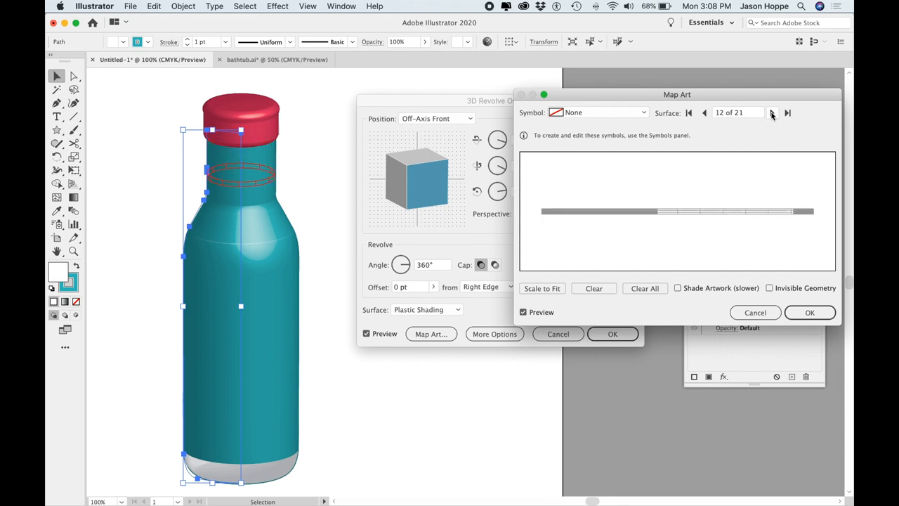
{"action": "left_click", "coordinate": [772, 112]}
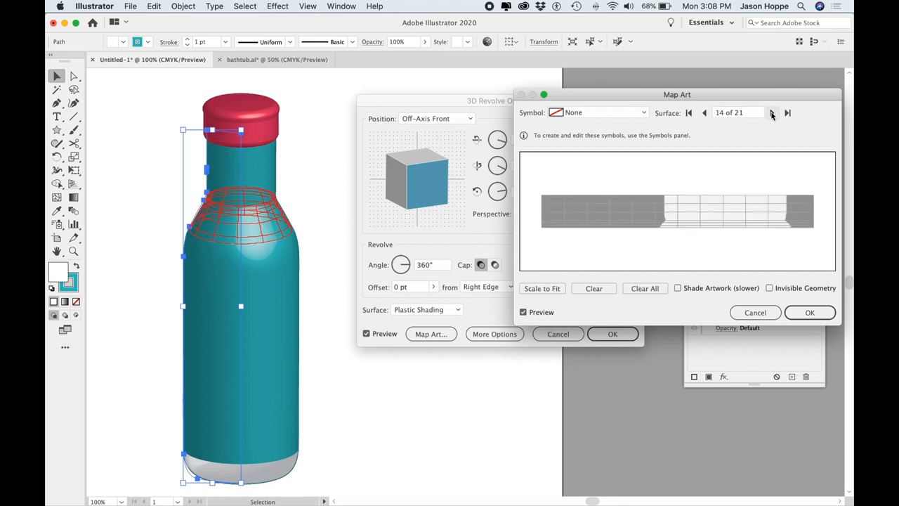
{"action": "left_click", "coordinate": [772, 112]}
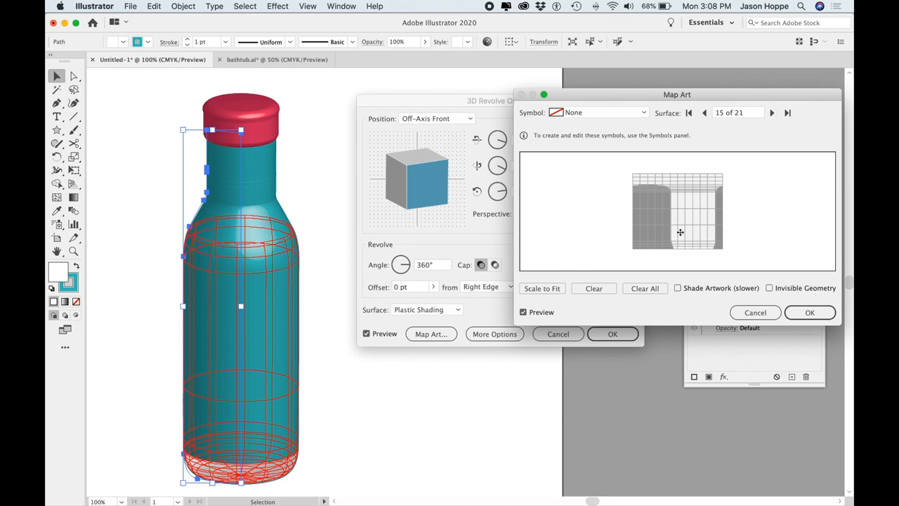
{"action": "mouse_move", "coordinate": [566, 122]}
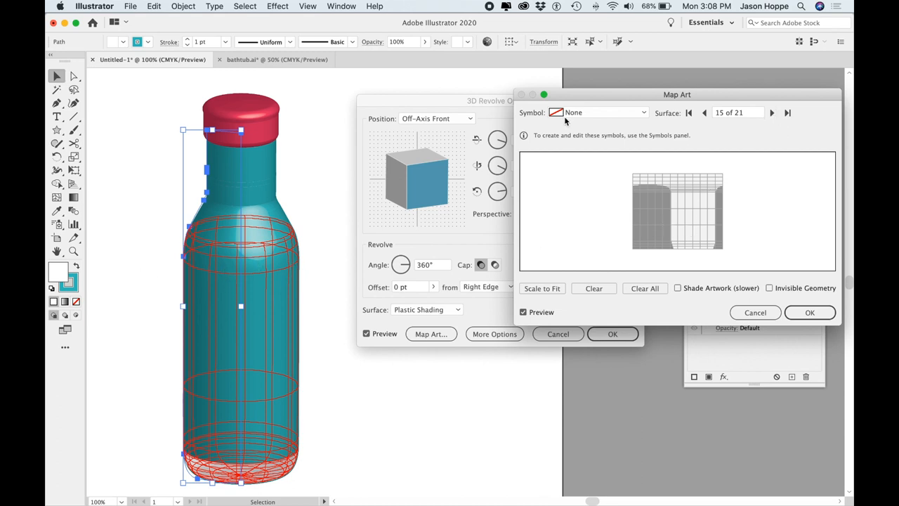
- Apply the Bathtub symbol to surface 15, then move toward the next surface
{"action": "left_click", "coordinate": [600, 112]}
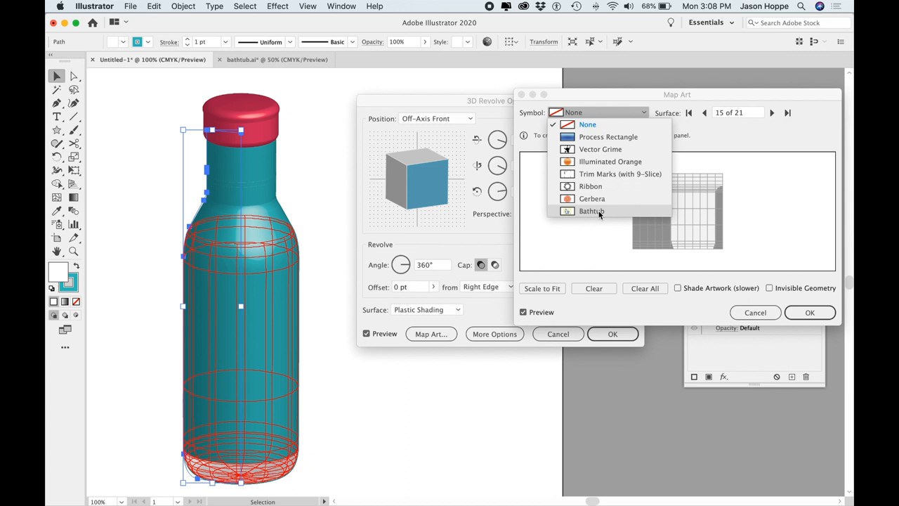
{"action": "left_click", "coordinate": [591, 211]}
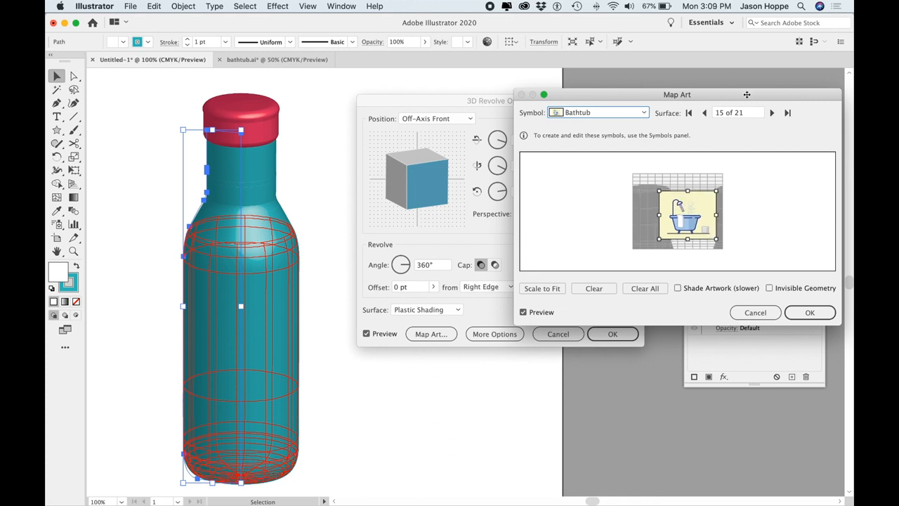
{"action": "left_click", "coordinate": [593, 288]}
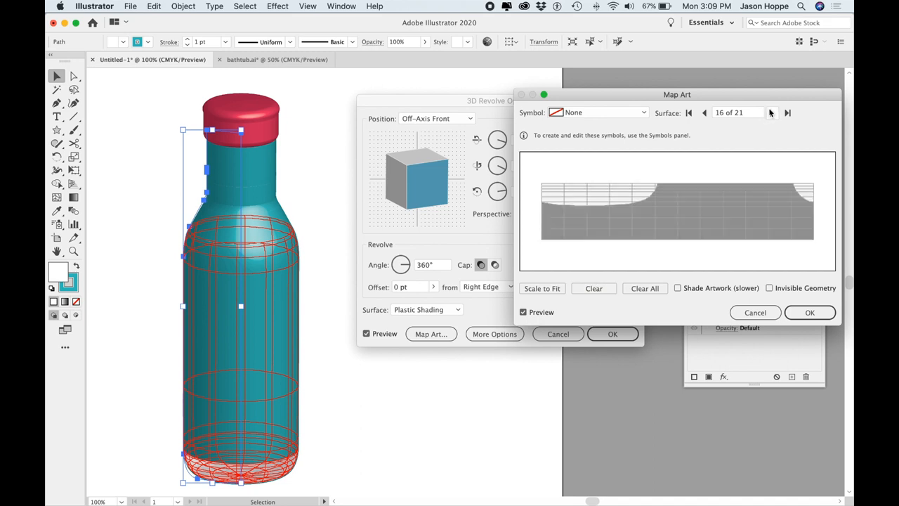
{"action": "left_click", "coordinate": [787, 112]}
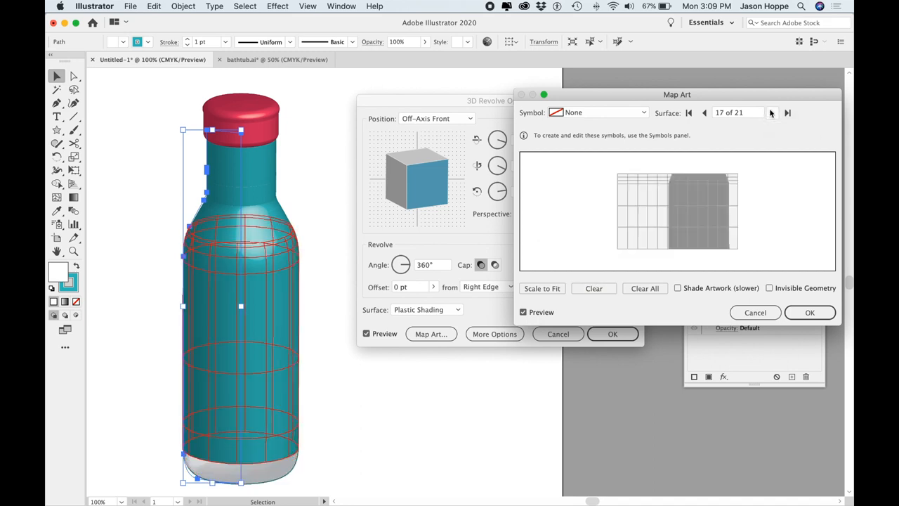
{"action": "mouse_move", "coordinate": [293, 266]}
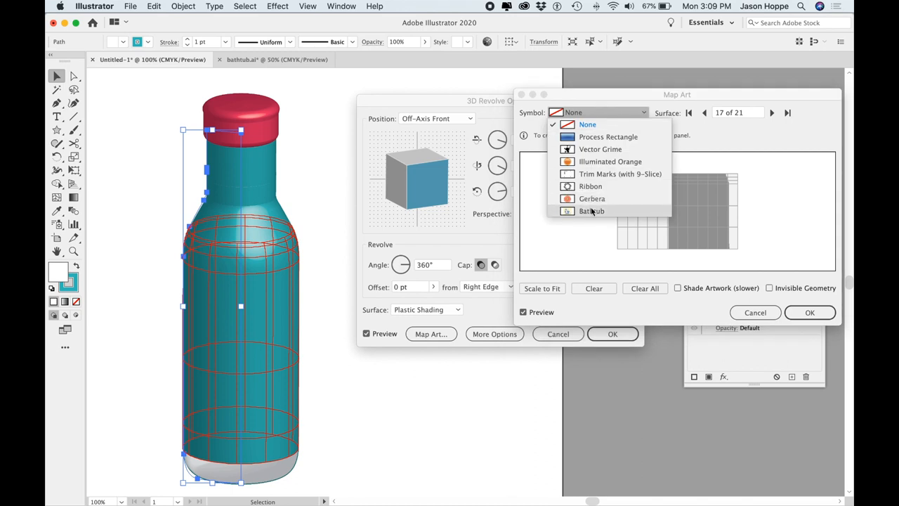
- Apply the Bathtub symbol to surface 17 of the bottle body
{"action": "left_click", "coordinate": [592, 210]}
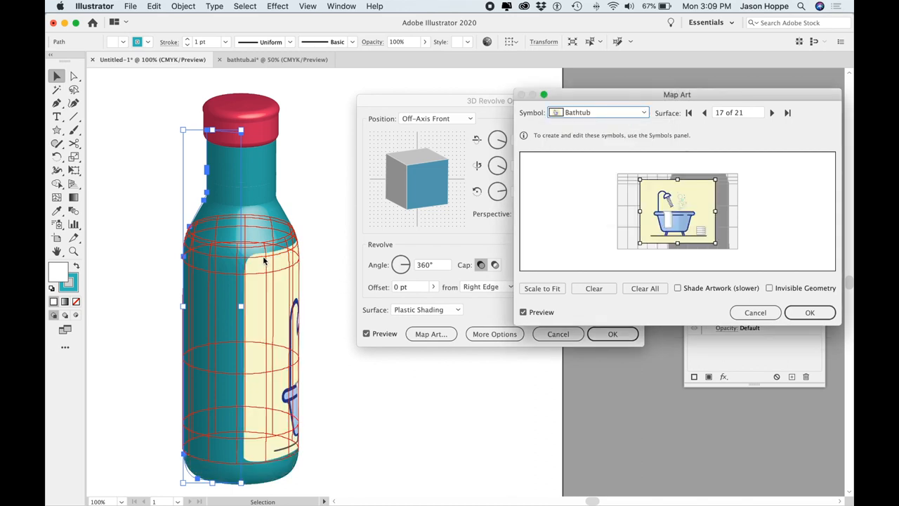
{"action": "mouse_move", "coordinate": [266, 275]}
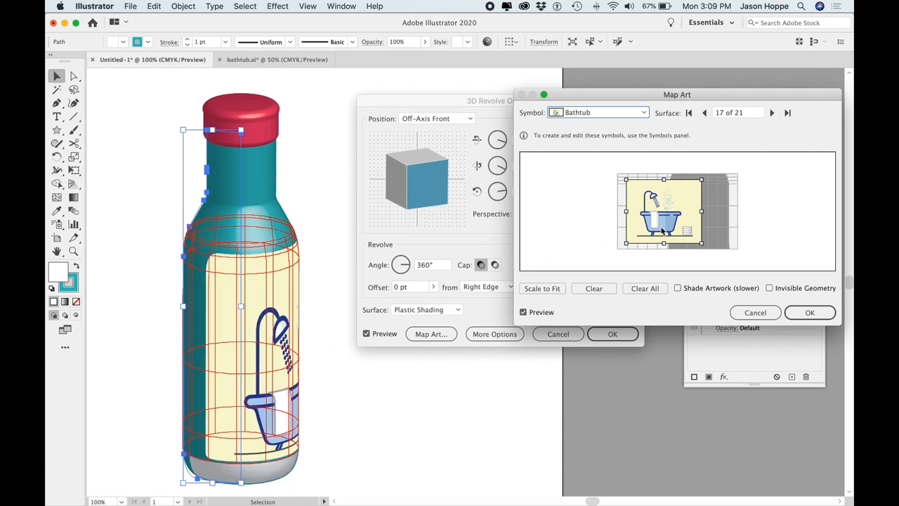
{"action": "mouse_move", "coordinate": [700, 248]}
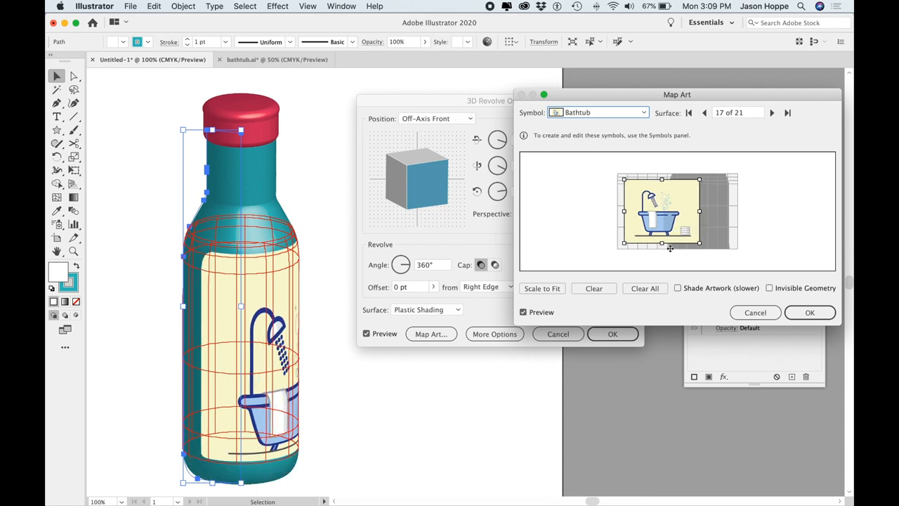
{"action": "mouse_move", "coordinate": [709, 238]}
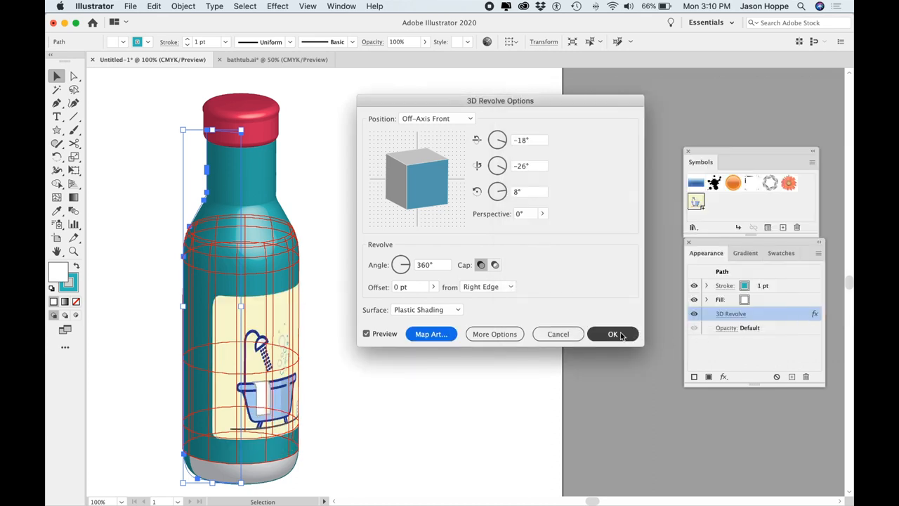
- Confirm the 3D revolve with the mapped label and deselect to view the bottle
{"action": "left_click", "coordinate": [612, 333]}
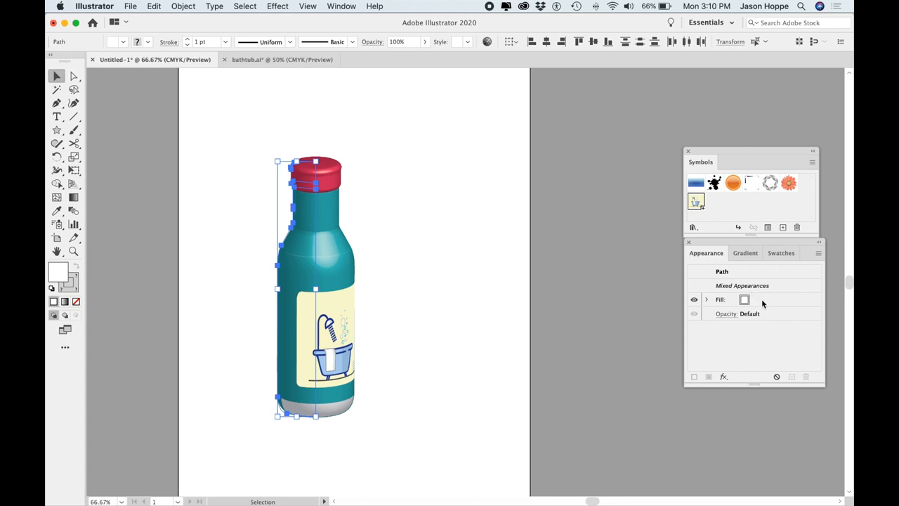
{"action": "mouse_move", "coordinate": [351, 264]}
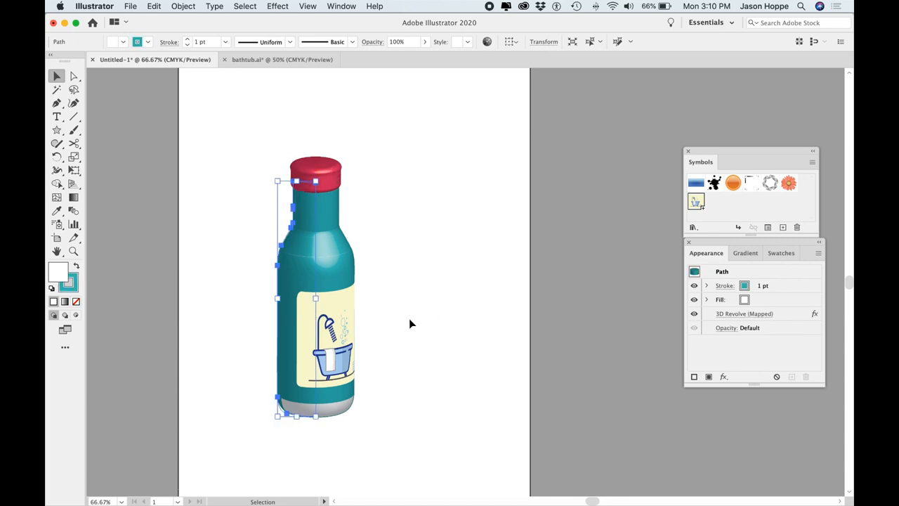
{"action": "mouse_move", "coordinate": [267, 143]}
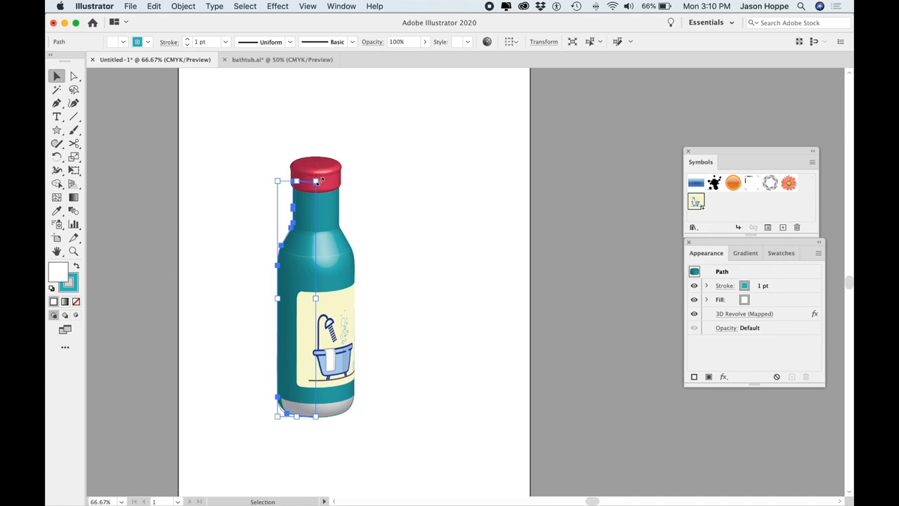
{"action": "mouse_move", "coordinate": [241, 211]}
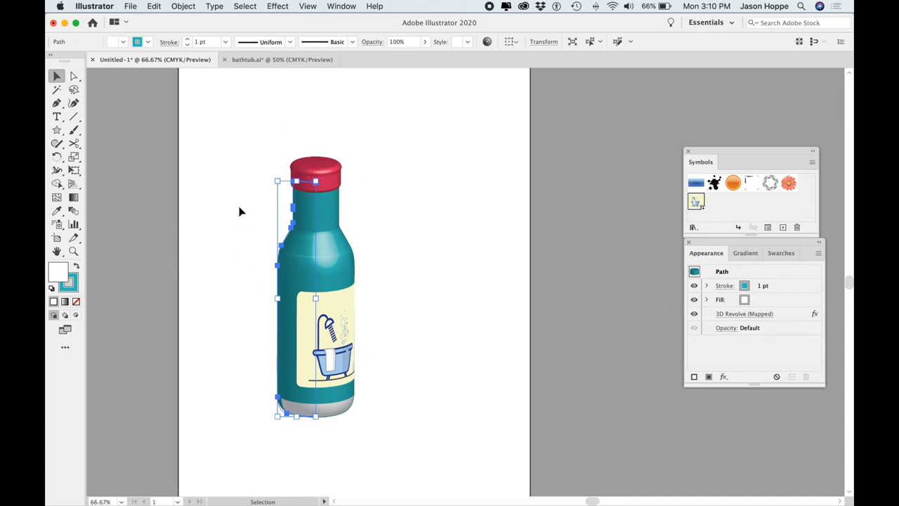
{"action": "mouse_move", "coordinate": [325, 226]}
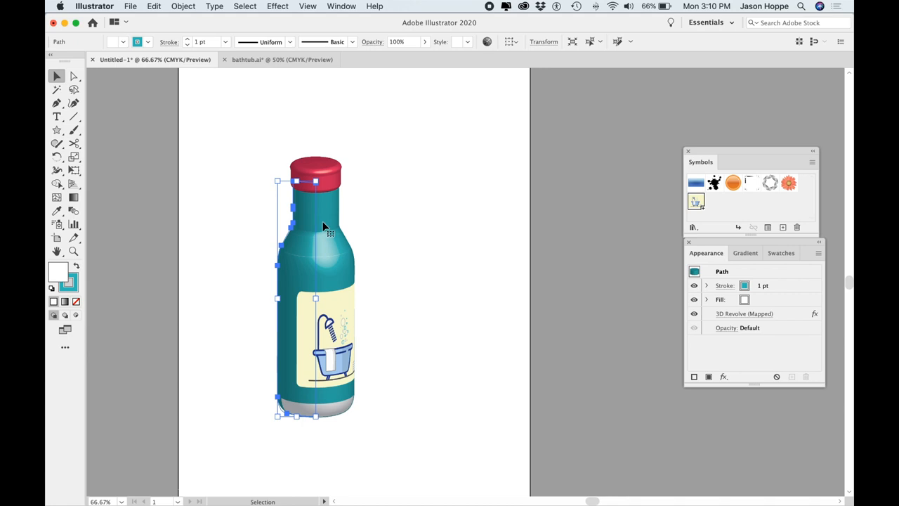
{"action": "mouse_move", "coordinate": [424, 325]}
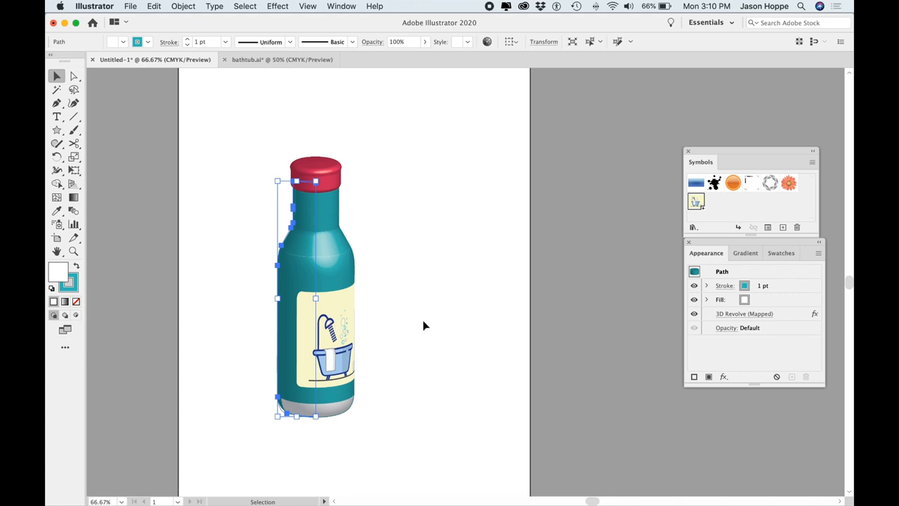
{"action": "left_click", "coordinate": [422, 326]}
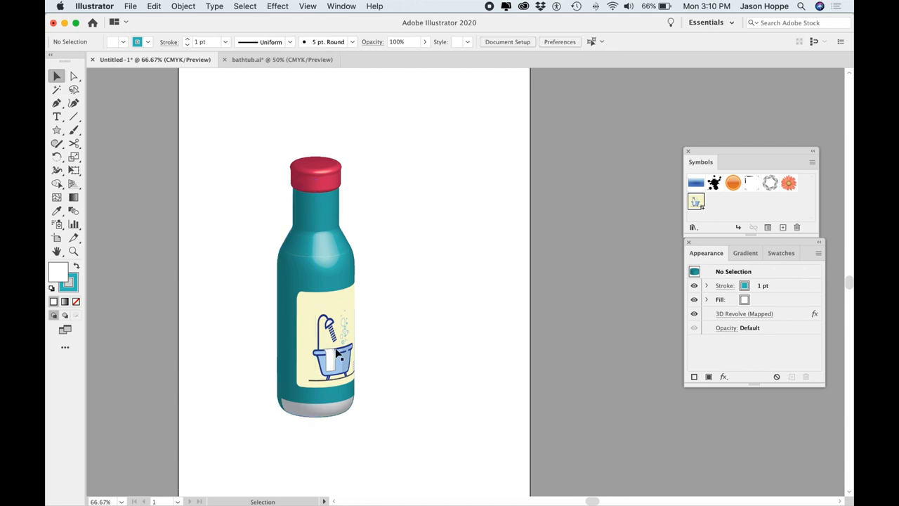
{"action": "mouse_move", "coordinate": [325, 352]}
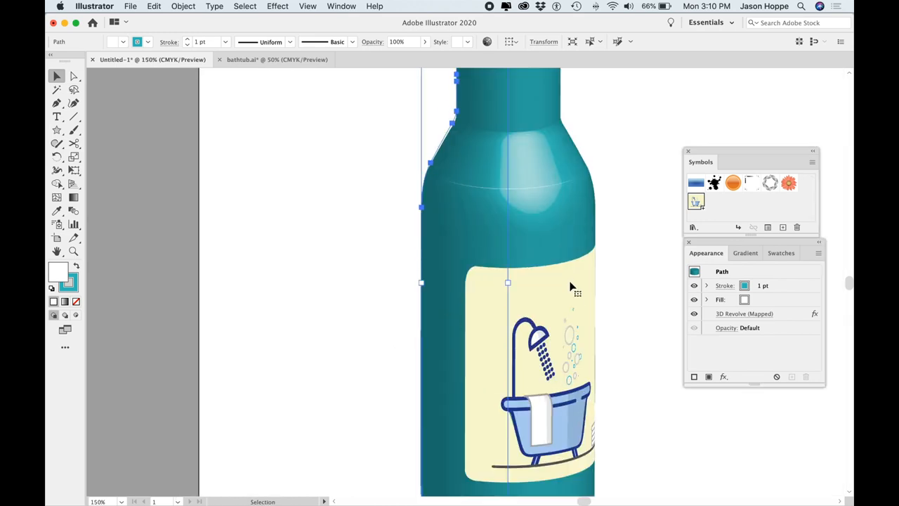
{"action": "mouse_move", "coordinate": [746, 329]}
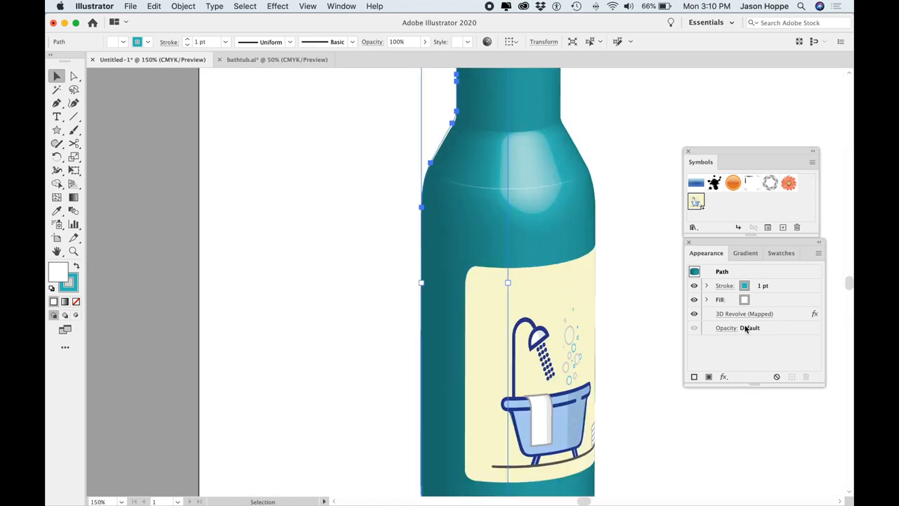
{"action": "mouse_move", "coordinate": [744, 314]}
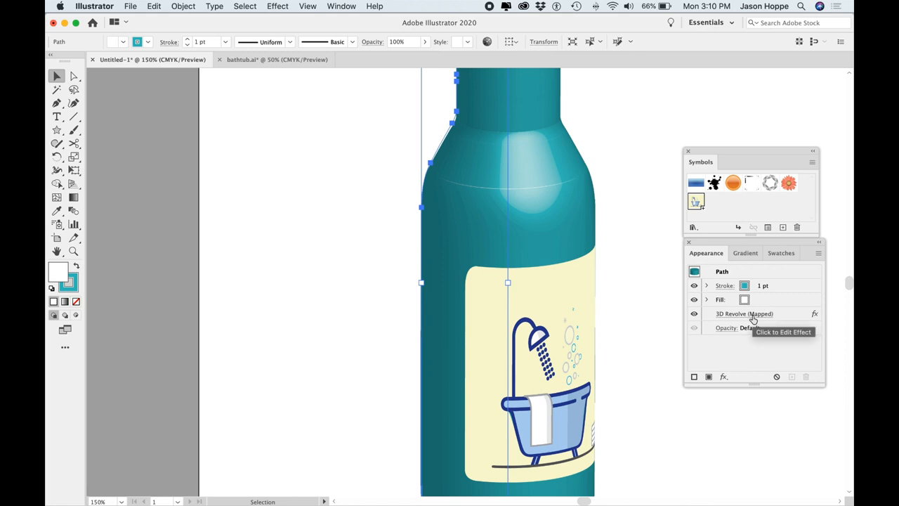
{"action": "left_click", "coordinate": [744, 313]}
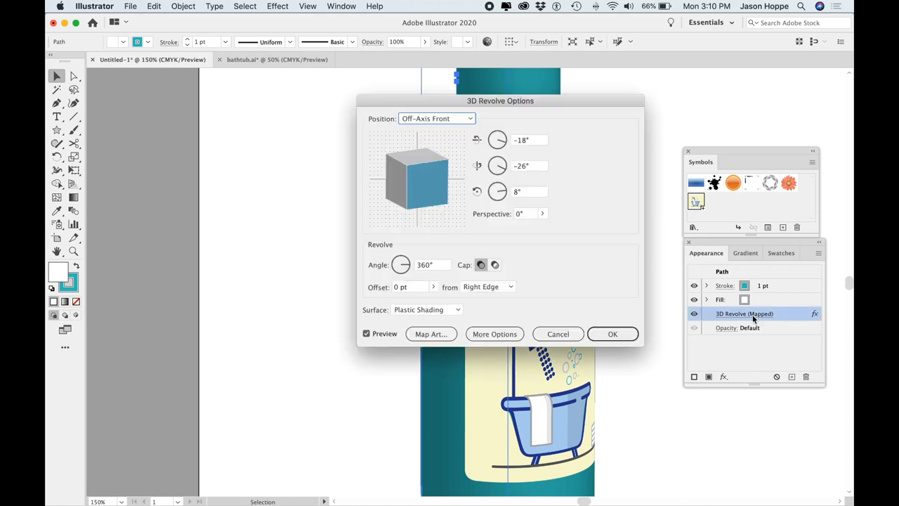
{"action": "left_click", "coordinate": [431, 334]}
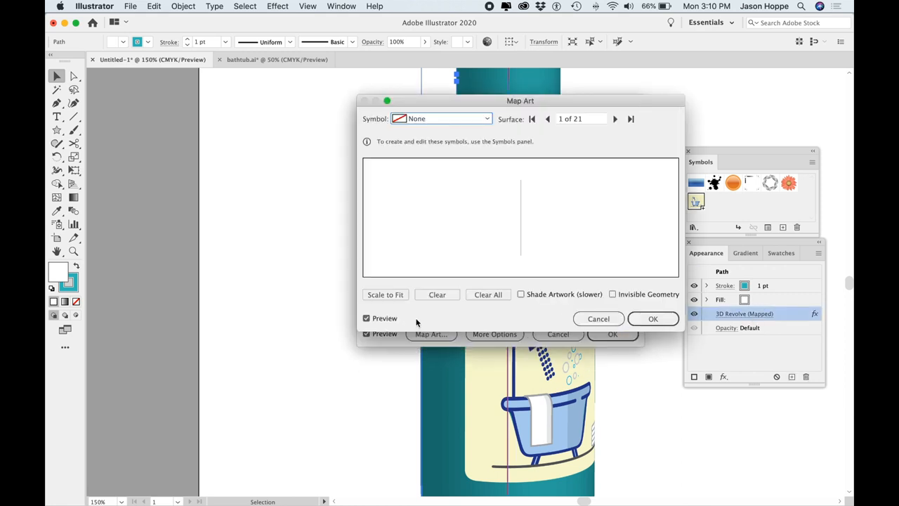
{"action": "left_click", "coordinate": [548, 119]}
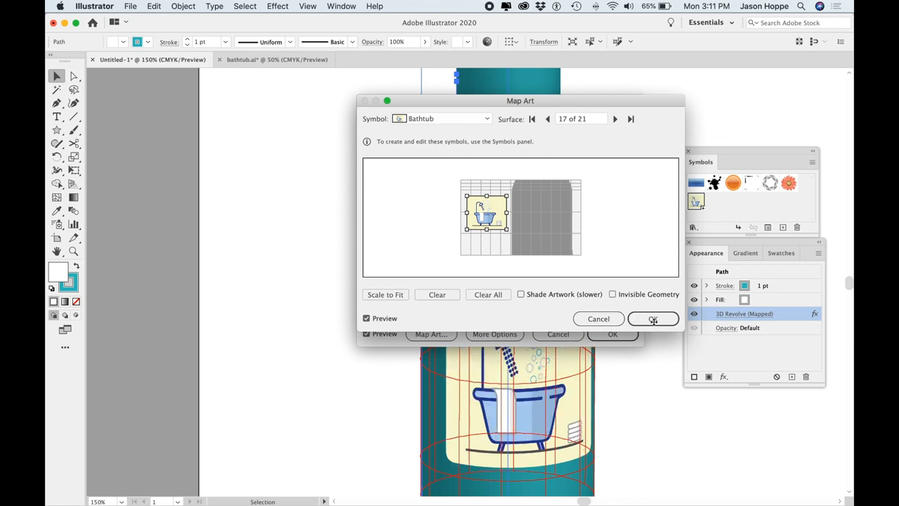
{"action": "left_click", "coordinate": [652, 318]}
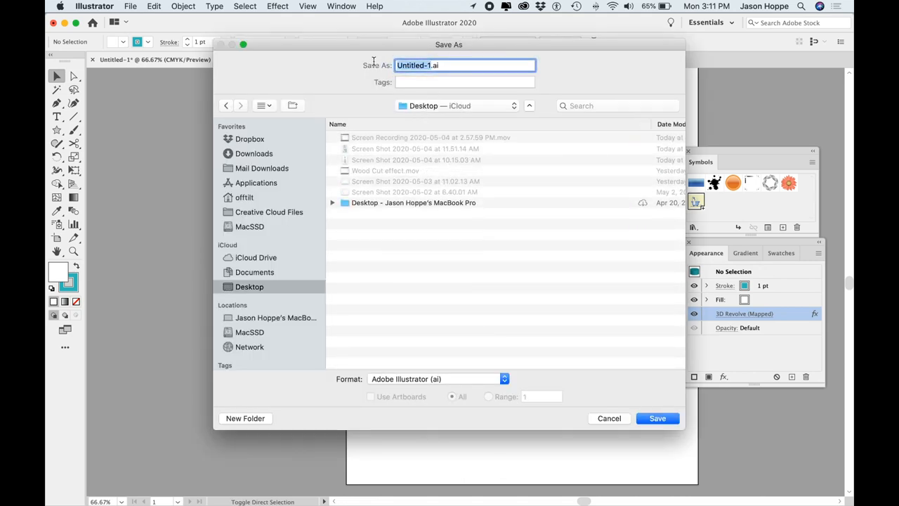
- Save the bottle artwork as 'Bottle', accepting the default Illustrator options
{"action": "type", "text": "Bottl.ai"}
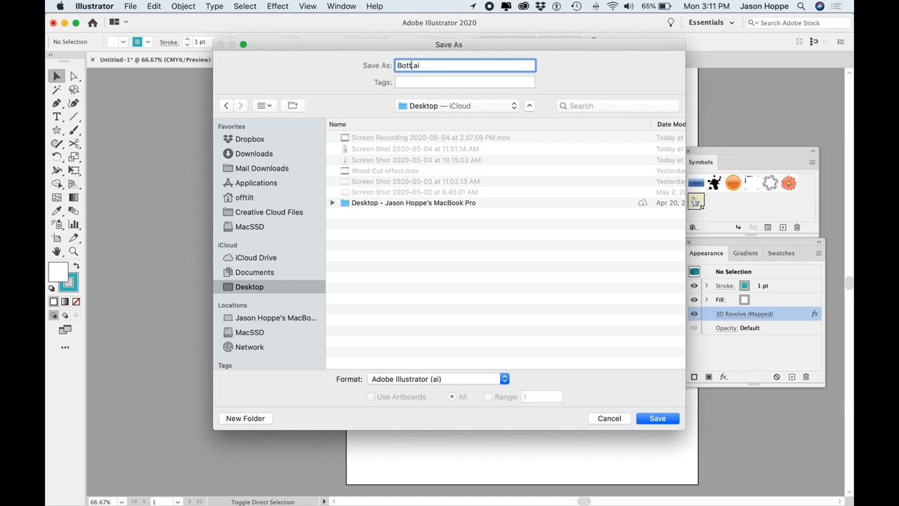
{"action": "left_click", "coordinate": [657, 418]}
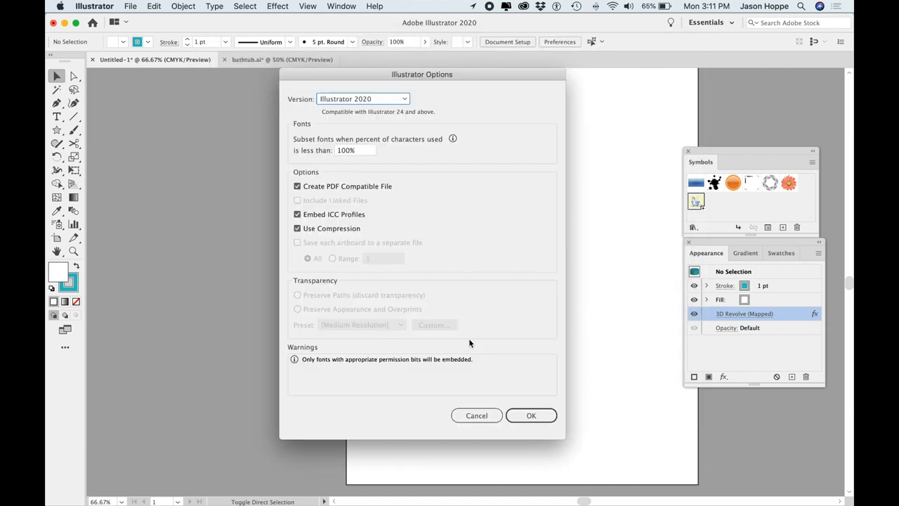
{"action": "left_click", "coordinate": [531, 415]}
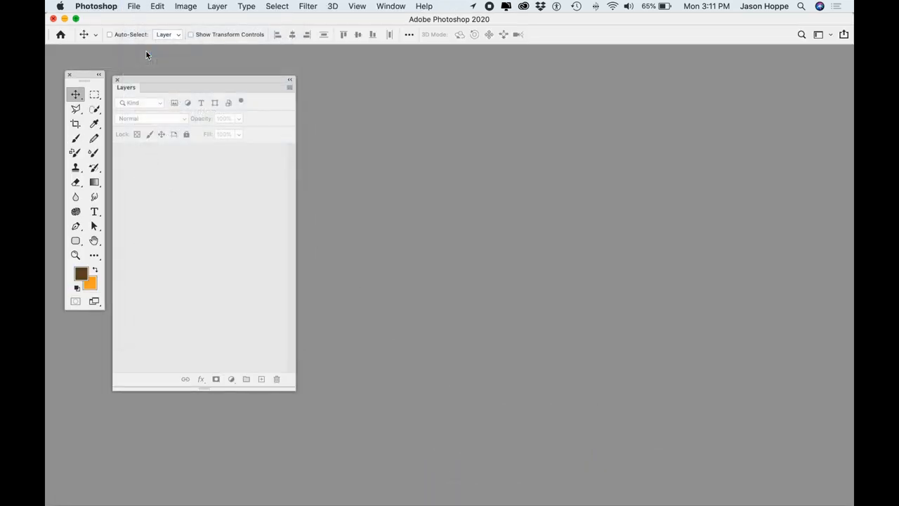
- Open Bottle.ai in Photoshop as a smart object layer named Bottle
{"action": "left_click", "coordinate": [133, 6]}
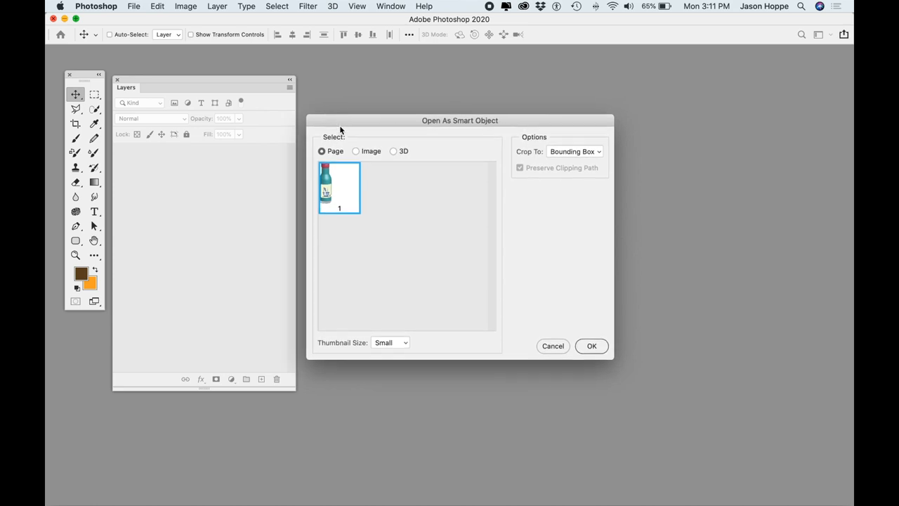
{"action": "mouse_move", "coordinate": [336, 191]}
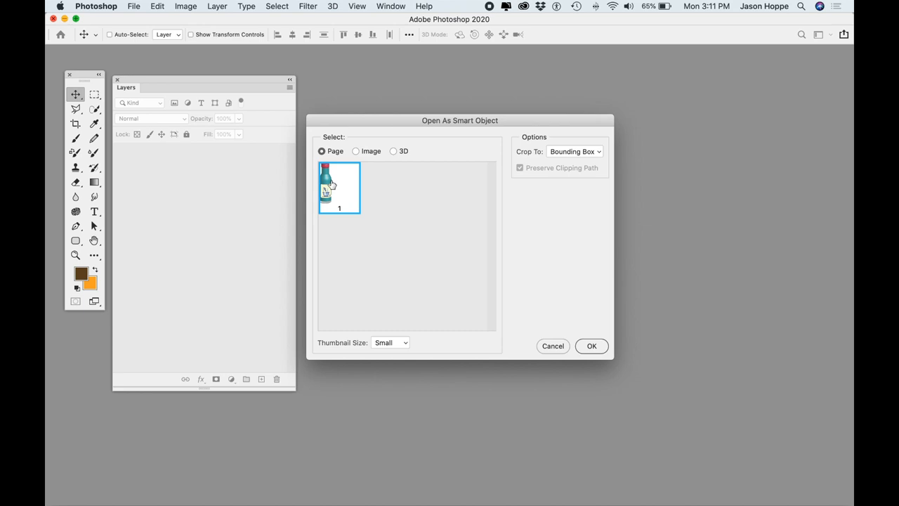
{"action": "mouse_move", "coordinate": [592, 346]}
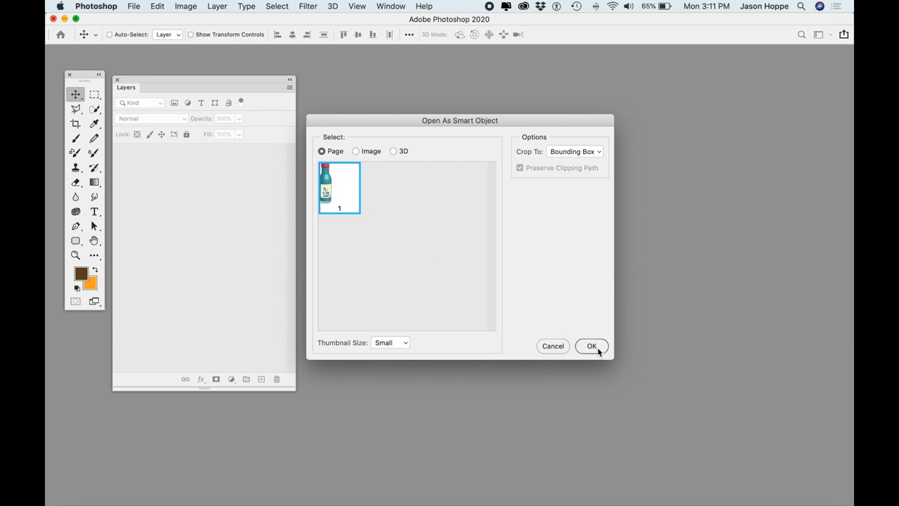
{"action": "left_click", "coordinate": [591, 345]}
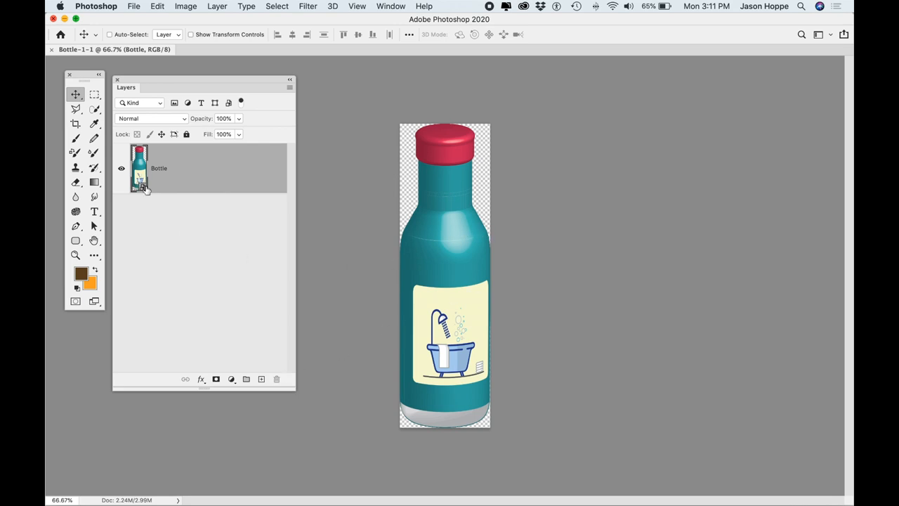
{"action": "left_click", "coordinate": [186, 6]}
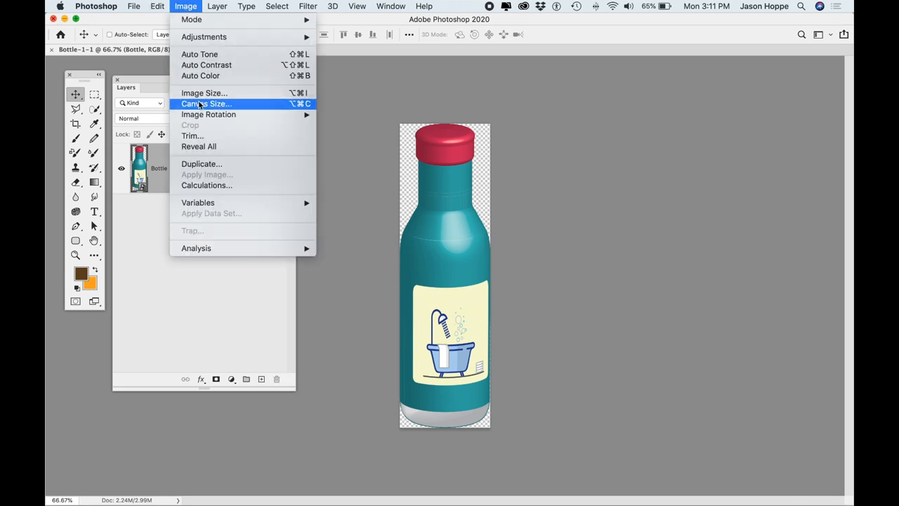
- Enlarge the canvas to 4.22, adding transparent space around the Bottle smart object
{"action": "left_click", "coordinate": [206, 104]}
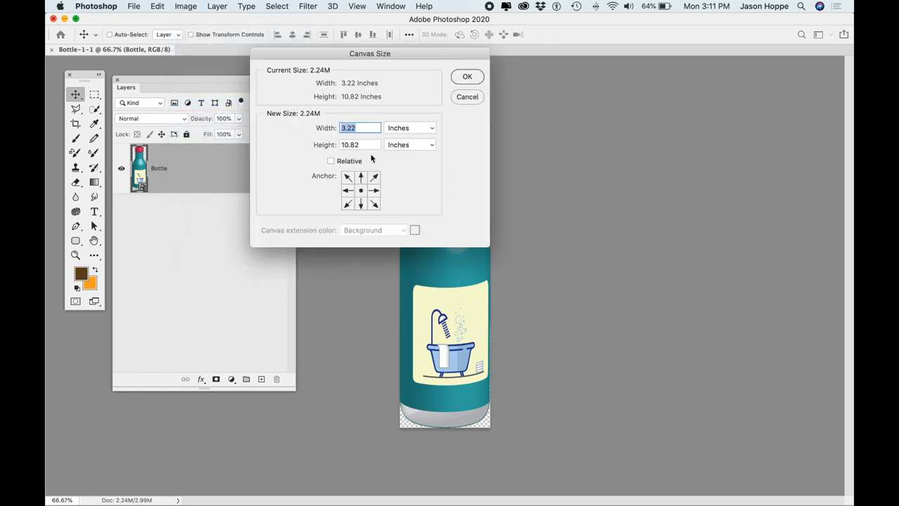
{"action": "type", "text": "4.22"}
{"action": "left_click", "coordinate": [360, 145]}
{"action": "type", "text": "11.82"}
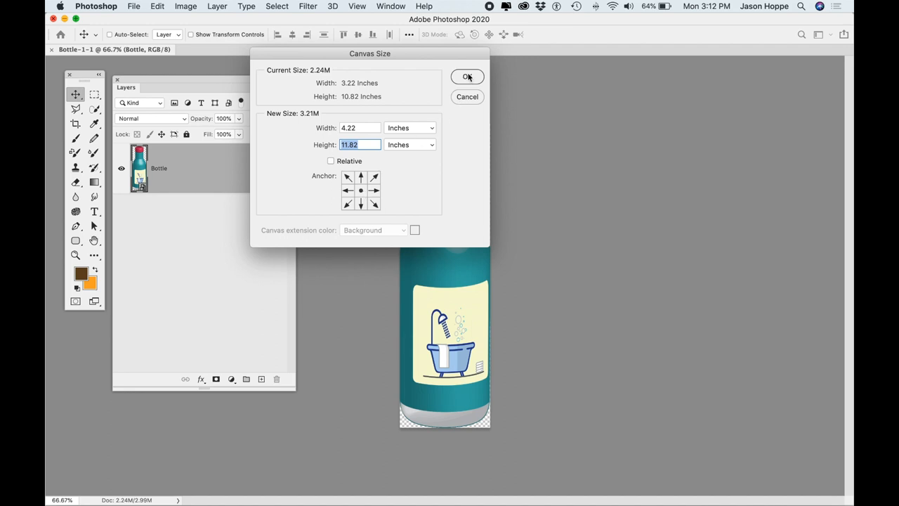
{"action": "left_click", "coordinate": [468, 77]}
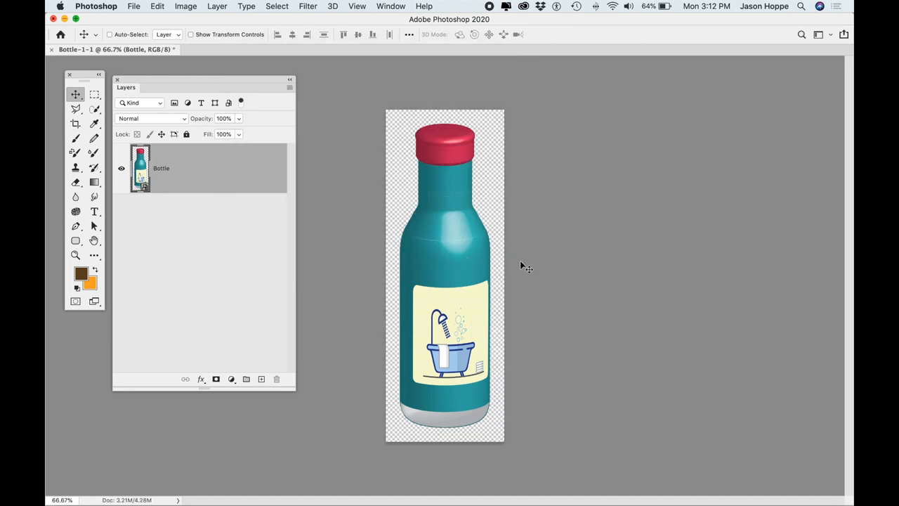
{"action": "mouse_move", "coordinate": [456, 245]}
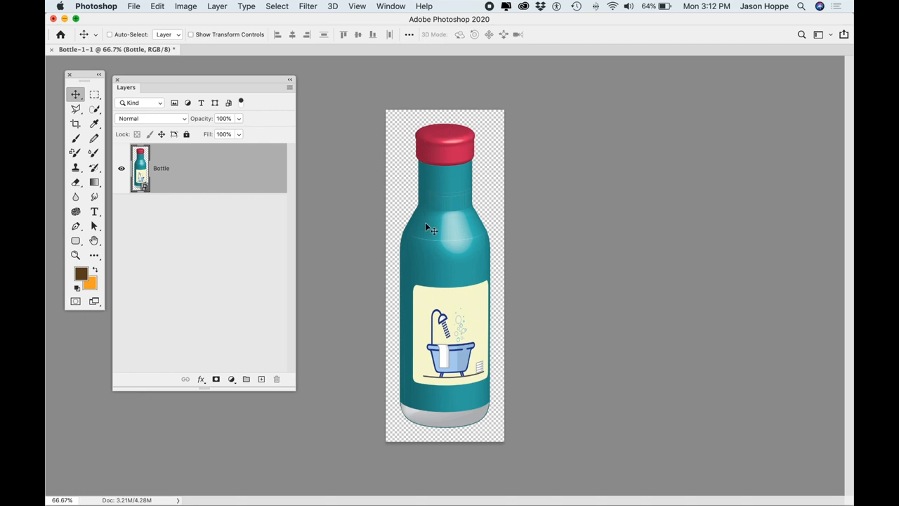
{"action": "mouse_move", "coordinate": [533, 238]}
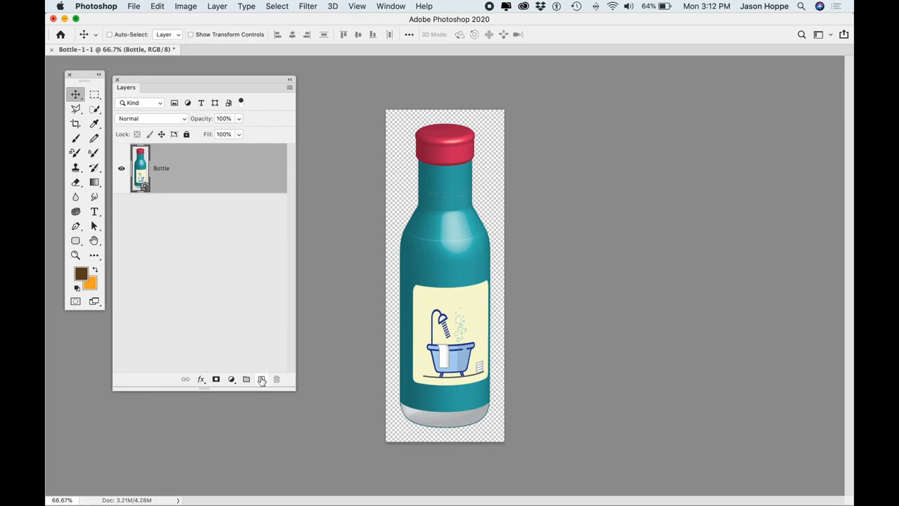
- Add a new layer named 'highlight' with a lightened colour sampled from the bottle
{"action": "left_click", "coordinate": [262, 379]}
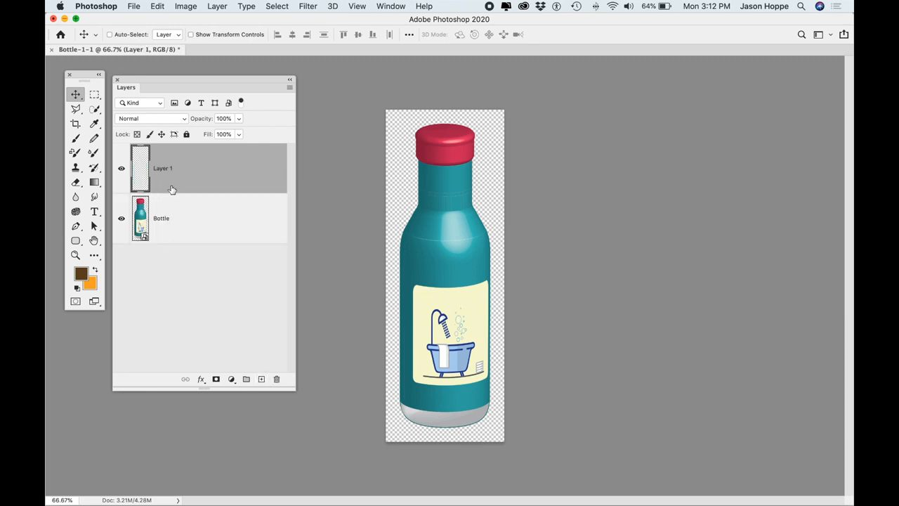
{"action": "left_click", "coordinate": [93, 124]}
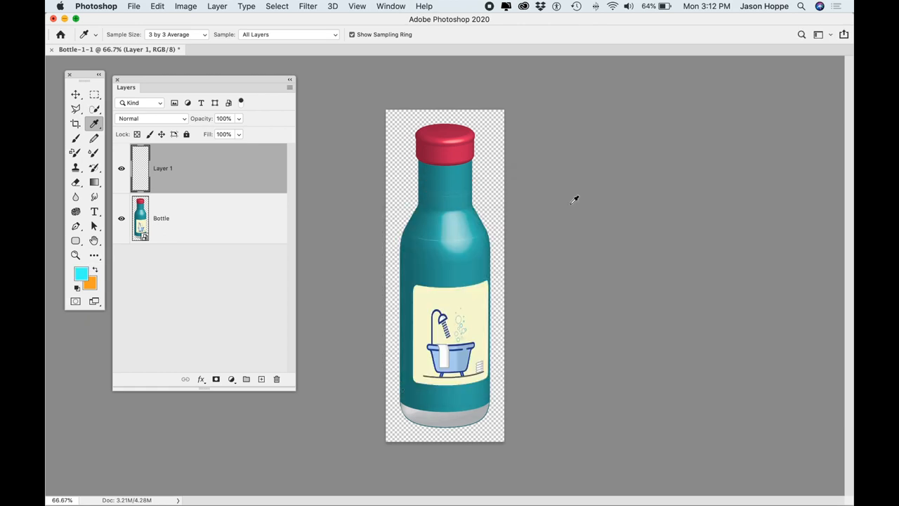
{"action": "left_click", "coordinate": [81, 272]}
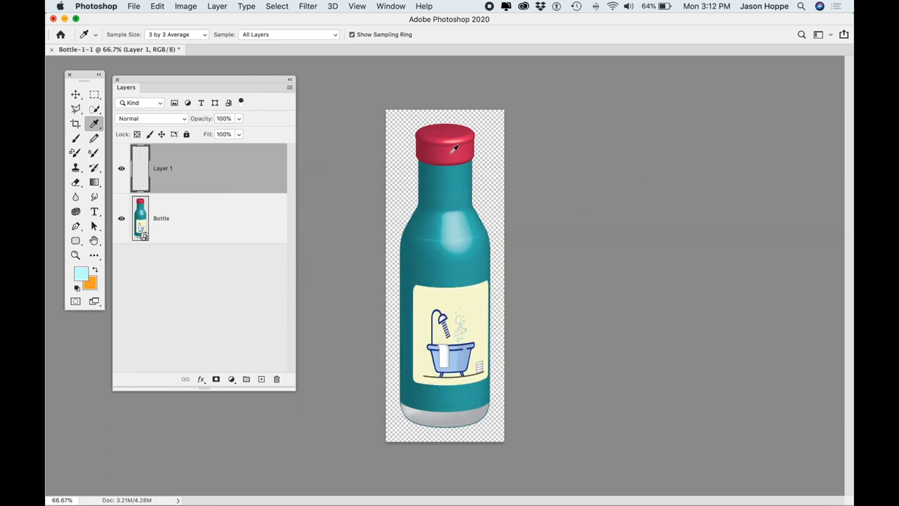
{"action": "double_click", "coordinate": [163, 168]}
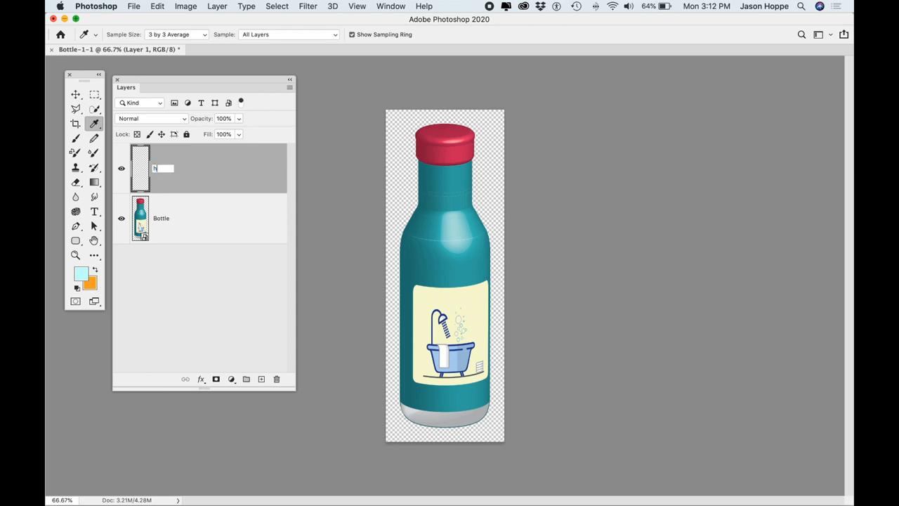
{"action": "type", "text": "highlight"}
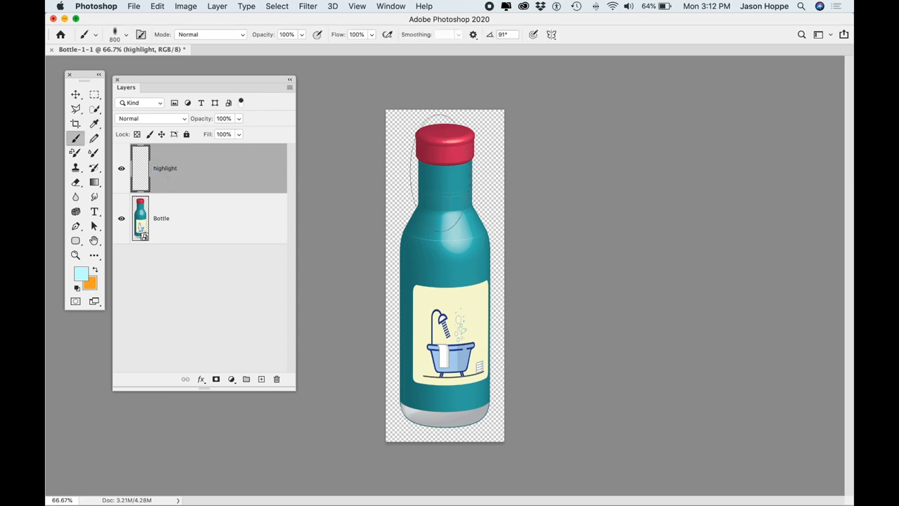
- Choose a plain soft round brush tip for painting the highlight
{"action": "left_click", "coordinate": [141, 33]}
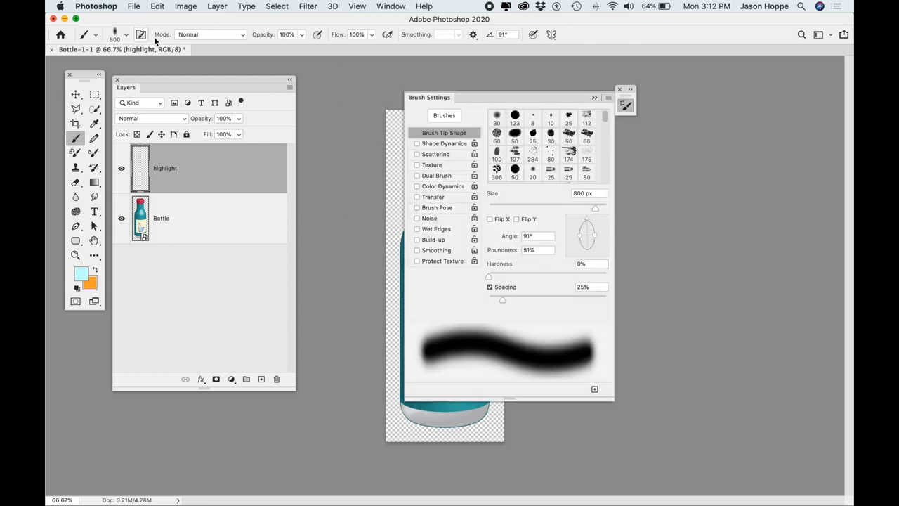
{"action": "left_click", "coordinate": [497, 115]}
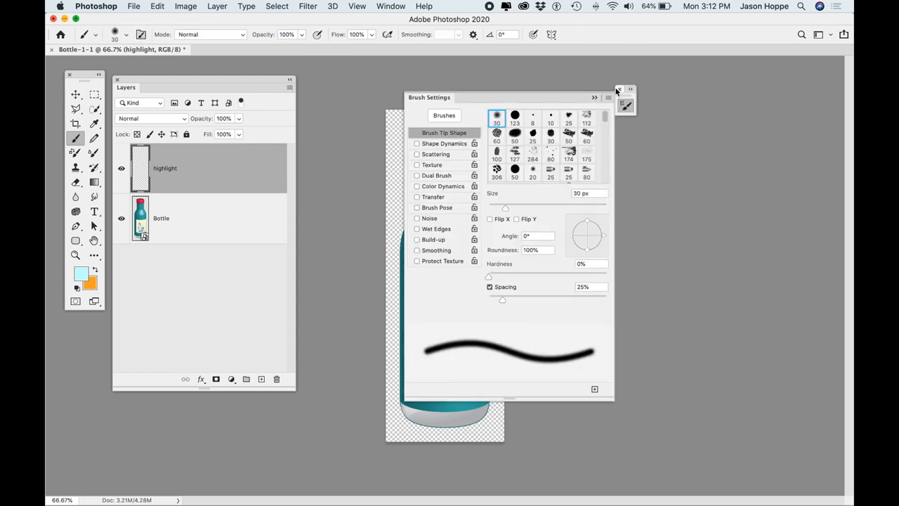
{"action": "left_click", "coordinate": [619, 89]}
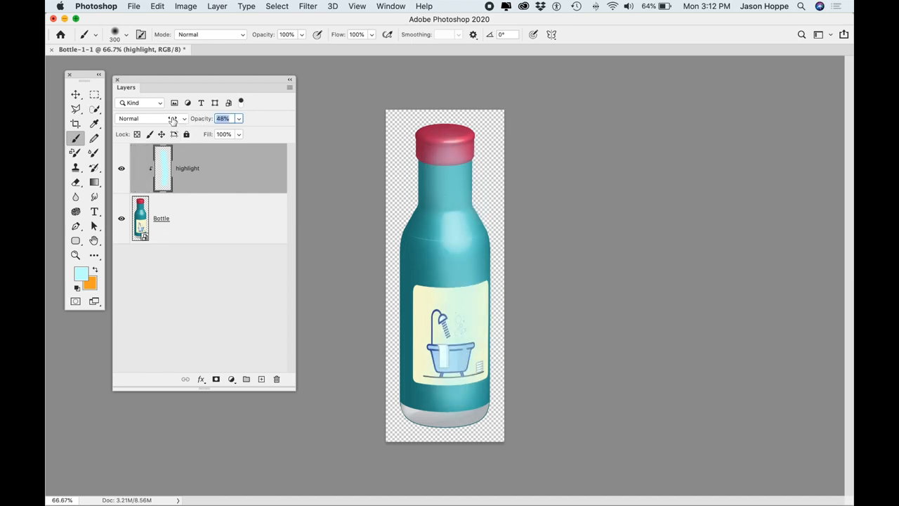
- Set the highlight layer to Screen at 46% opacity and add an empty layer above
{"action": "left_click", "coordinate": [147, 118]}
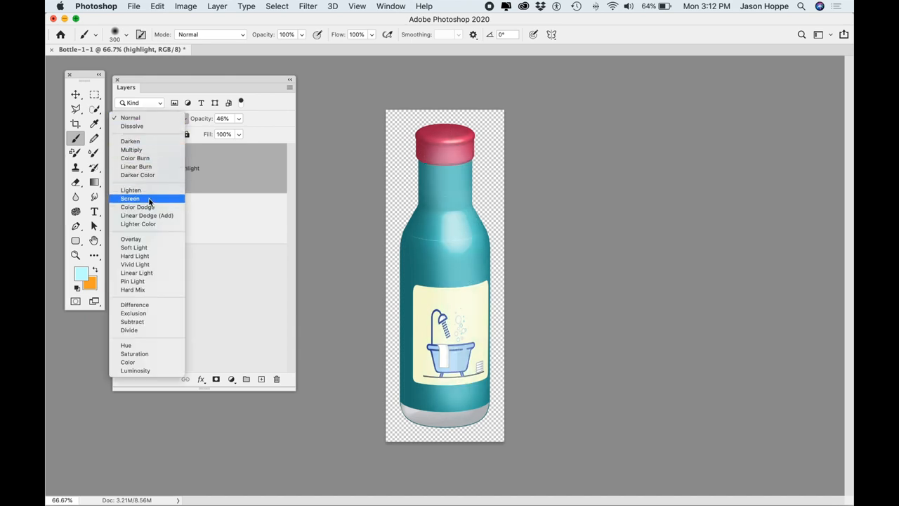
{"action": "left_click", "coordinate": [130, 199]}
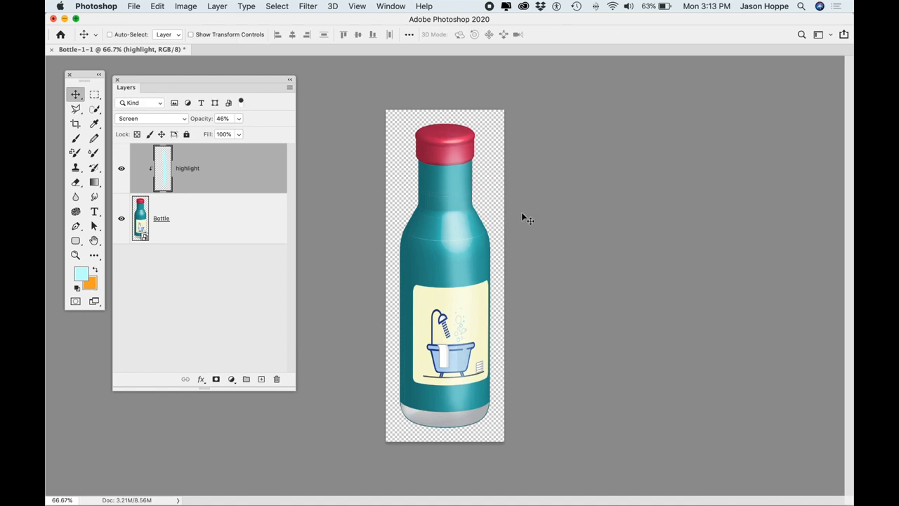
{"action": "left_click", "coordinate": [246, 378]}
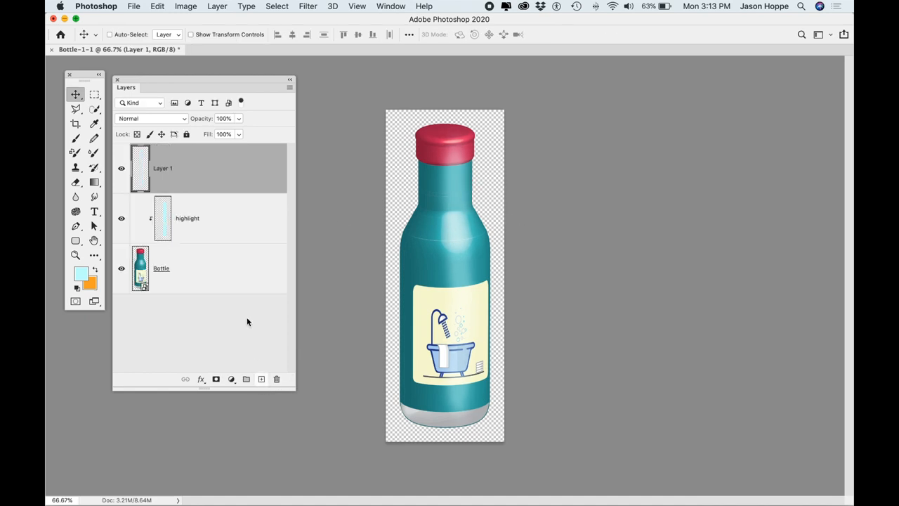
- Name the layer 'shadow', use darkened sampled teal, and set Multiply at 49% opacity
{"action": "type", "text": "shadow"}
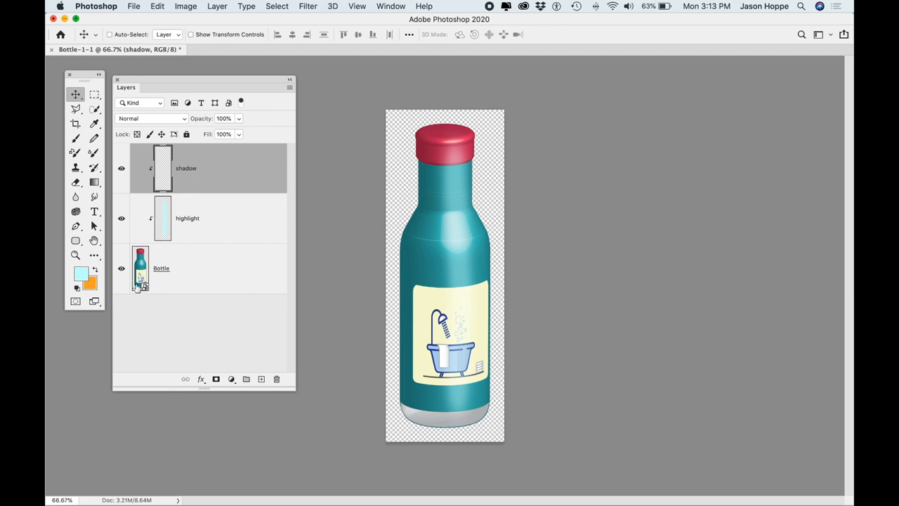
{"action": "mouse_move", "coordinate": [373, 295]}
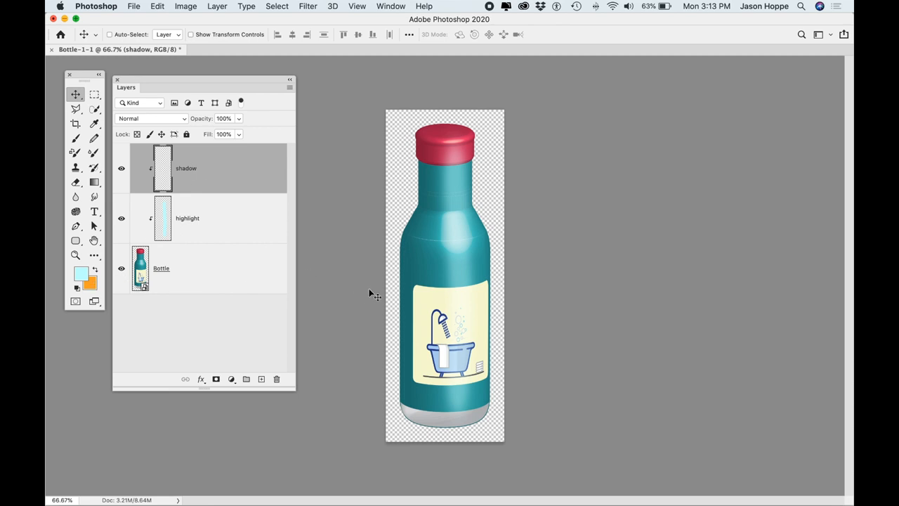
{"action": "left_click", "coordinate": [94, 124]}
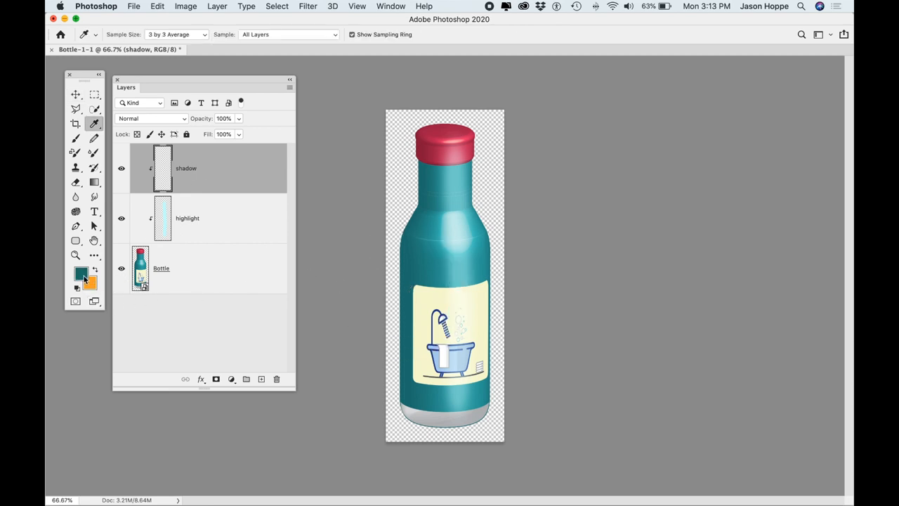
{"action": "left_click", "coordinate": [80, 273]}
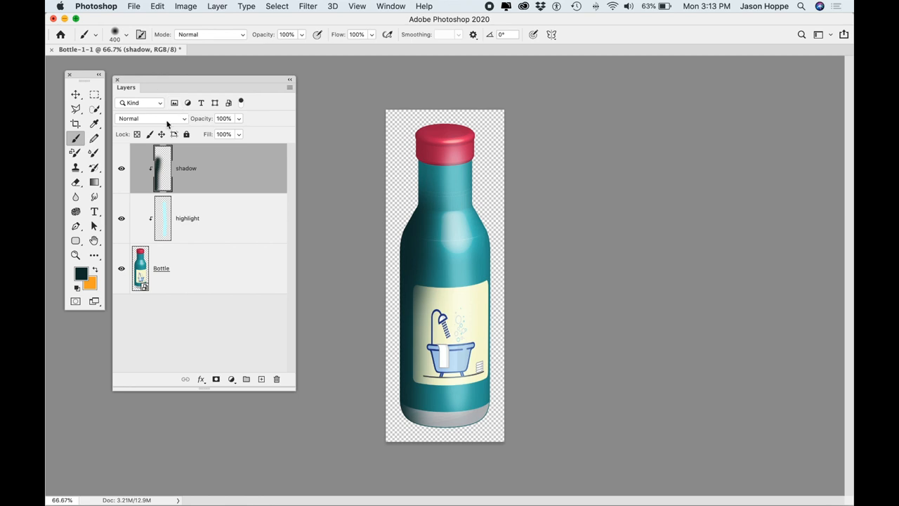
{"action": "left_click", "coordinate": [151, 118]}
{"action": "type", "text": "50"}
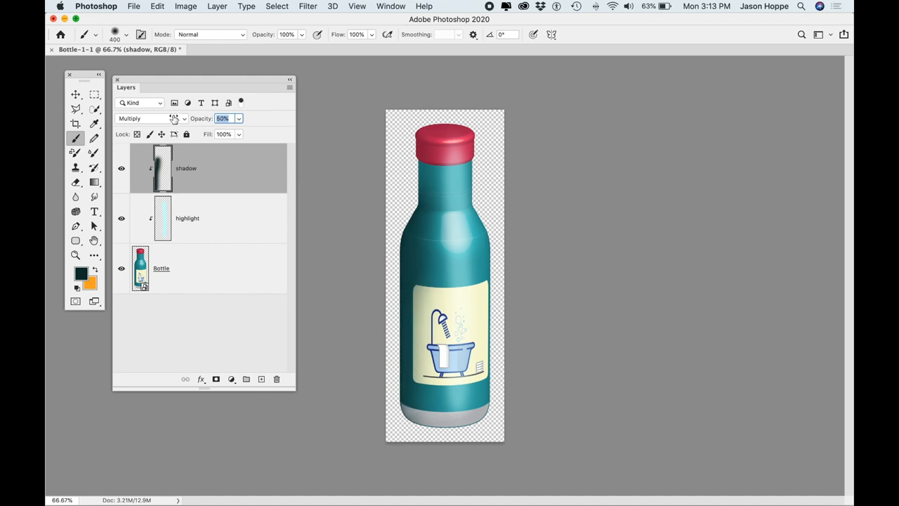
{"action": "left_click_drag", "start_coordinate": [174, 118], "coordinate": [173, 118]}
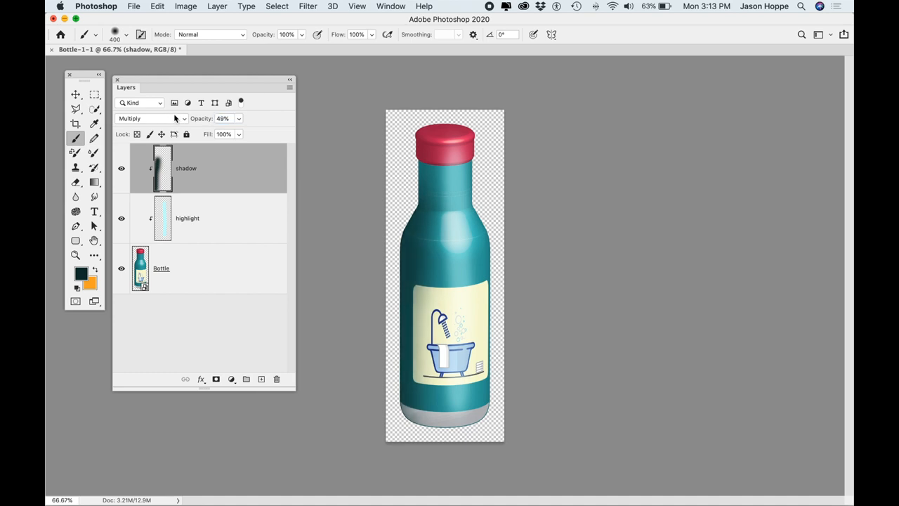
{"action": "mouse_move", "coordinate": [385, 163]}
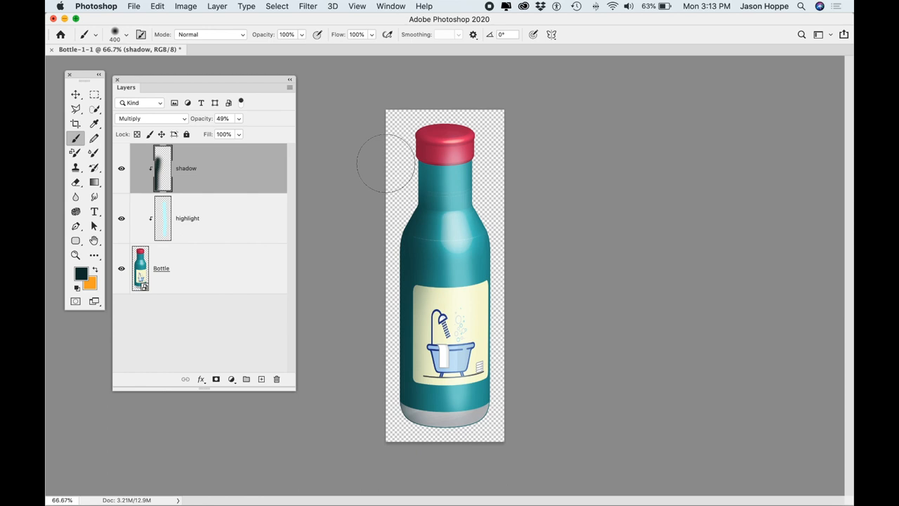
{"action": "mouse_move", "coordinate": [187, 230]}
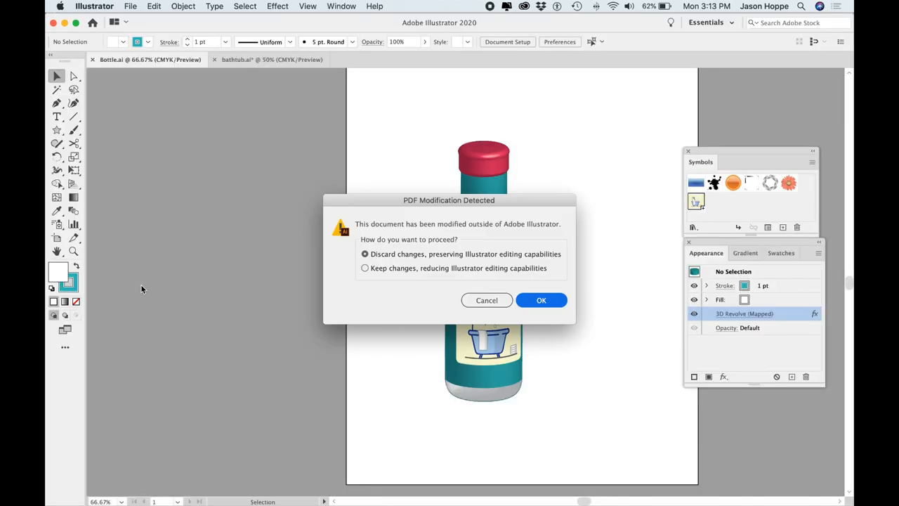
- Accept the modification prompt and recolour the bottle's profile path yellow-orange
{"action": "left_click", "coordinate": [541, 300]}
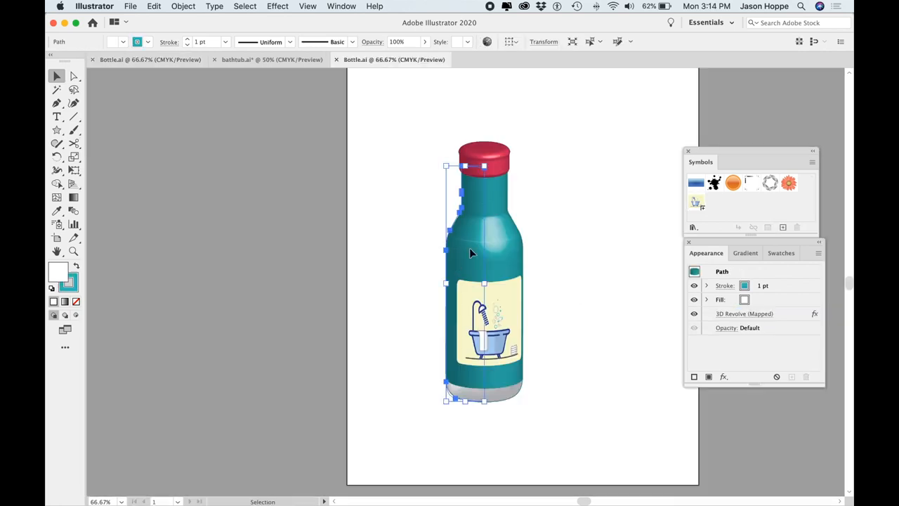
{"action": "left_click", "coordinate": [137, 41]}
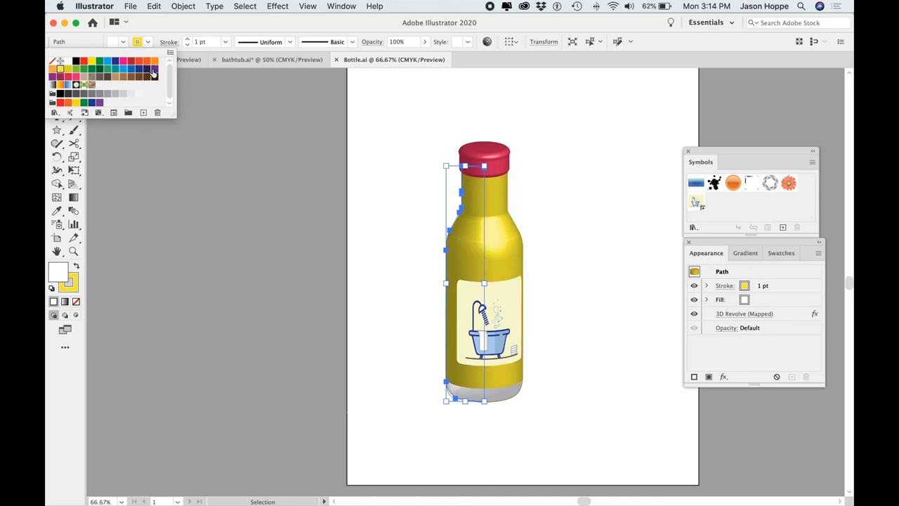
{"action": "left_click", "coordinate": [52, 70]}
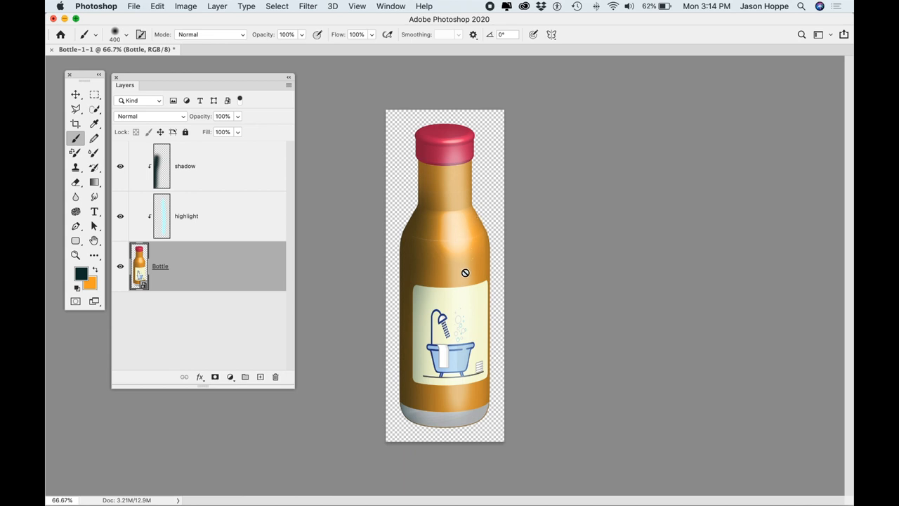
{"action": "mouse_move", "coordinate": [236, 80]}
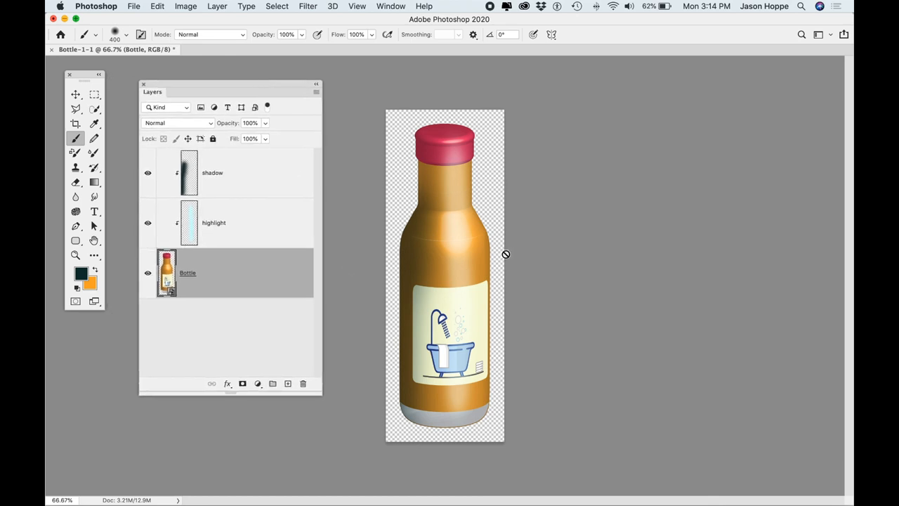
{"action": "mouse_move", "coordinate": [406, 258]}
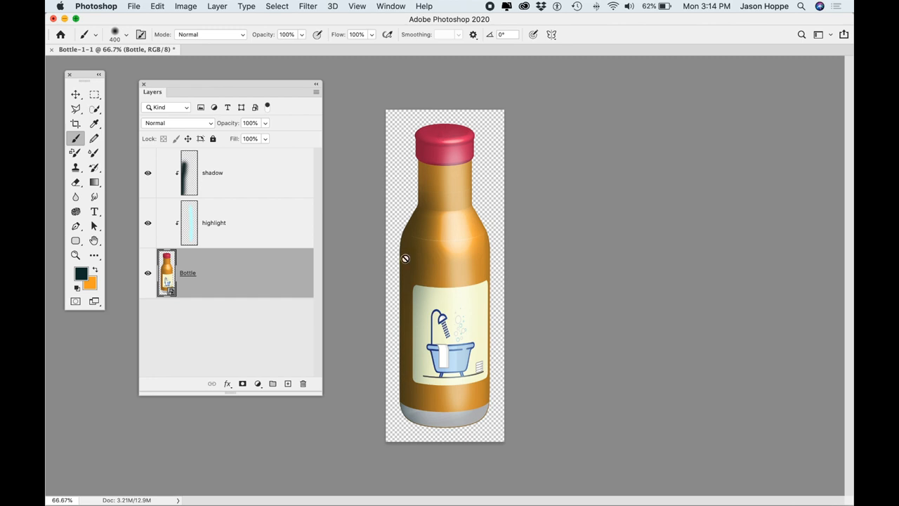
{"action": "mouse_move", "coordinate": [492, 12]}
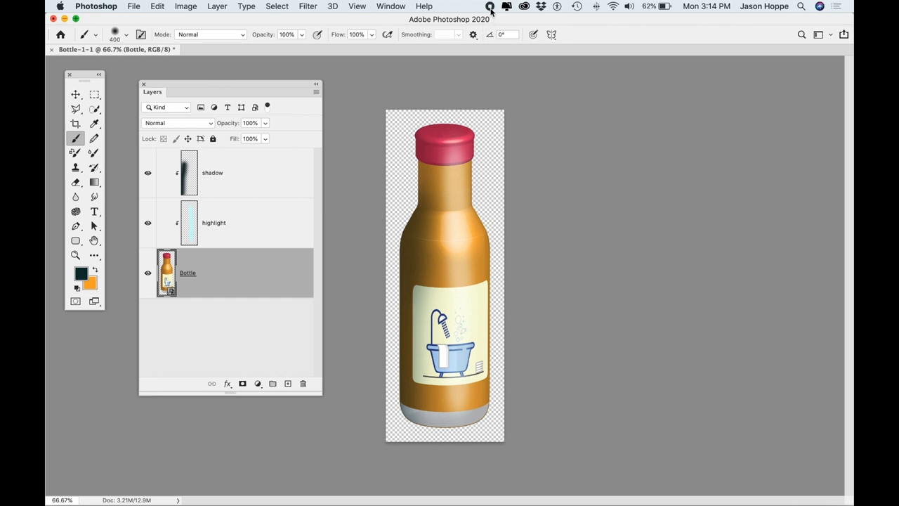